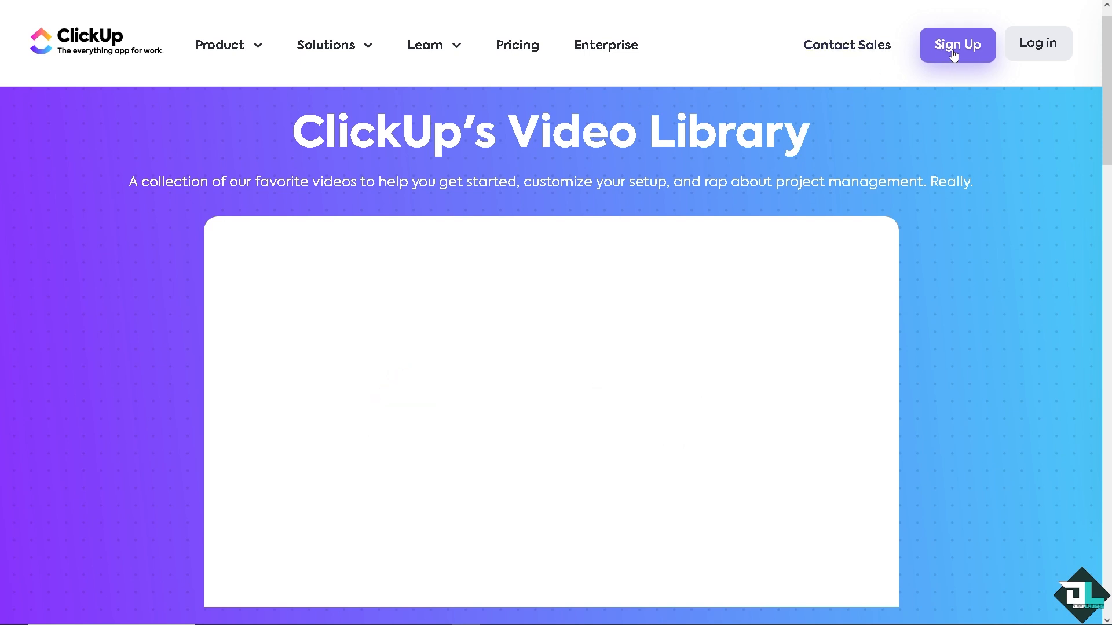
# Bring up ClickUp's free sign-up form asking for a work email
pyautogui.click(957, 45)
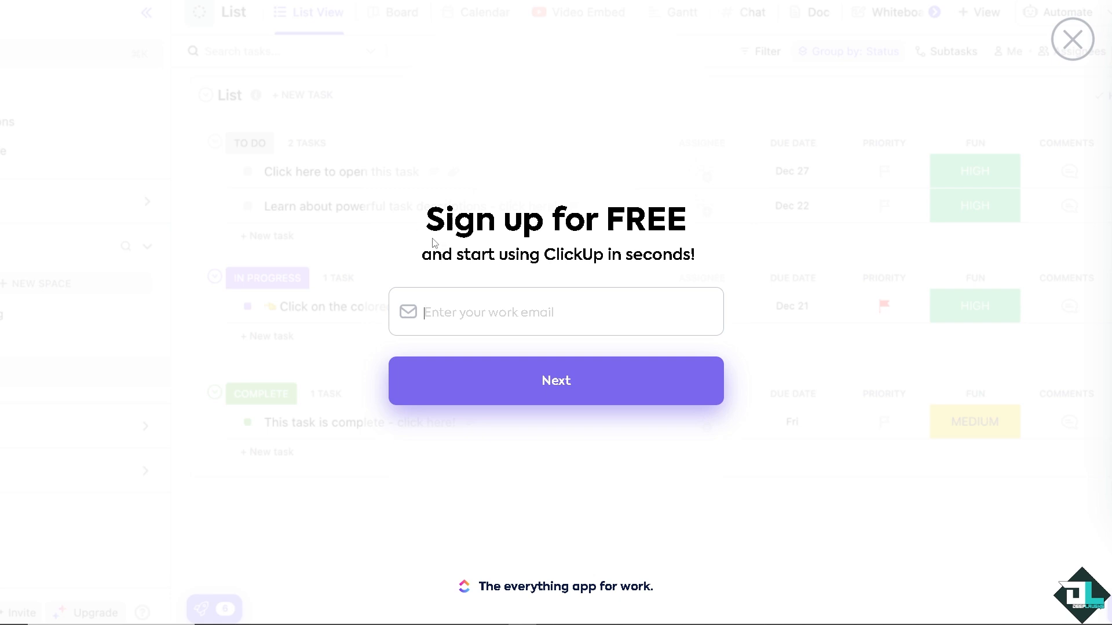
pyautogui.moveTo(14, 258)
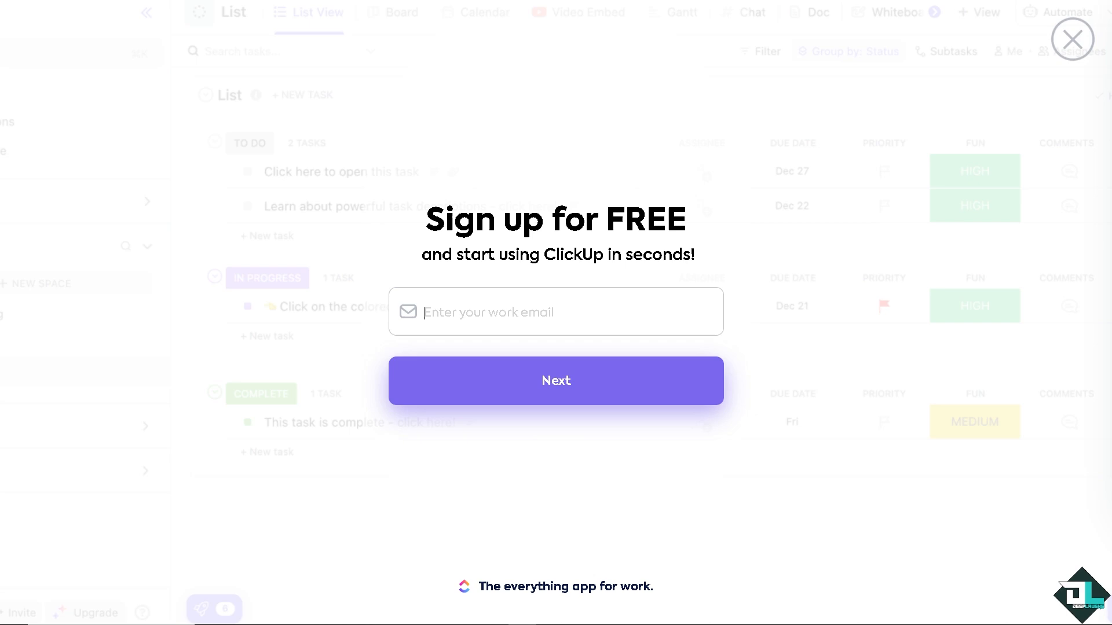
# Post the Kanban thumbnail image comment, preview it full size, then close the preview
pyautogui.click(1073, 40)
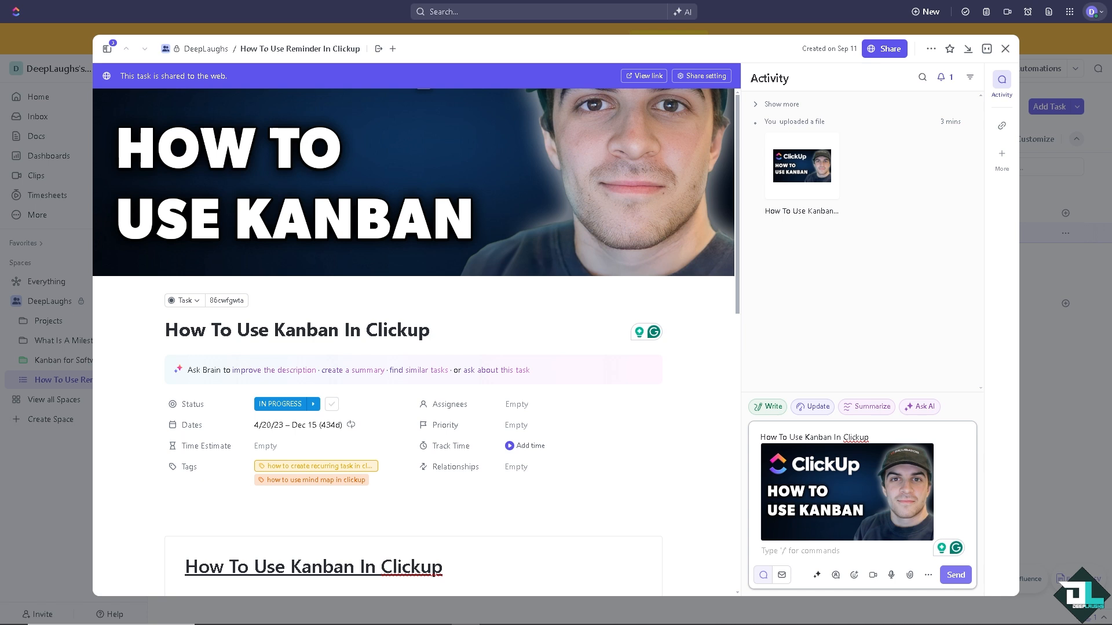
pyautogui.moveTo(823, 498)
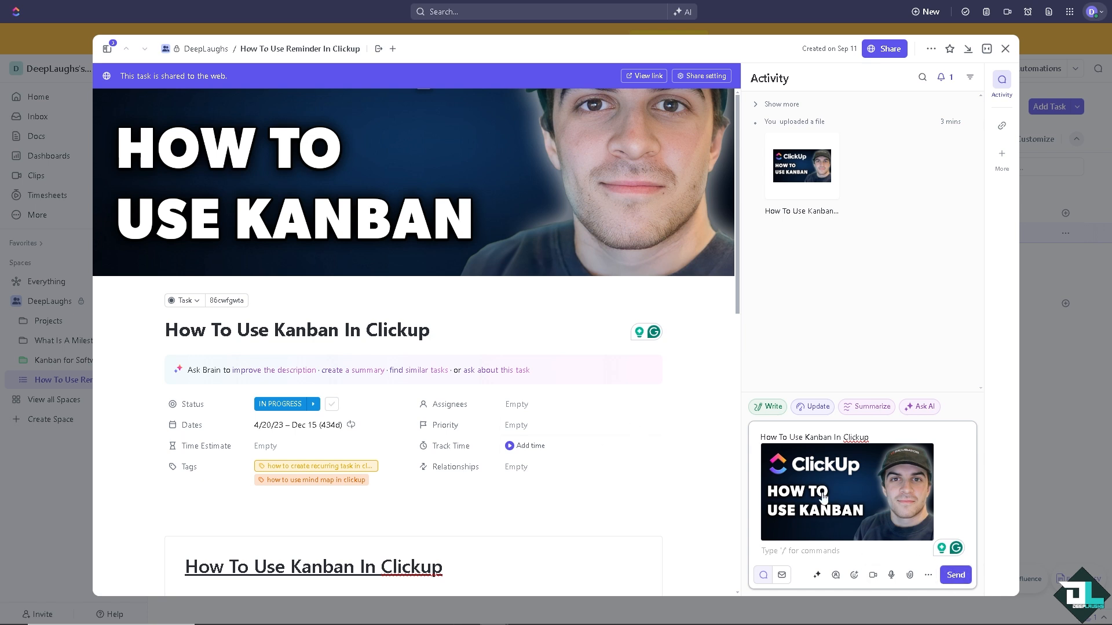
pyautogui.click(954, 576)
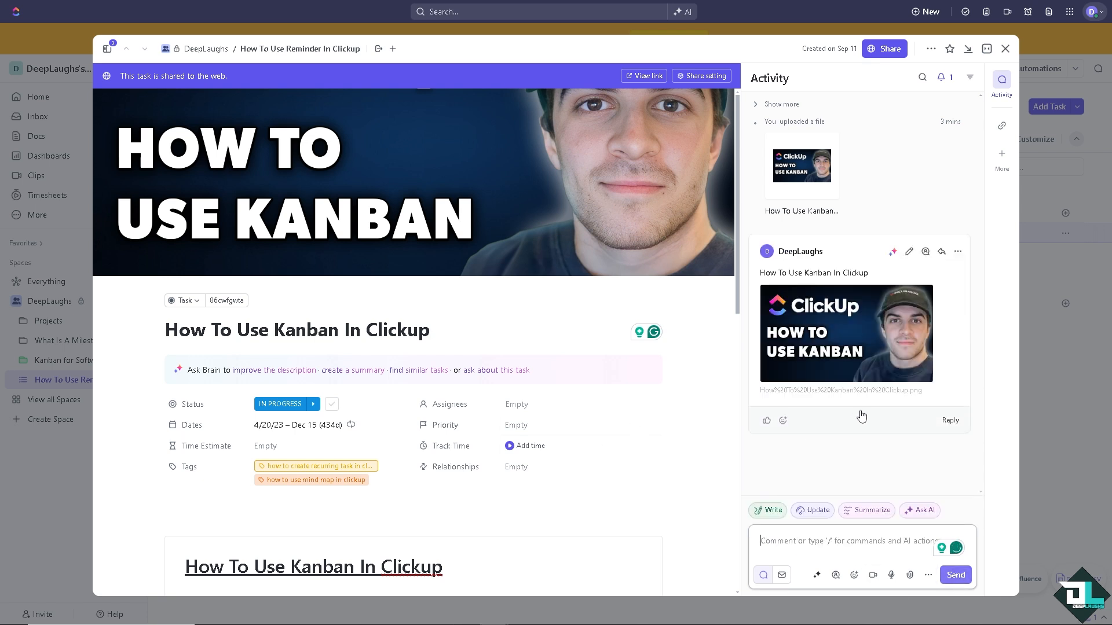
pyautogui.click(845, 333)
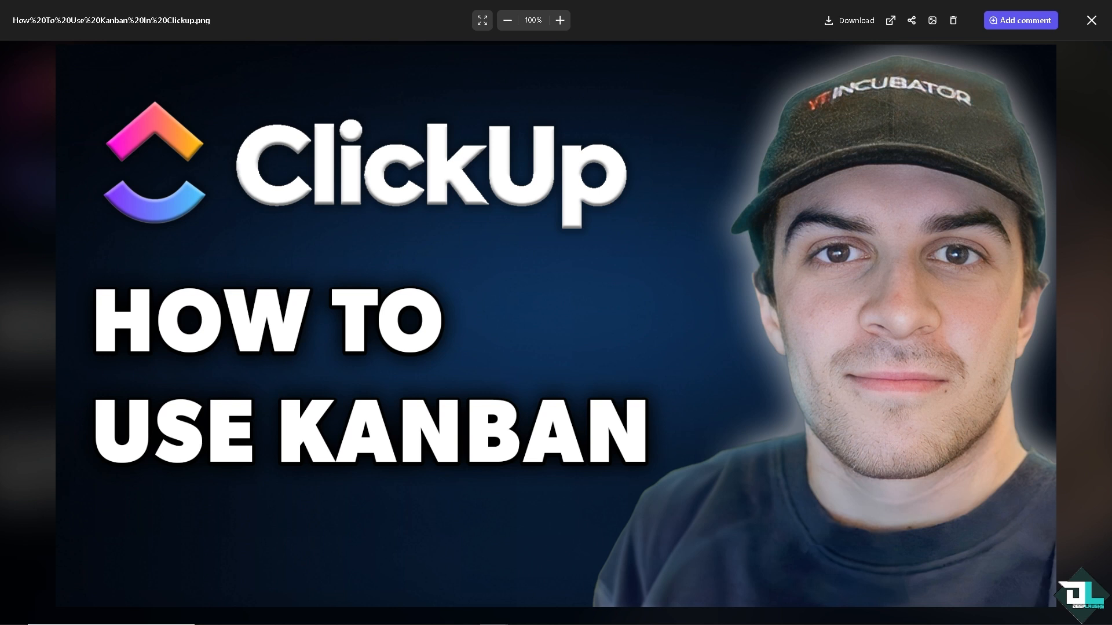
pyautogui.moveTo(1091, 19)
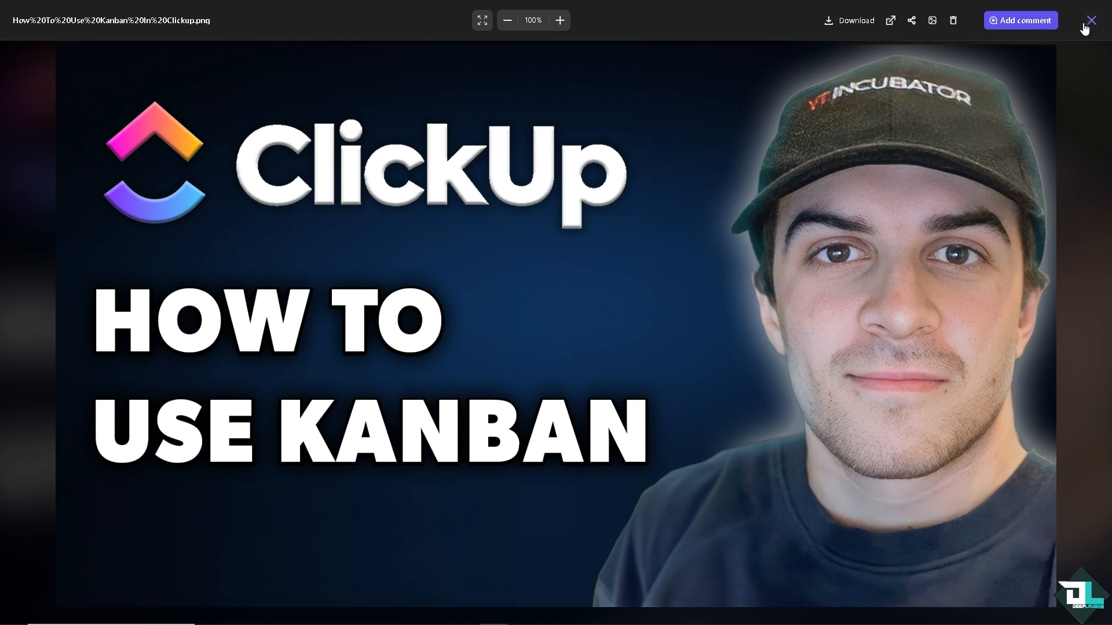
pyautogui.click(1091, 20)
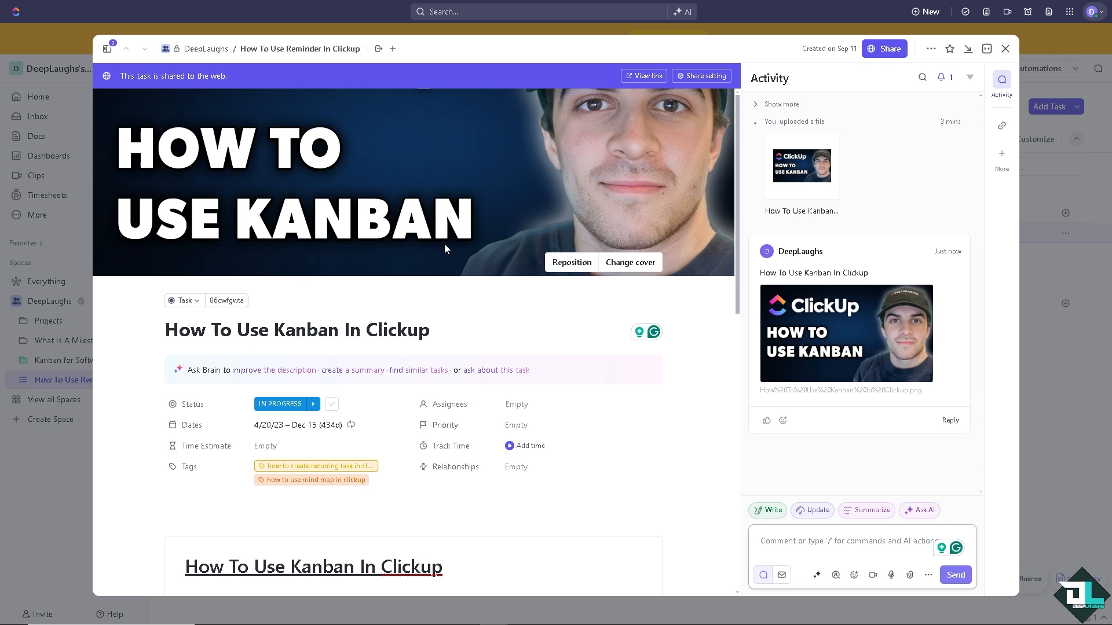
pyautogui.moveTo(504, 311)
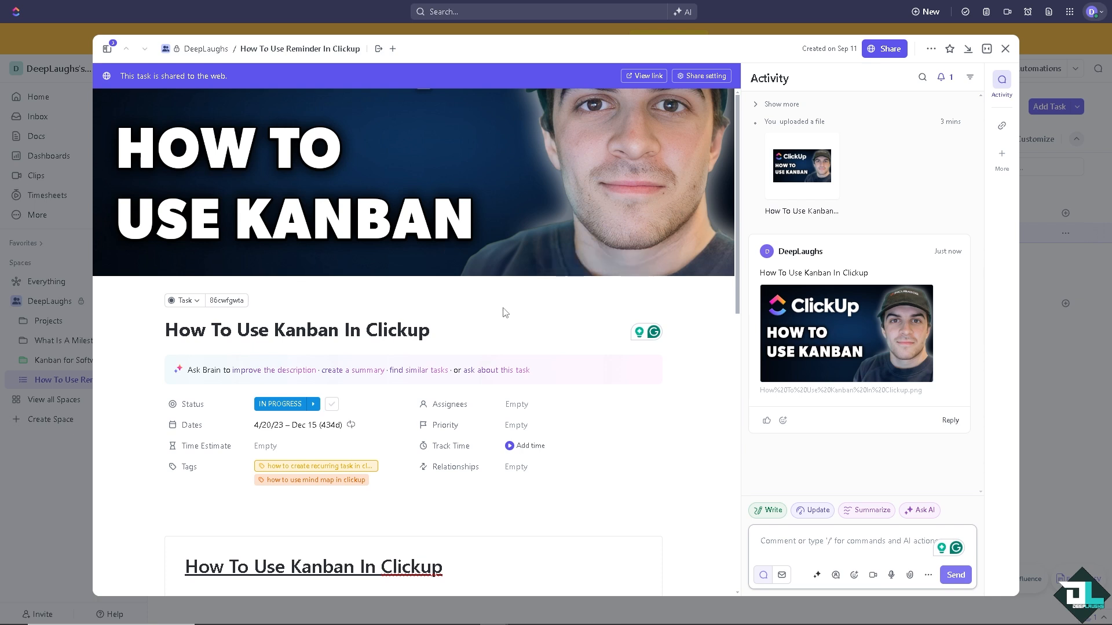
pyautogui.moveTo(1003, 51)
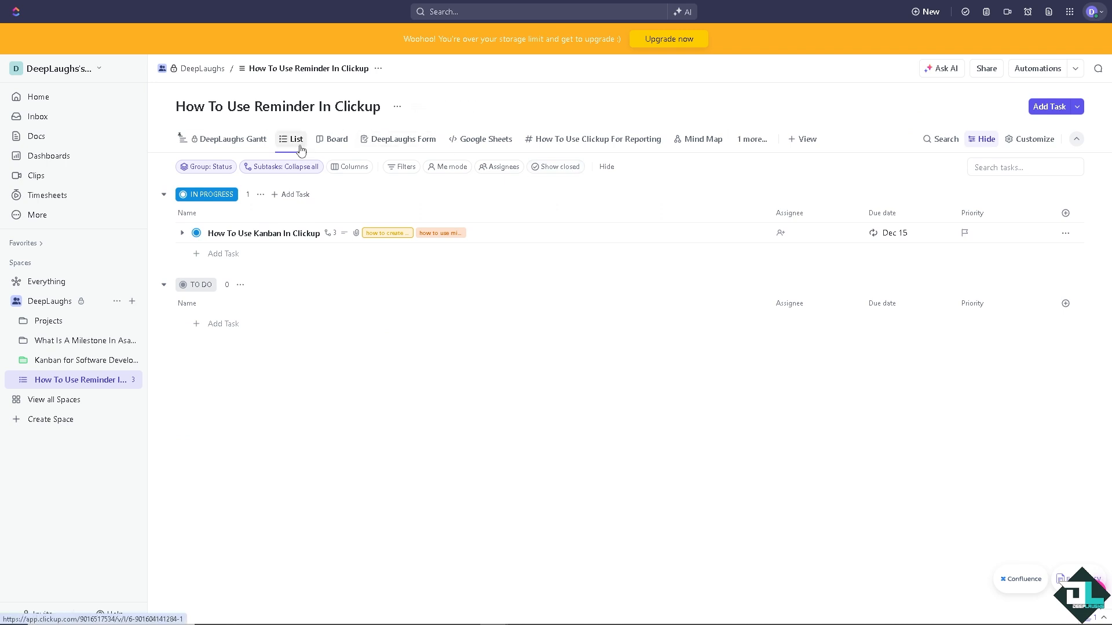
pyautogui.moveTo(804, 153)
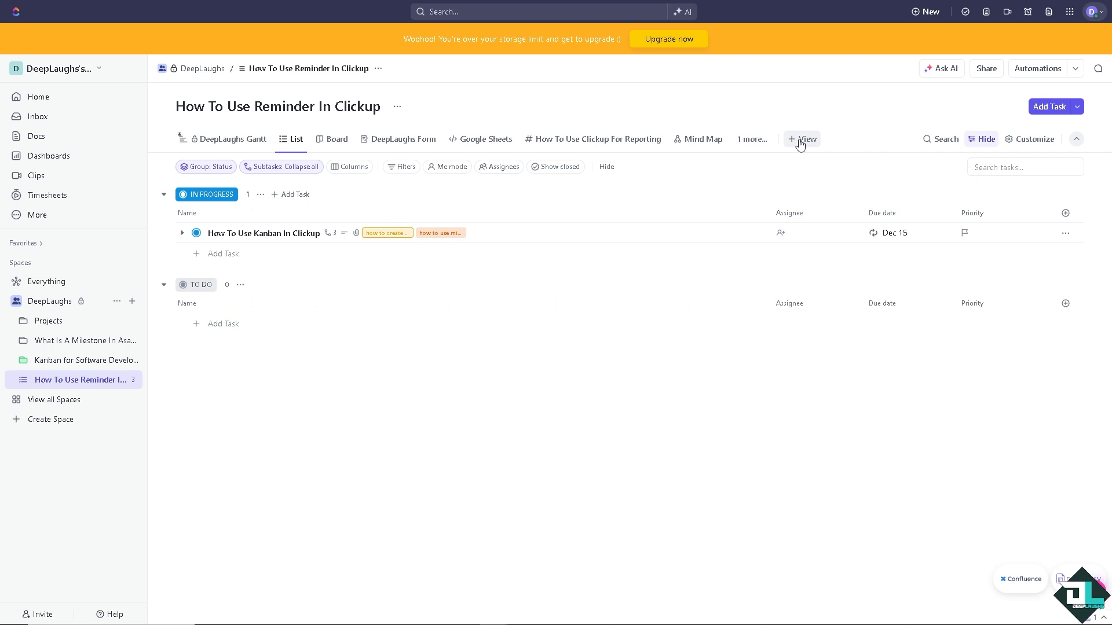
# Start adding a new view to the How To Use Reminder In Clickup list
pyautogui.click(801, 137)
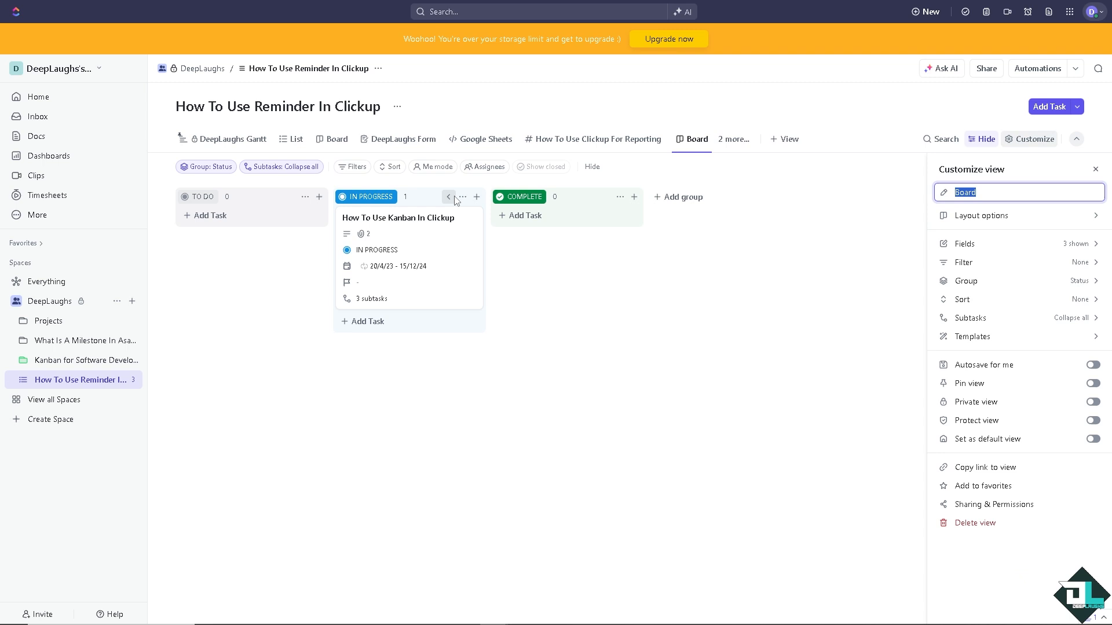
pyautogui.moveTo(268, 300)
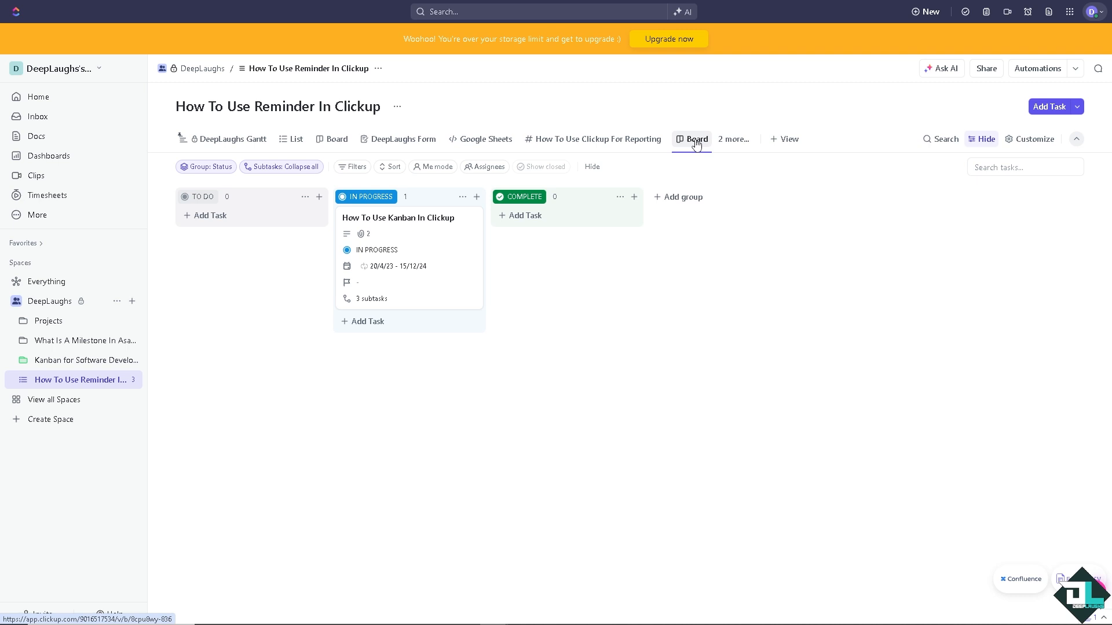
# Rename the Board view, turn on Me mode and bring up the Assignees filter
pyautogui.click(696, 139)
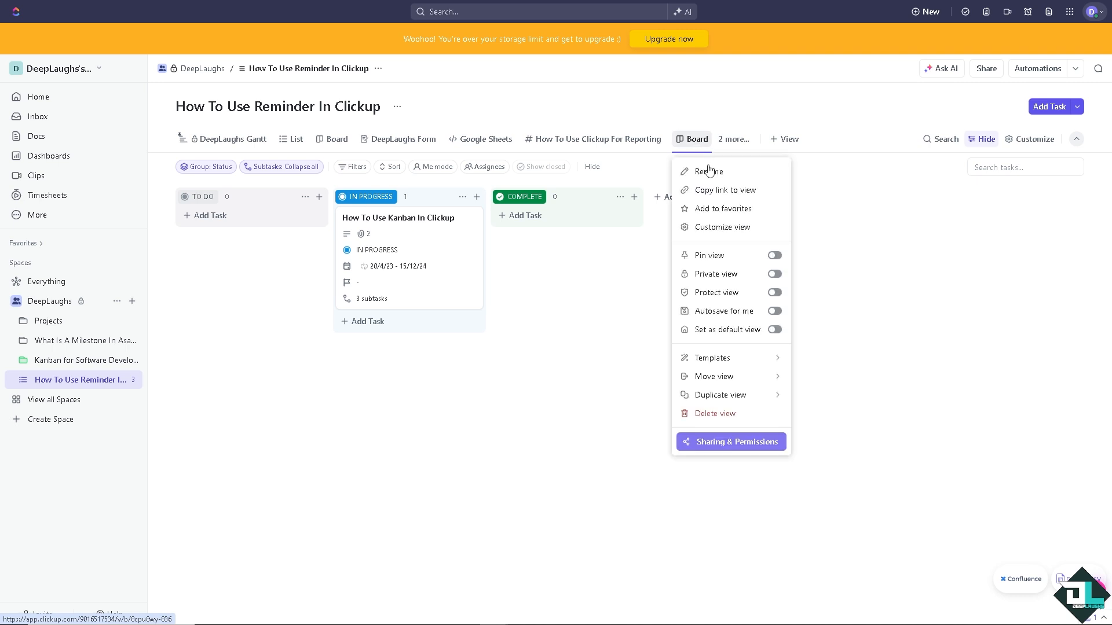
pyautogui.click(713, 176)
pyautogui.write('How To Use Kanban In Clickup')
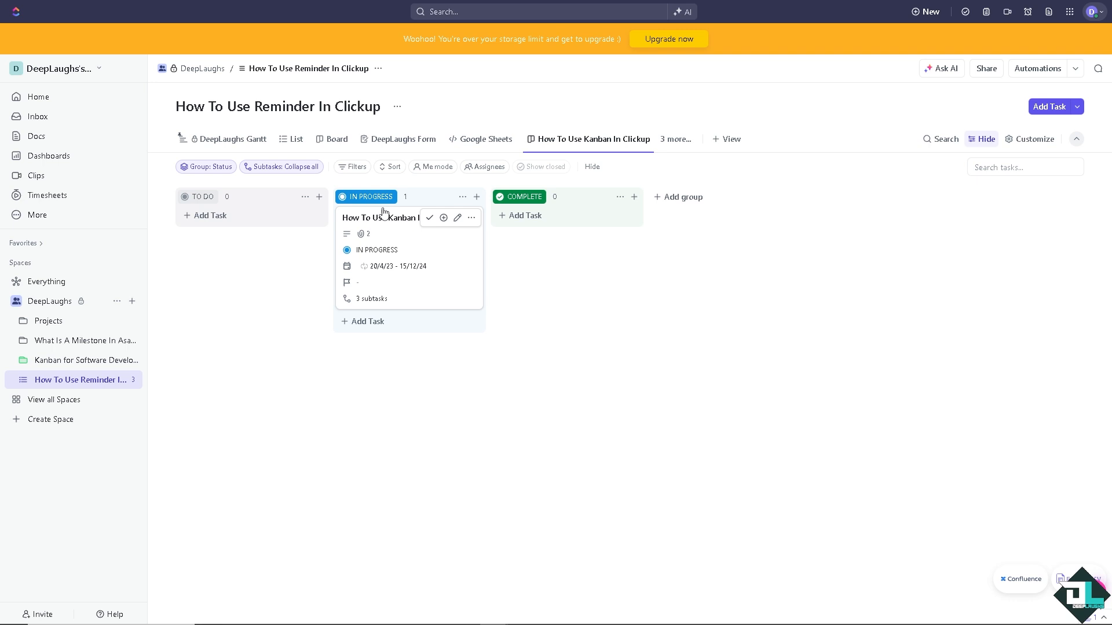
pyautogui.moveTo(414, 175)
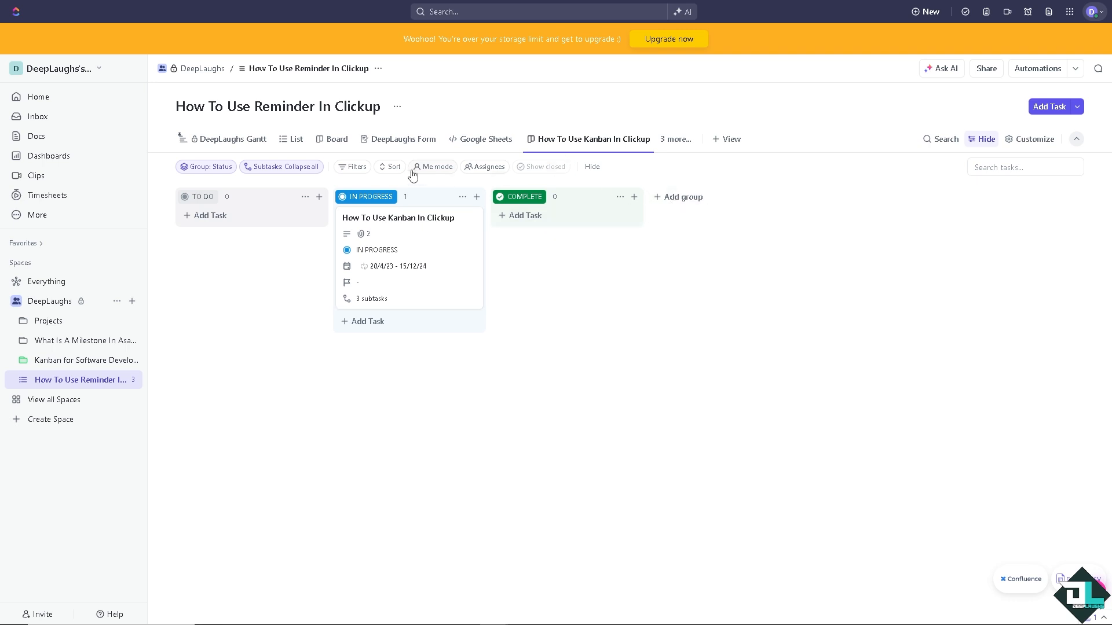
pyautogui.click(432, 167)
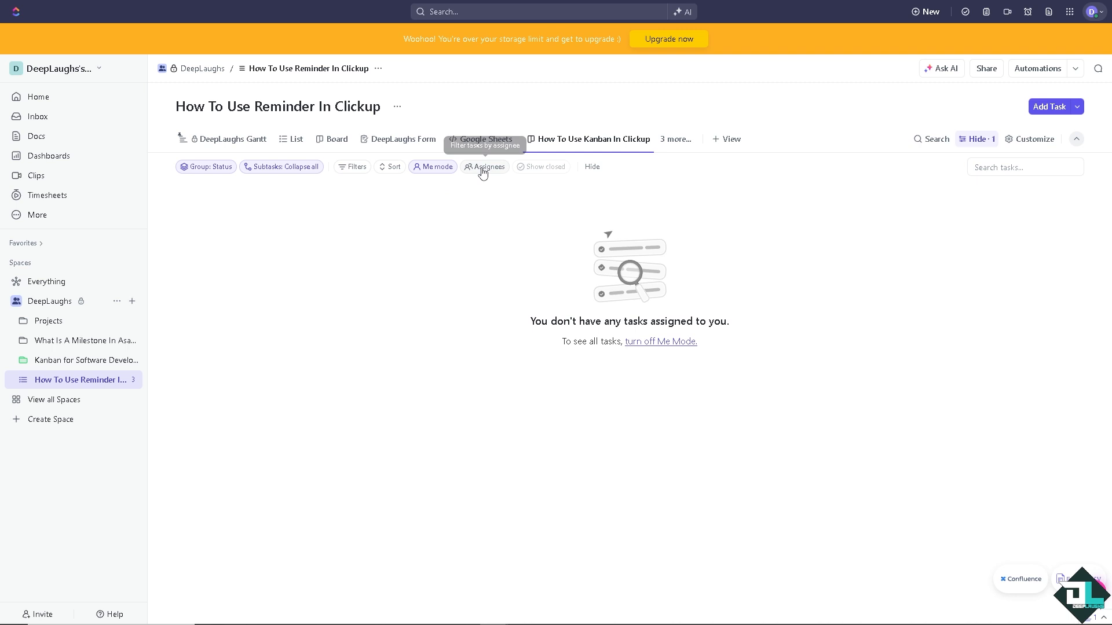
pyautogui.click(488, 166)
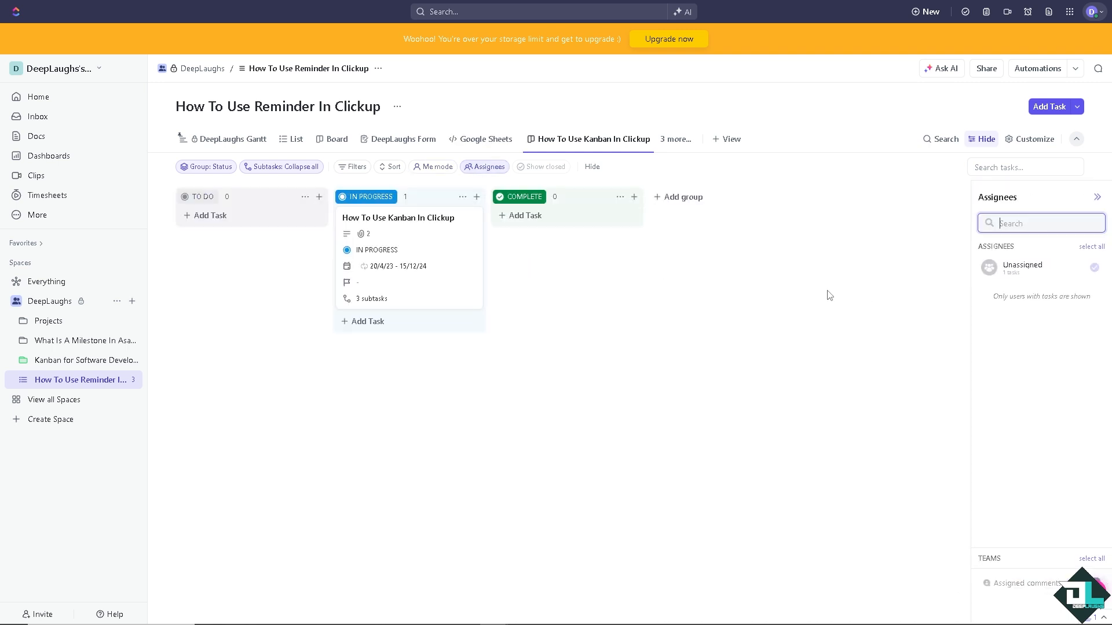
pyautogui.moveTo(810, 257)
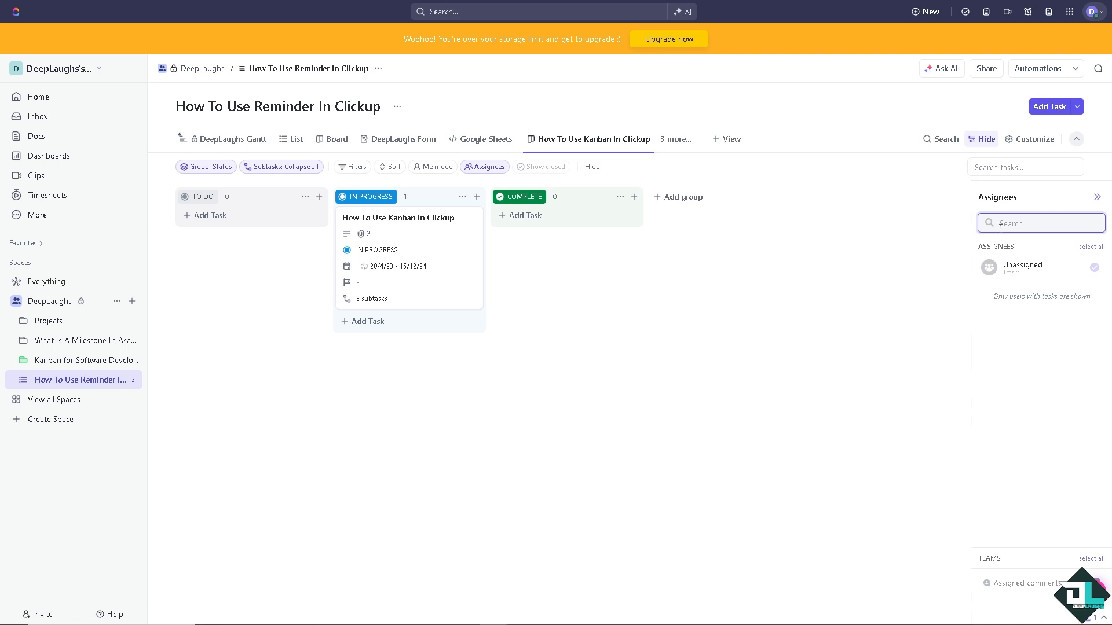
pyautogui.moveTo(698, 227)
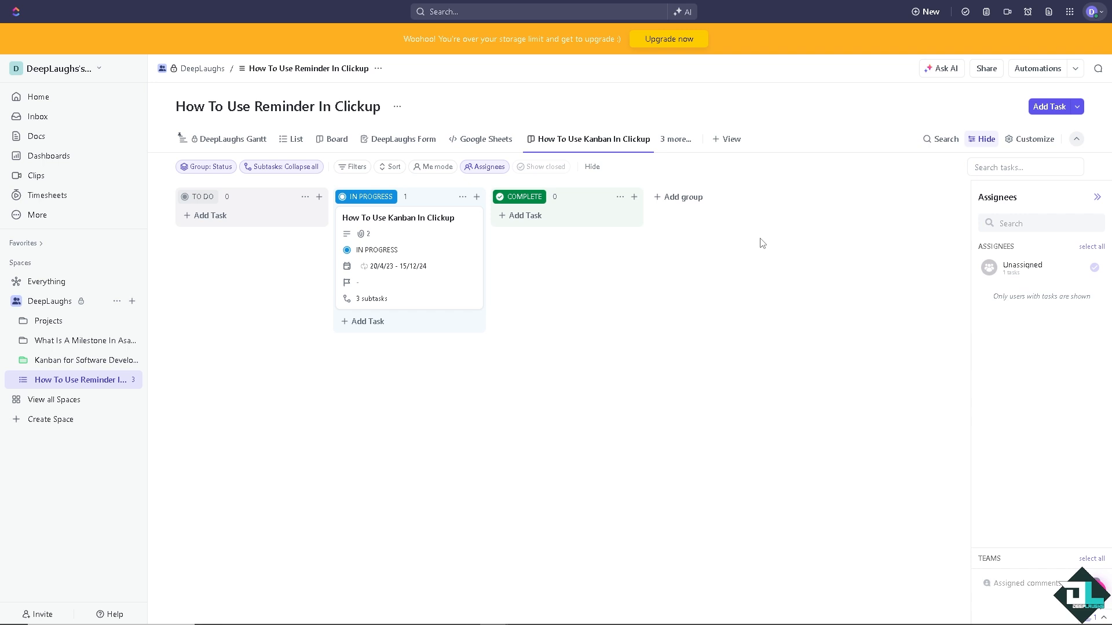
pyautogui.moveTo(485, 138)
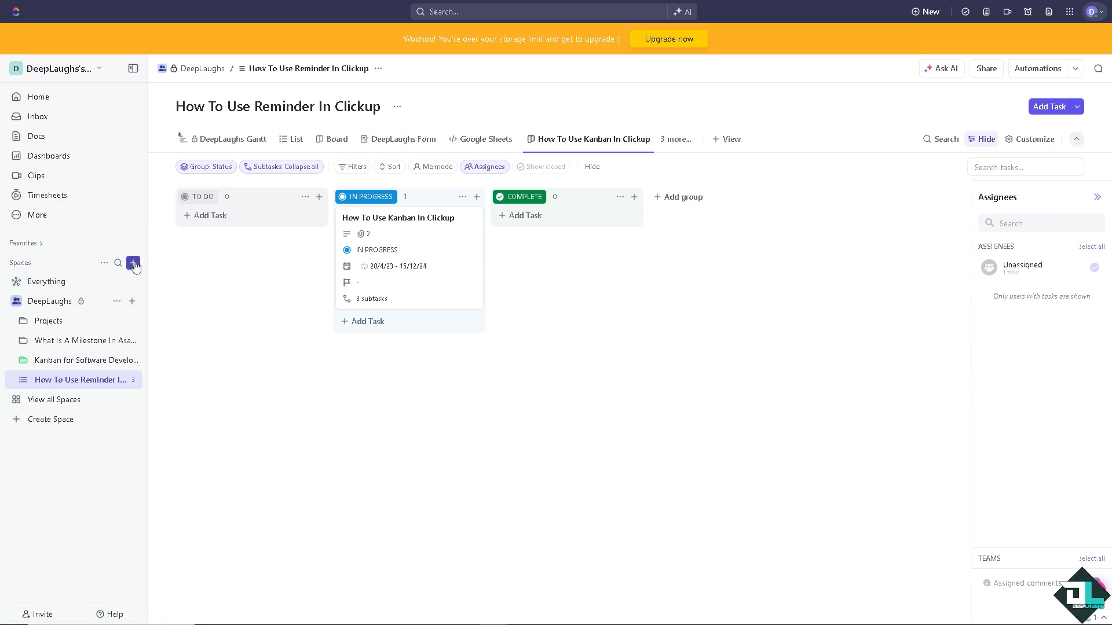
# Dismiss the new space form and show creation options for the Projects folder
pyautogui.click(132, 262)
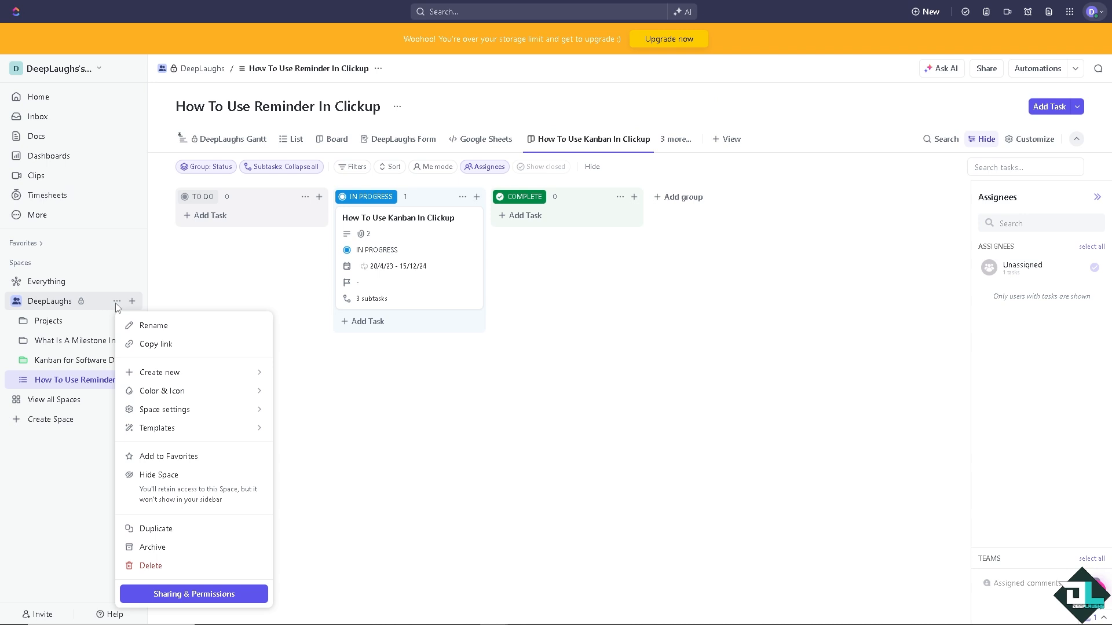
pyautogui.moveTo(211, 264)
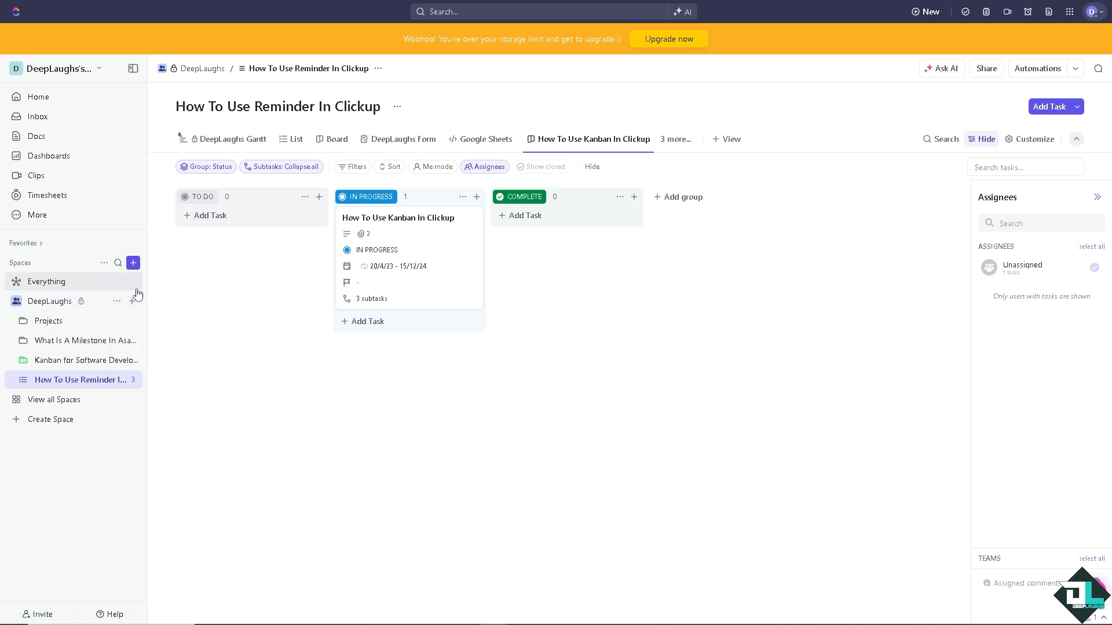
pyautogui.click(132, 263)
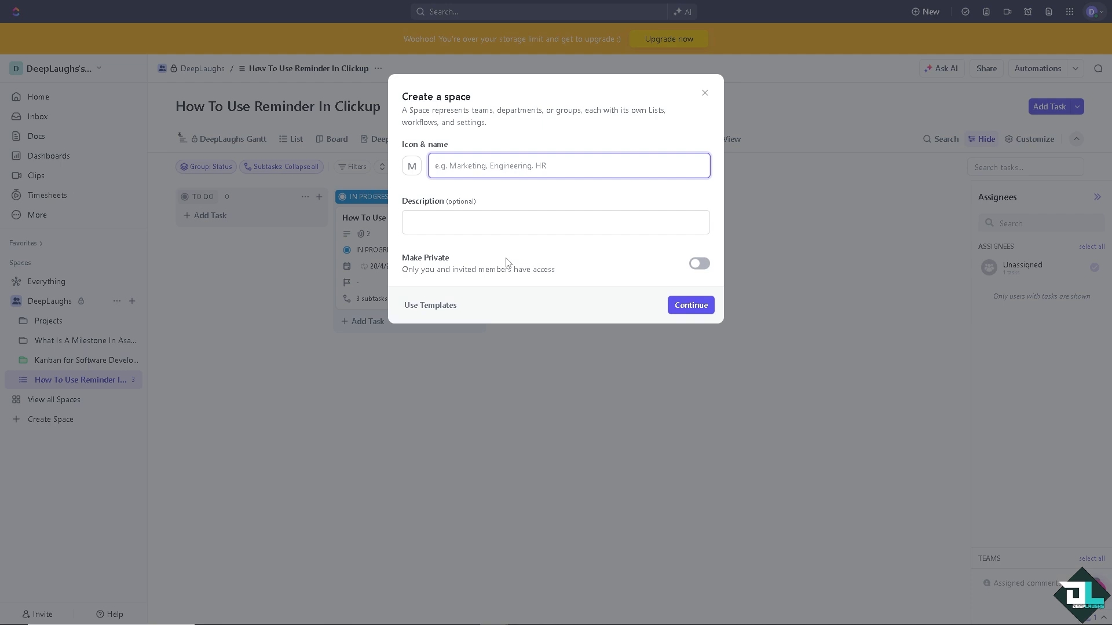
pyautogui.click(689, 305)
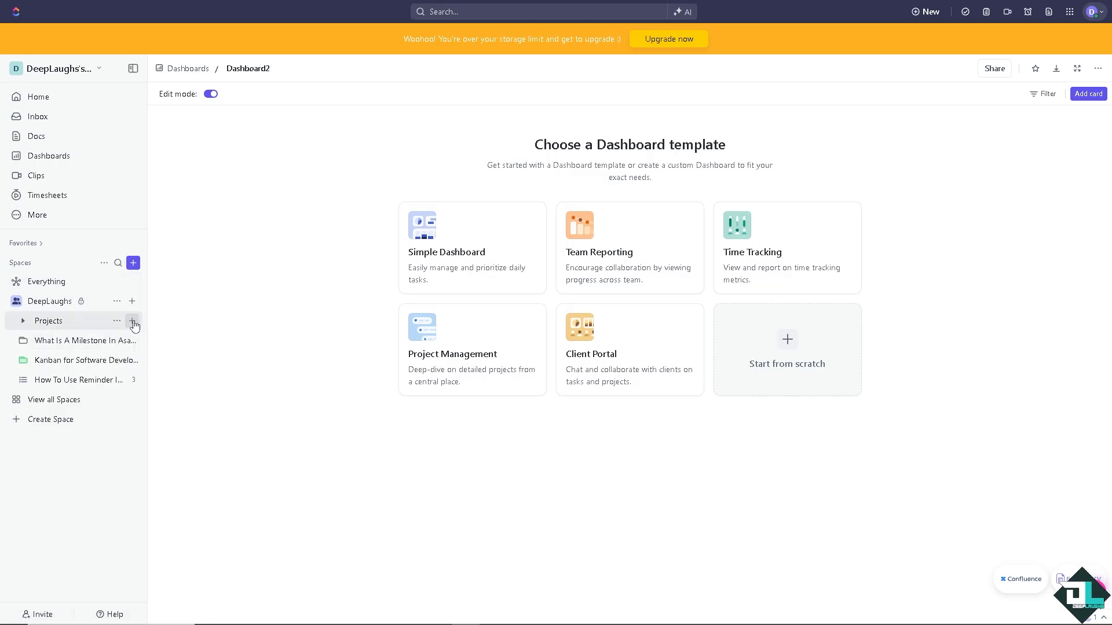
pyautogui.click(132, 321)
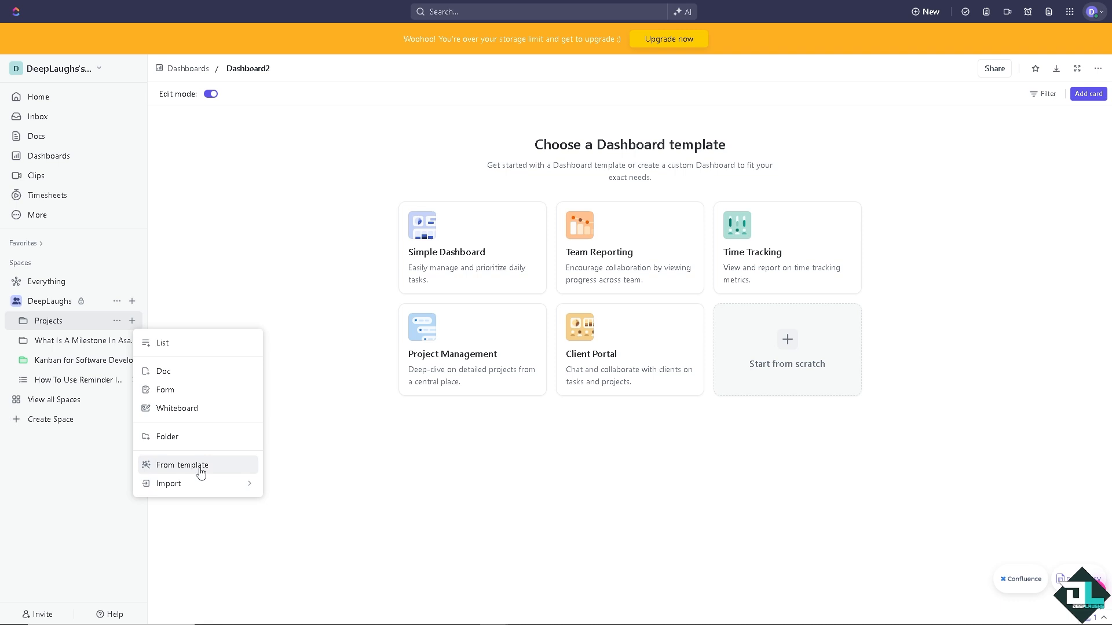
# Choose to create something in Projects from a template, reaching the Template Center
pyautogui.click(182, 466)
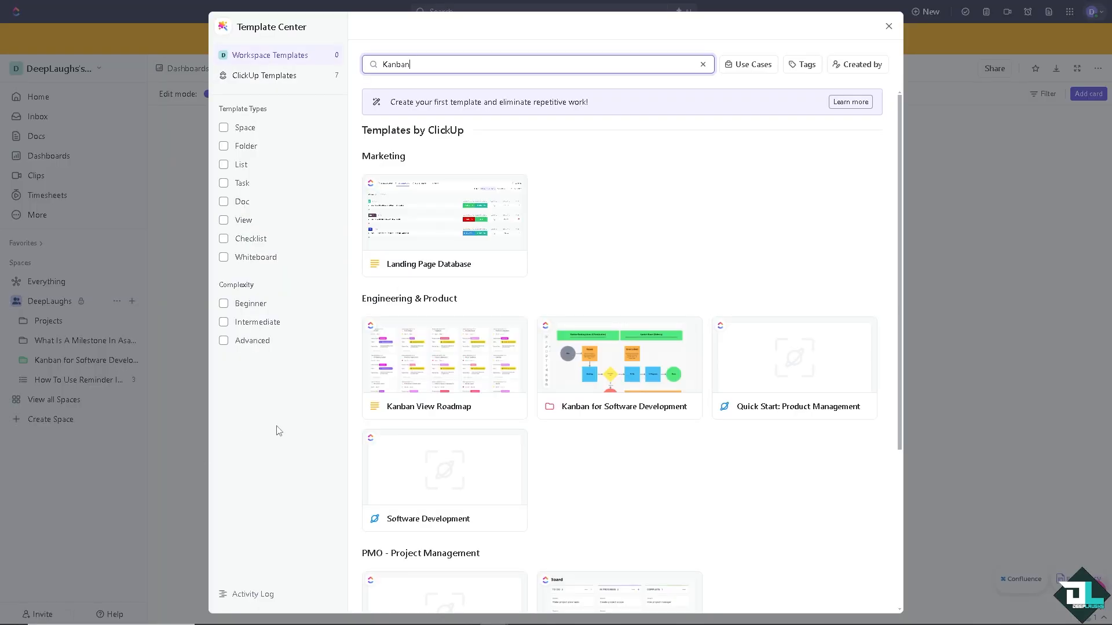
pyautogui.moveTo(457, 84)
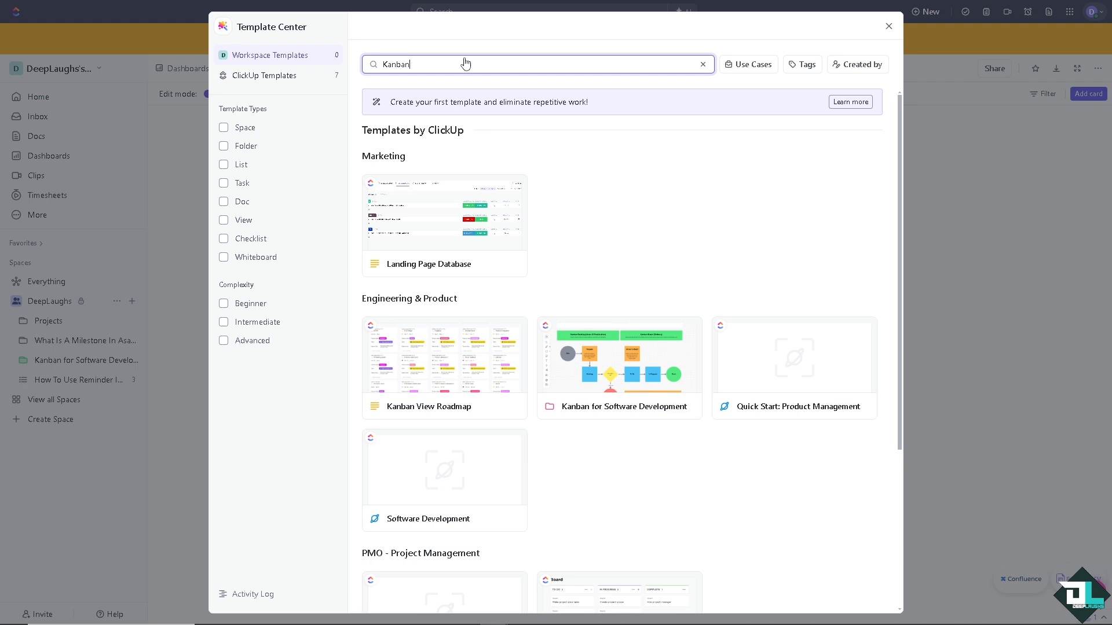
pyautogui.moveTo(452, 282)
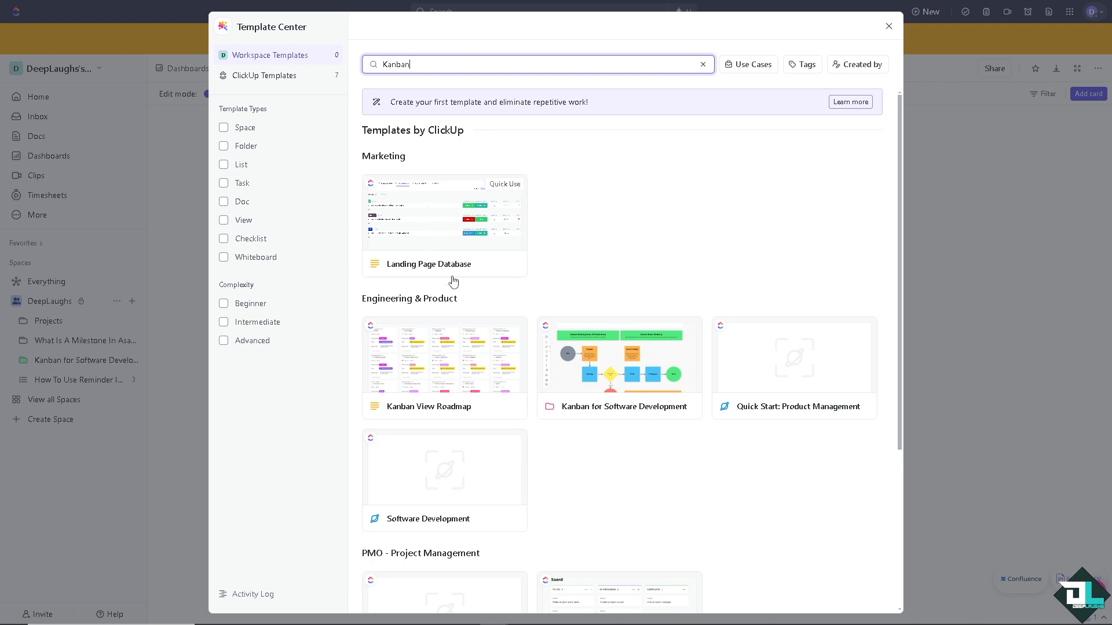
pyautogui.moveTo(456, 347)
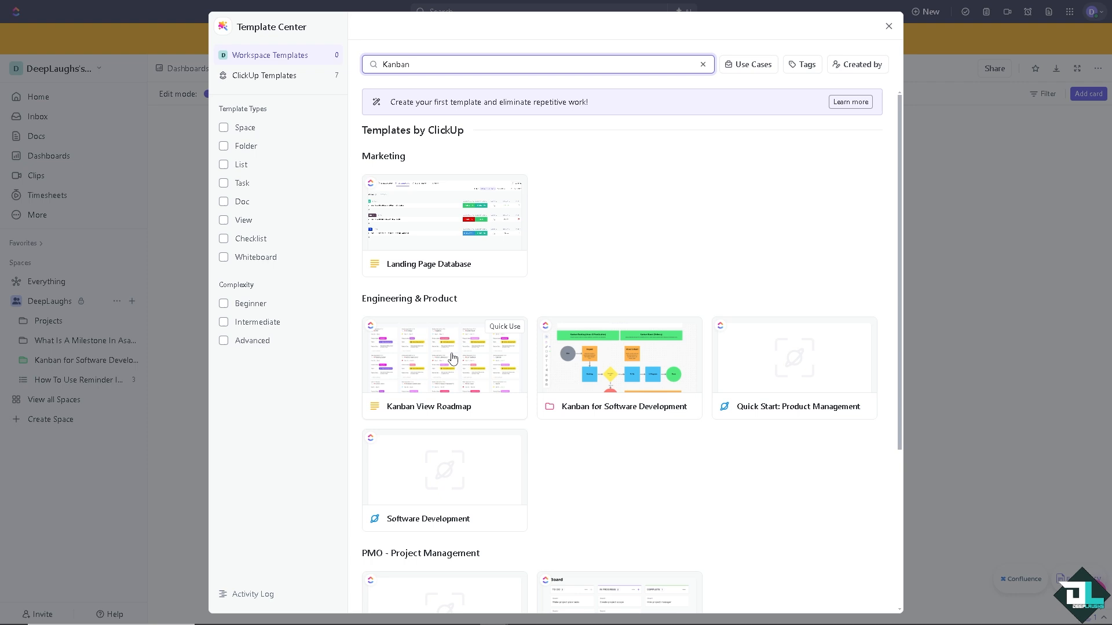
pyautogui.moveTo(597, 376)
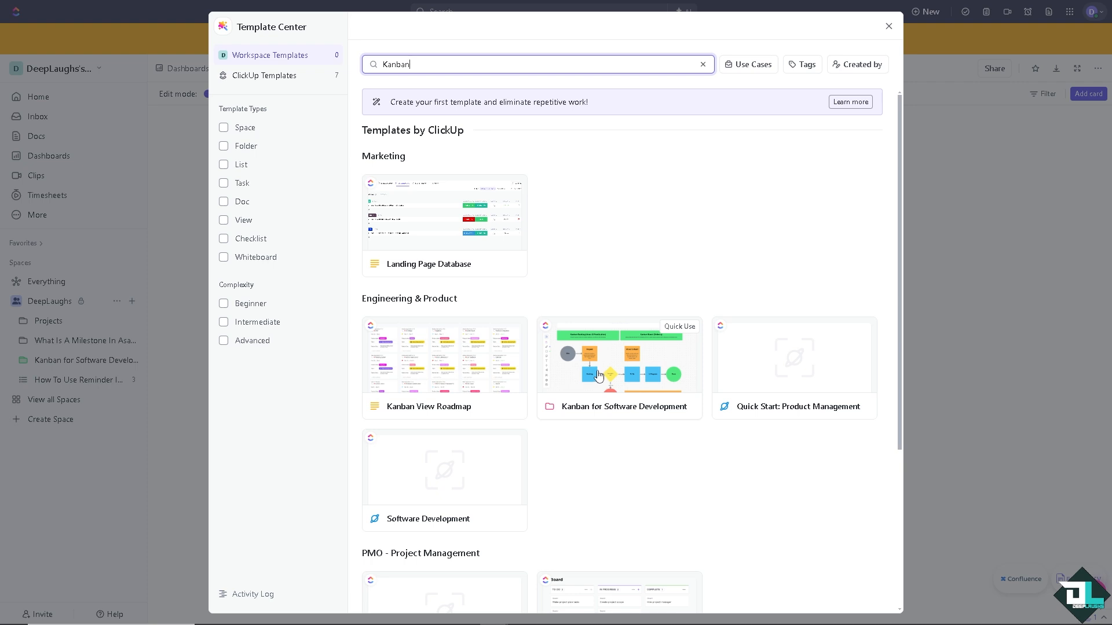
pyautogui.moveTo(437, 347)
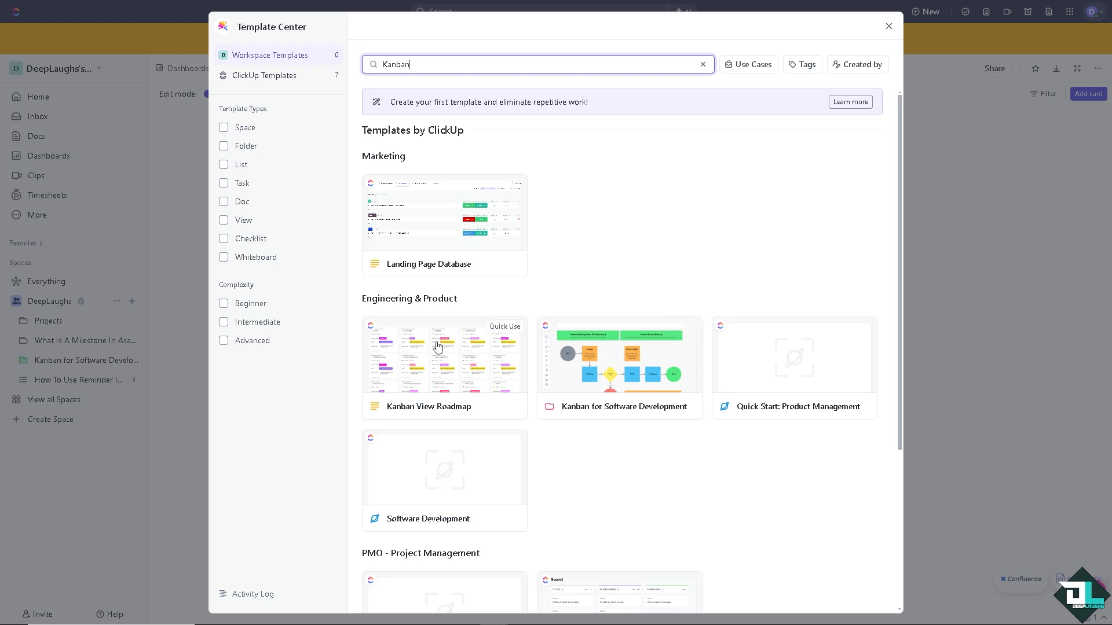
pyautogui.moveTo(424, 352)
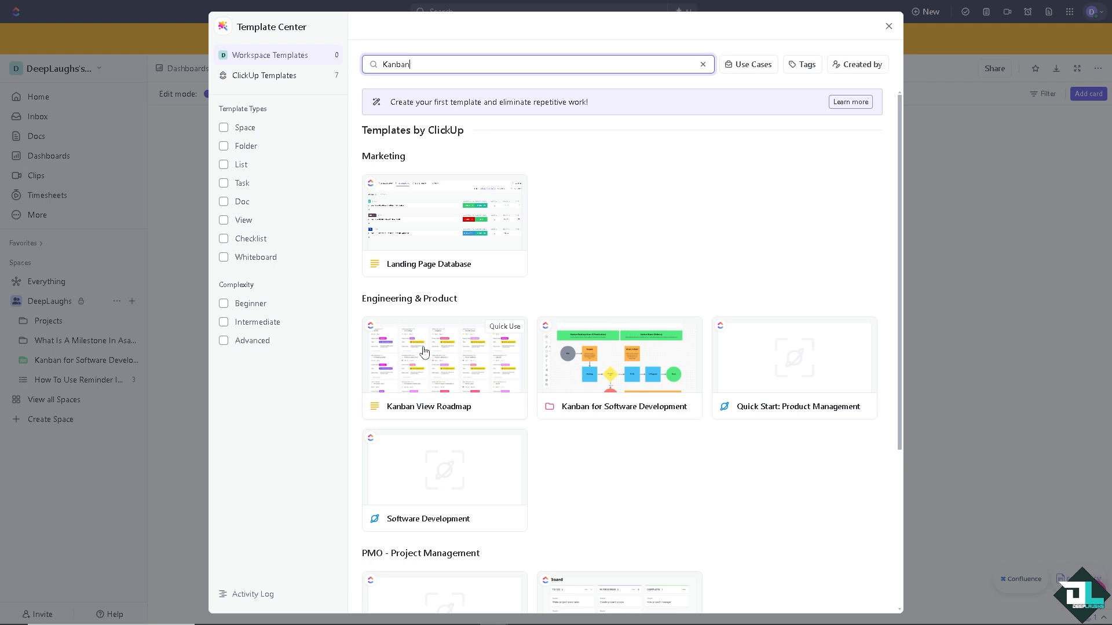
pyautogui.moveTo(424, 360)
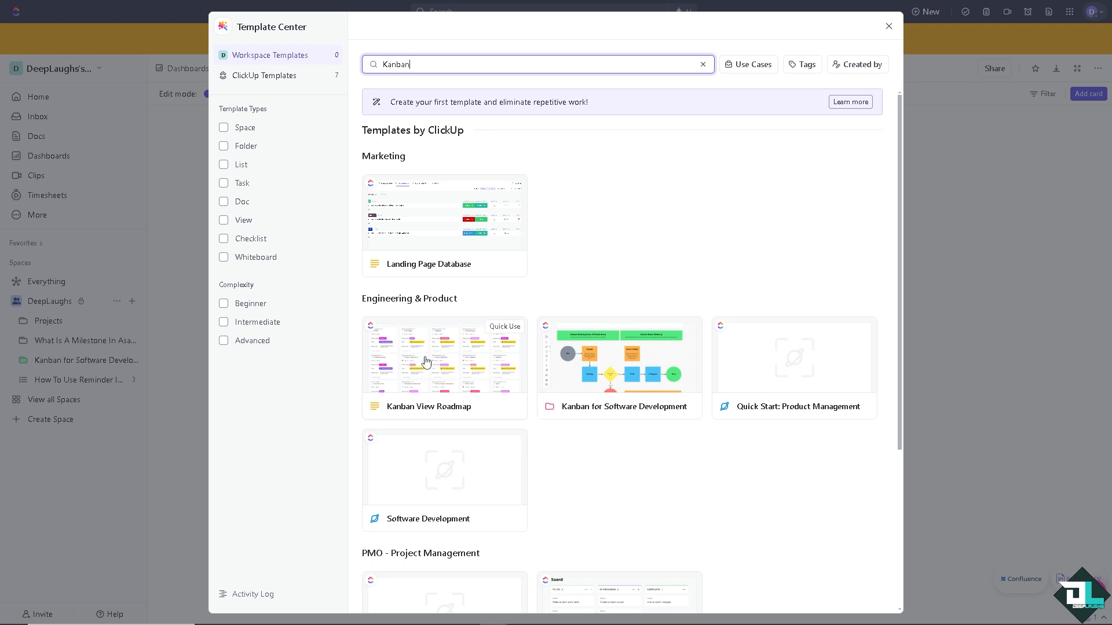
# Review the Kanban View Roadmap template's custom fields and start using it
pyautogui.click(428, 357)
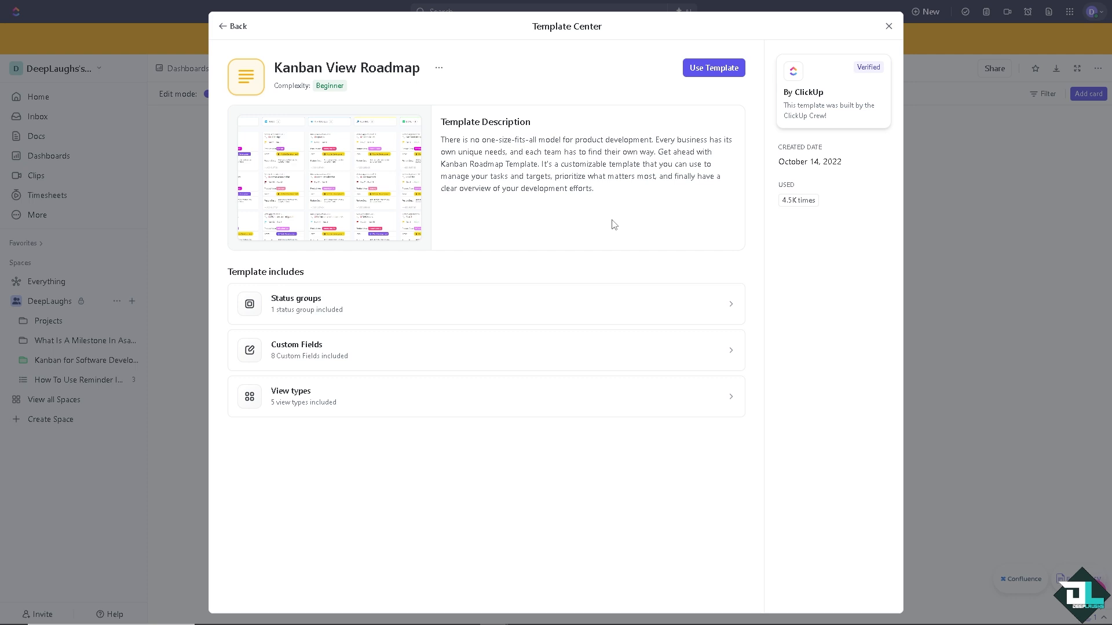
pyautogui.moveTo(668, 317)
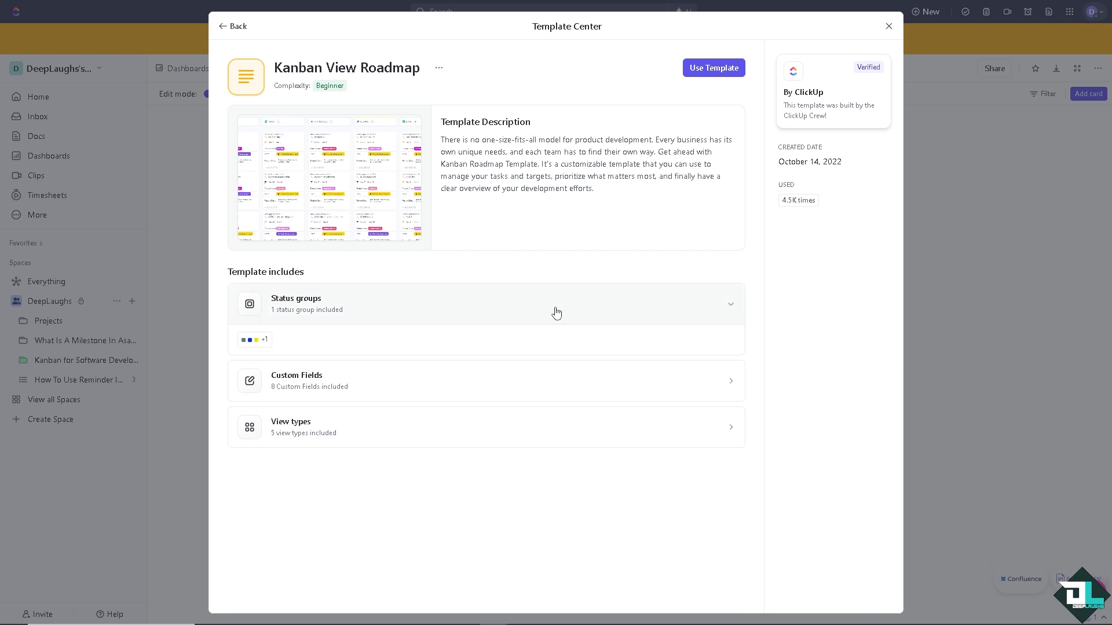
pyautogui.click(485, 380)
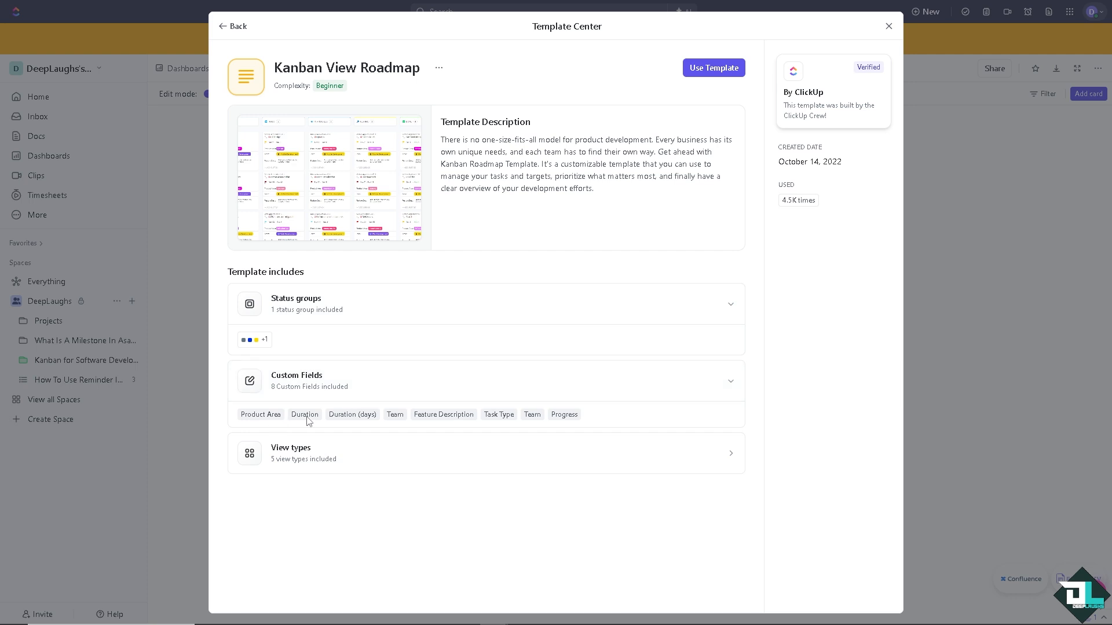
pyautogui.moveTo(397, 418)
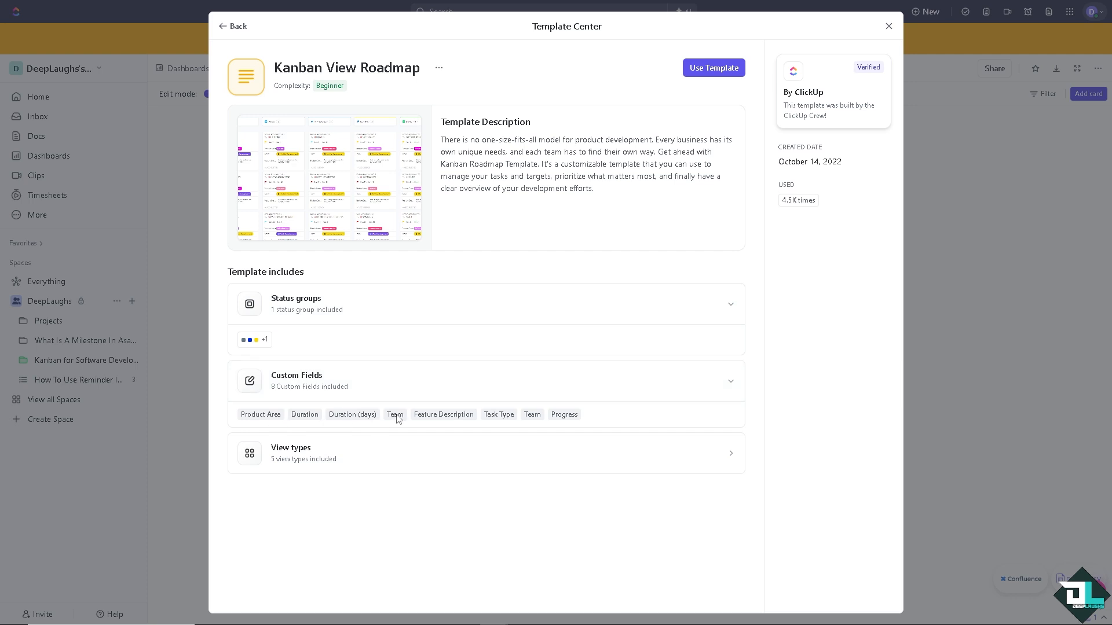
pyautogui.moveTo(543, 420)
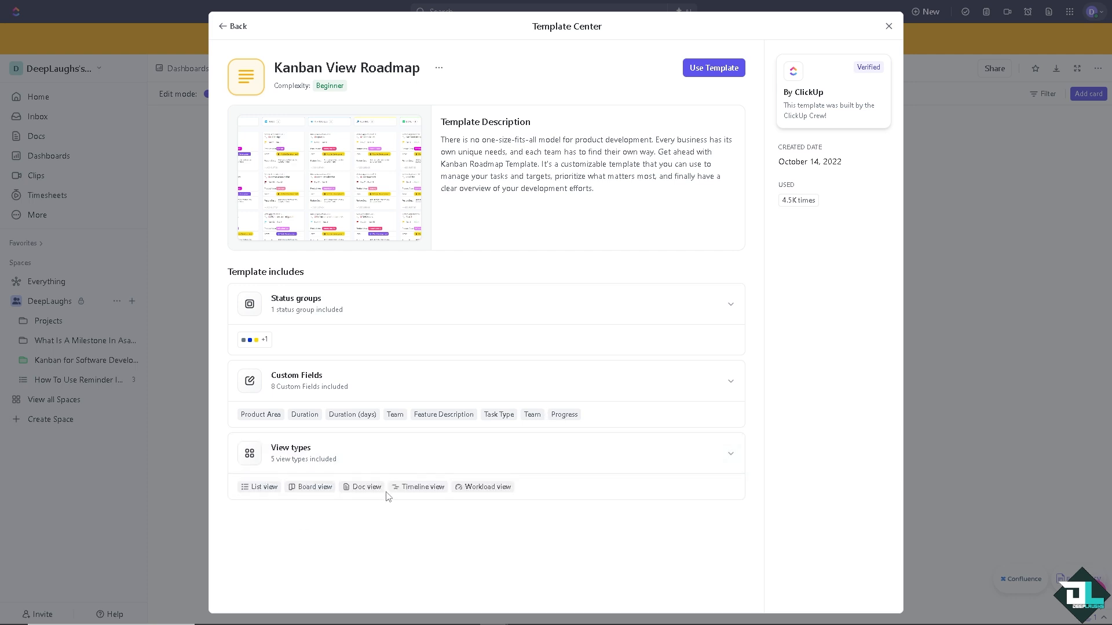
pyautogui.moveTo(491, 459)
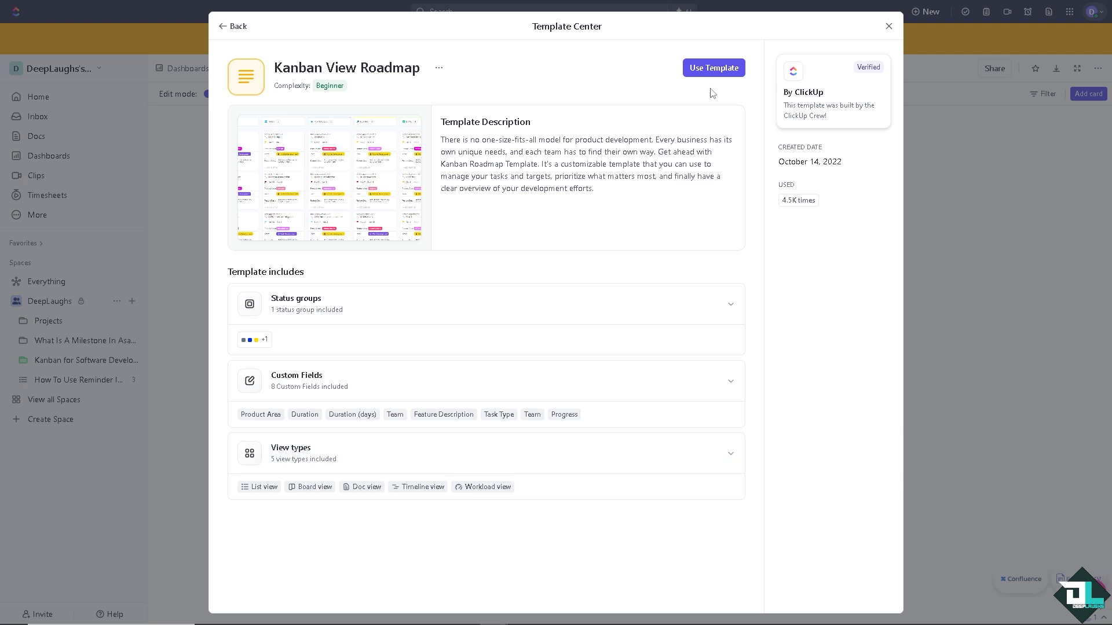
pyautogui.click(713, 67)
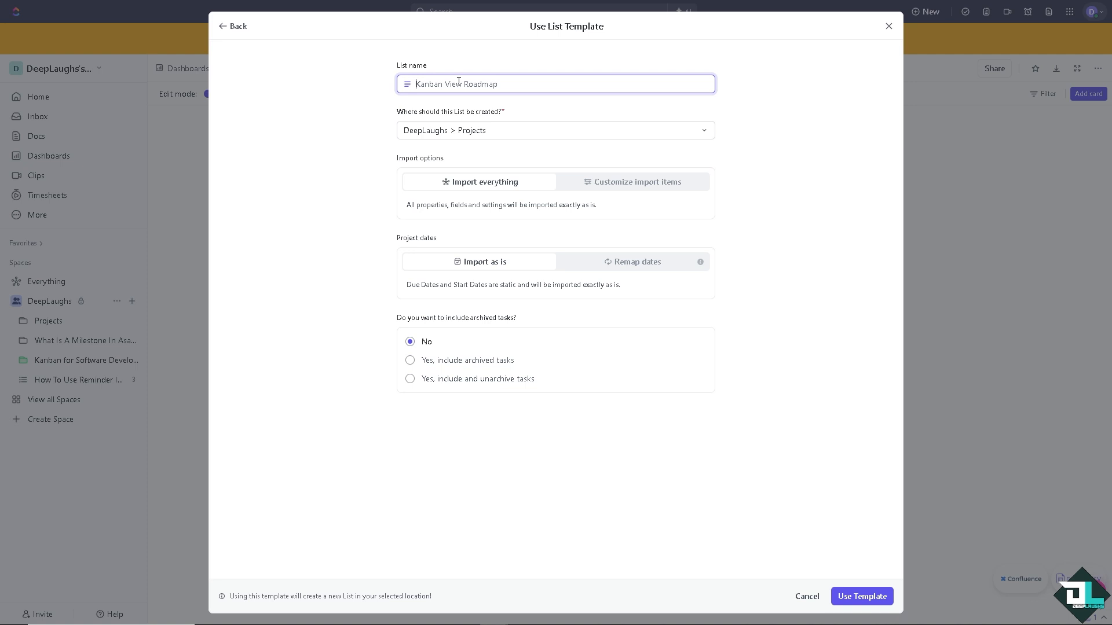
# Replace the list name with DeepLaughs Kanban
pyautogui.write('How To Use Kanban In Clickup')
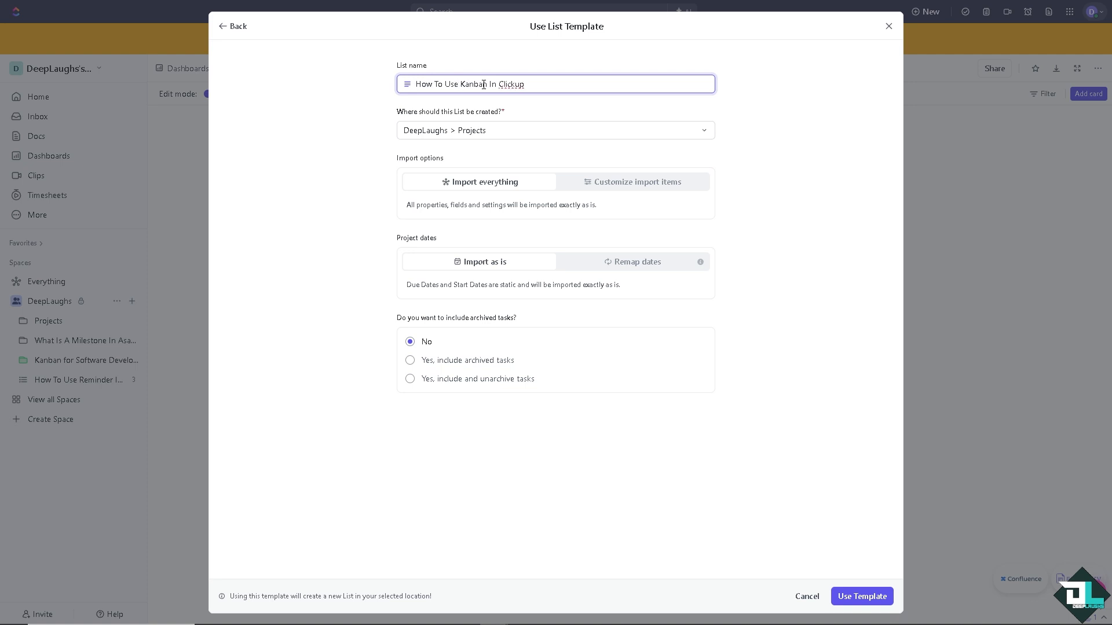
pyautogui.tripleClick(482, 83)
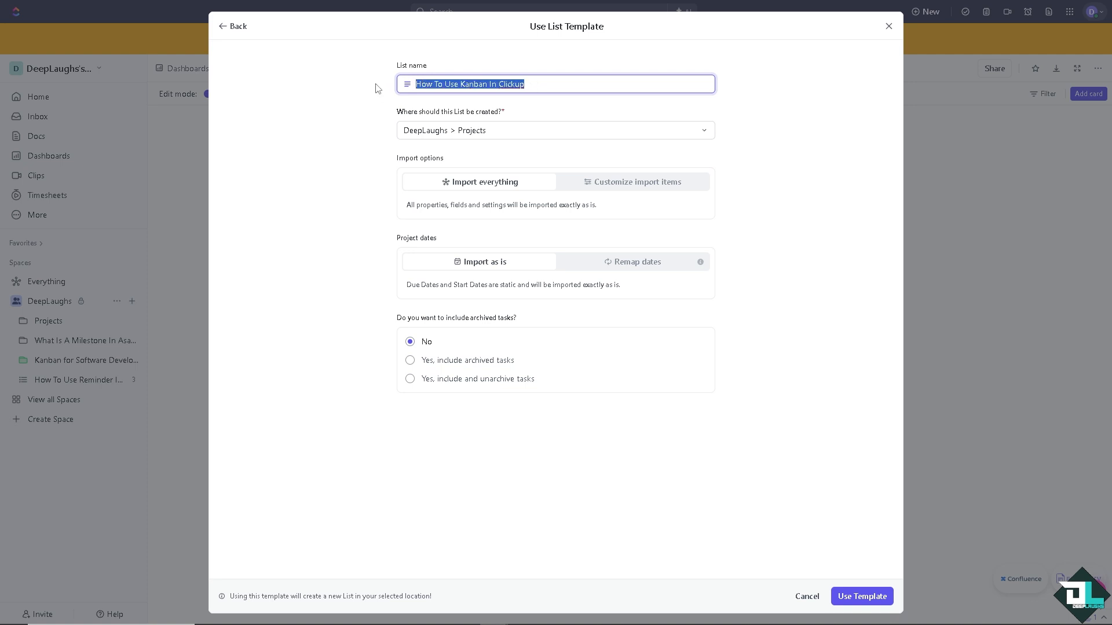
pyautogui.write('DeepLaughs Kanban')
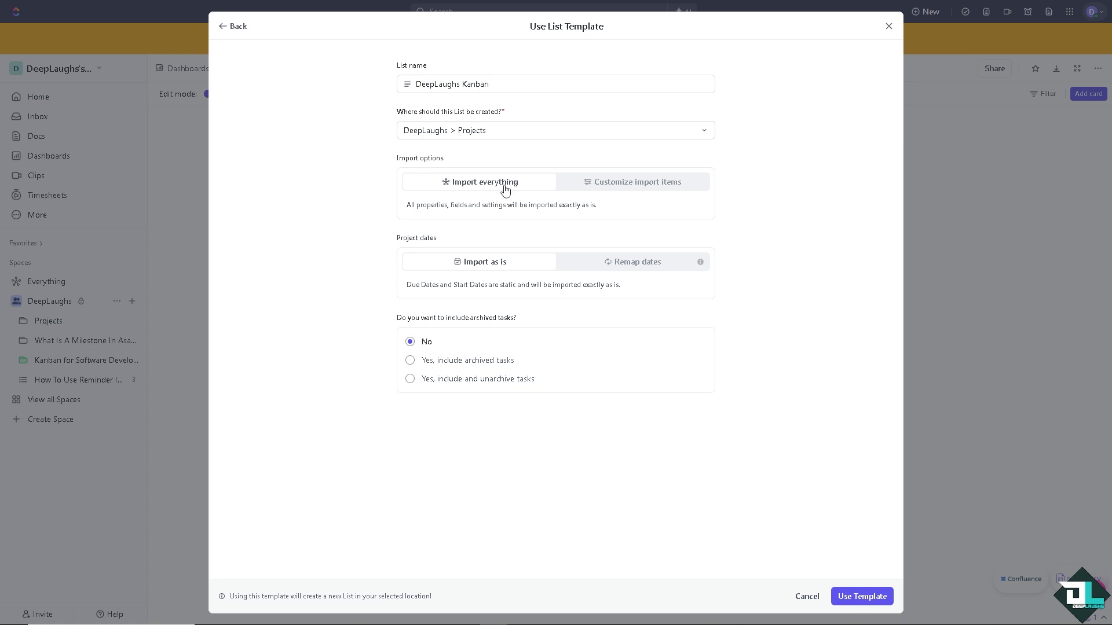
# Customize the import to exclude automations, views and tasks
pyautogui.click(636, 182)
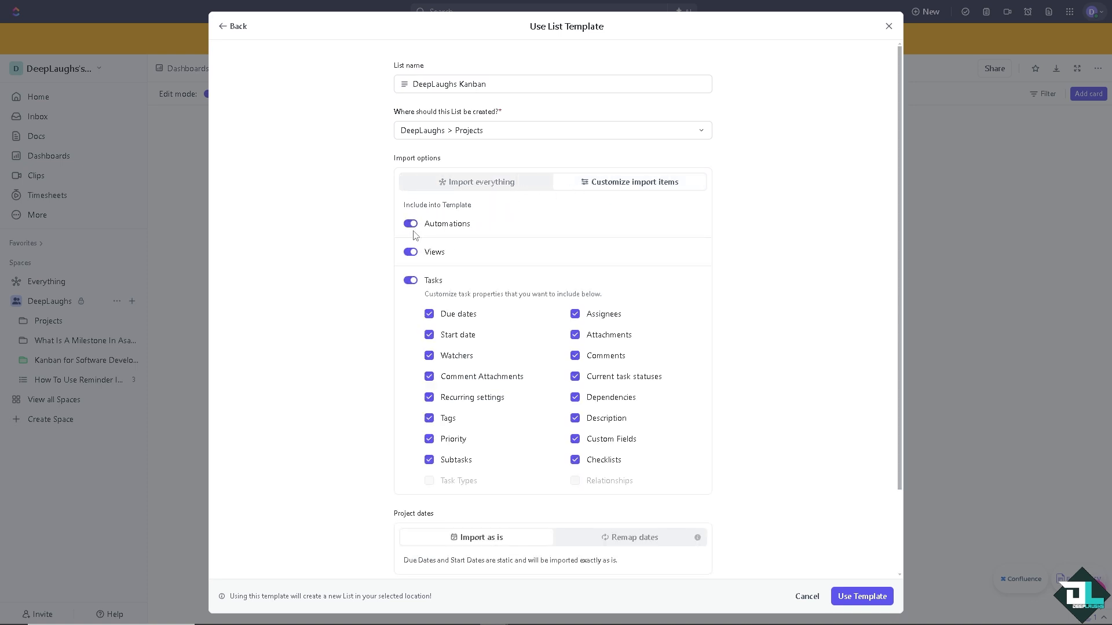
pyautogui.click(410, 223)
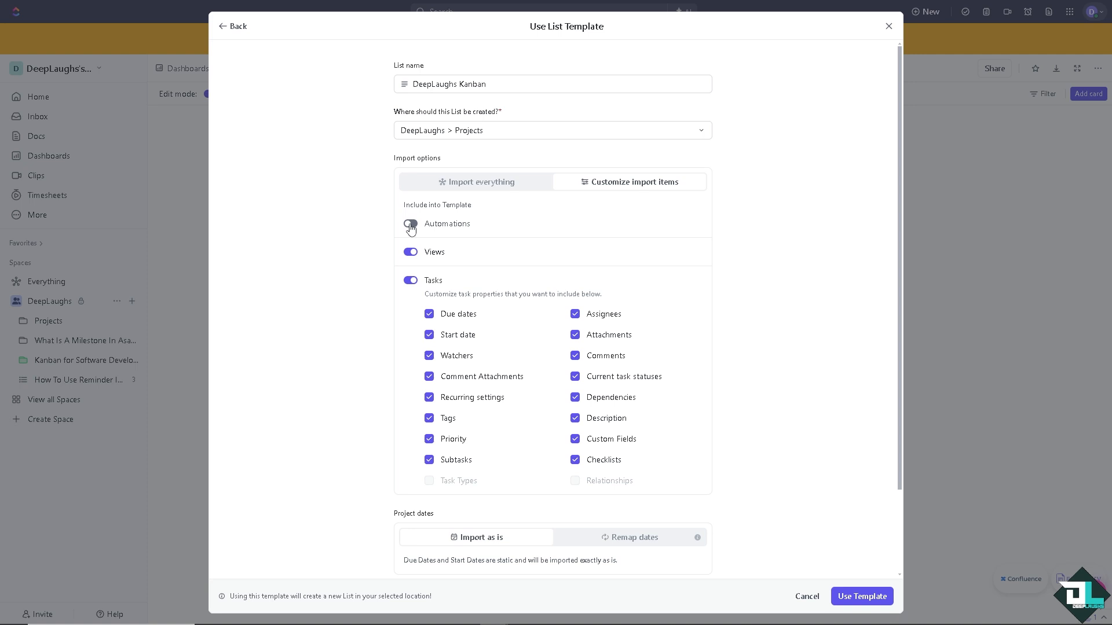
pyautogui.click(410, 251)
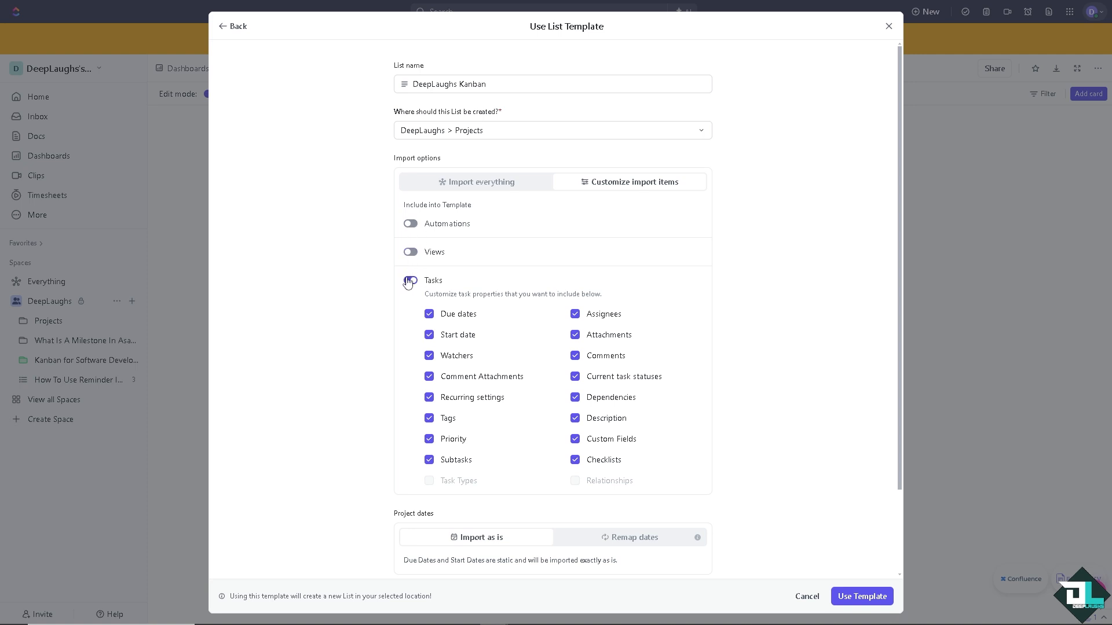
pyautogui.click(410, 280)
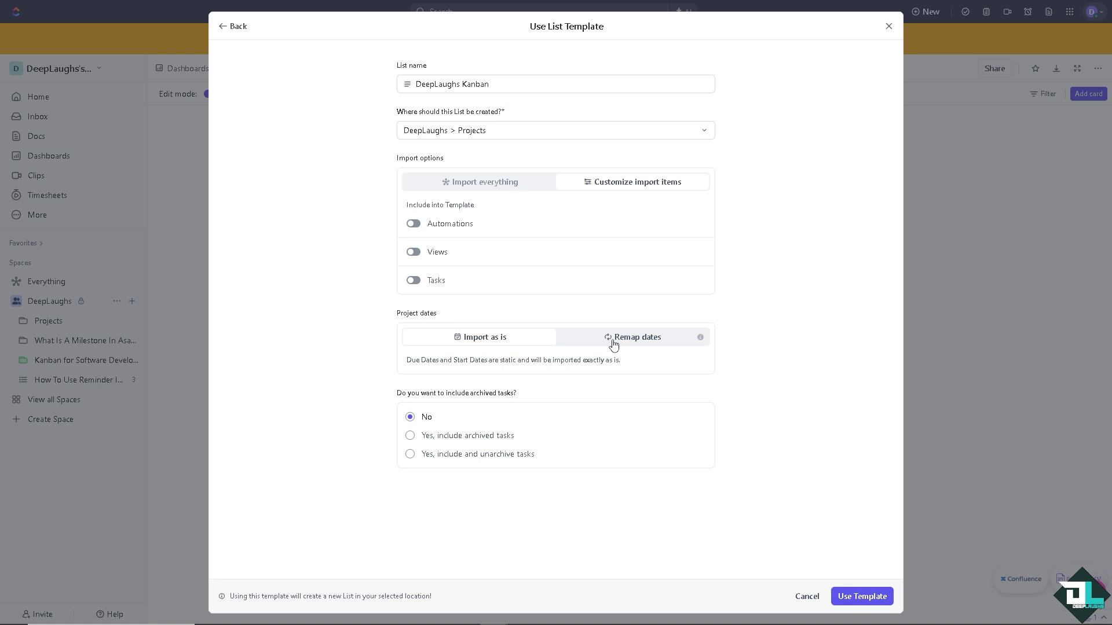
# Remap dates to end 9/20/24, skip weekends, import all tasks as Open, and confirm
pyautogui.click(636, 337)
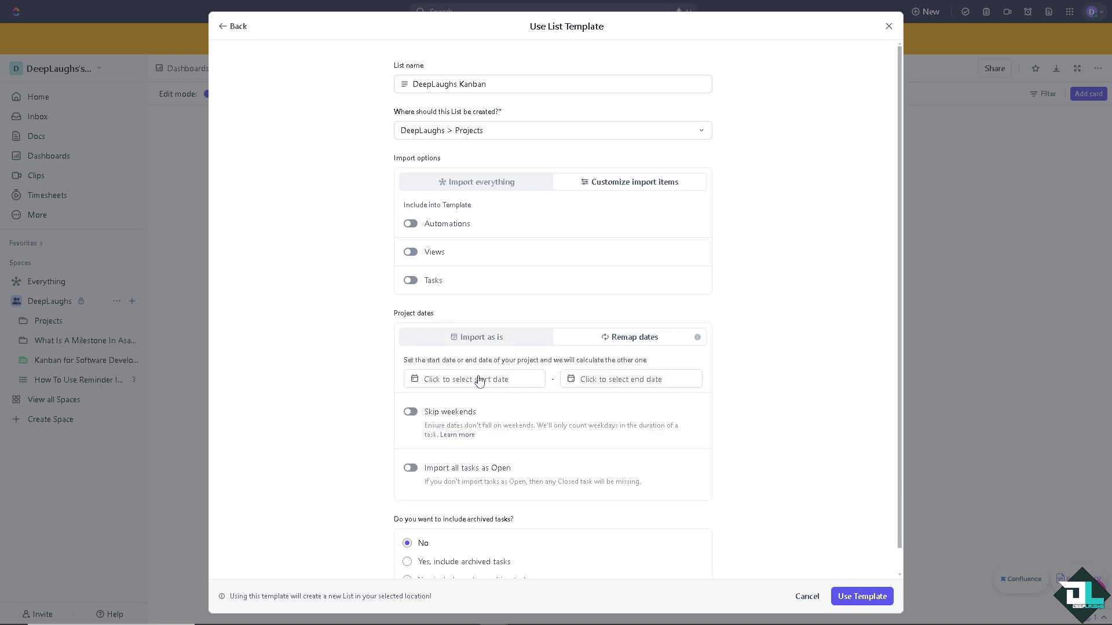
pyautogui.click(474, 379)
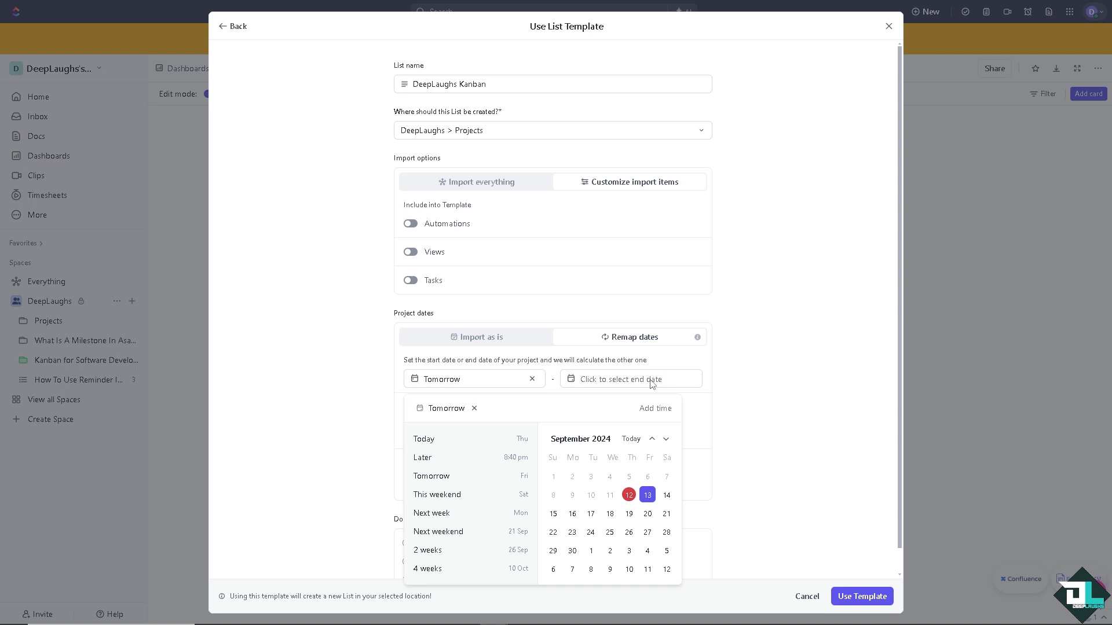
pyautogui.click(630, 379)
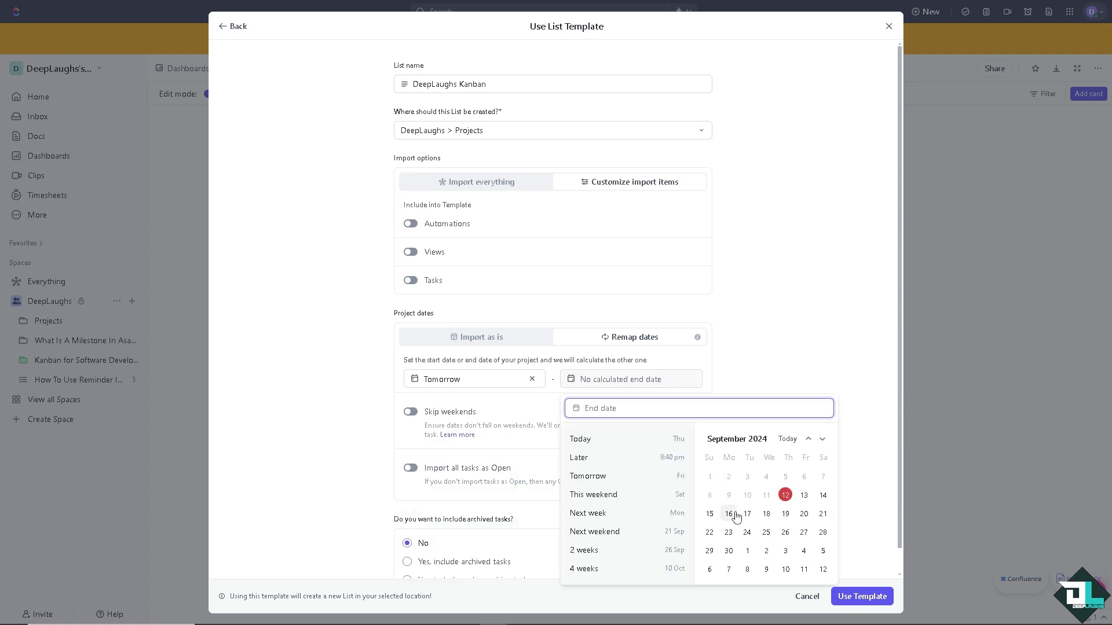
pyautogui.click(804, 513)
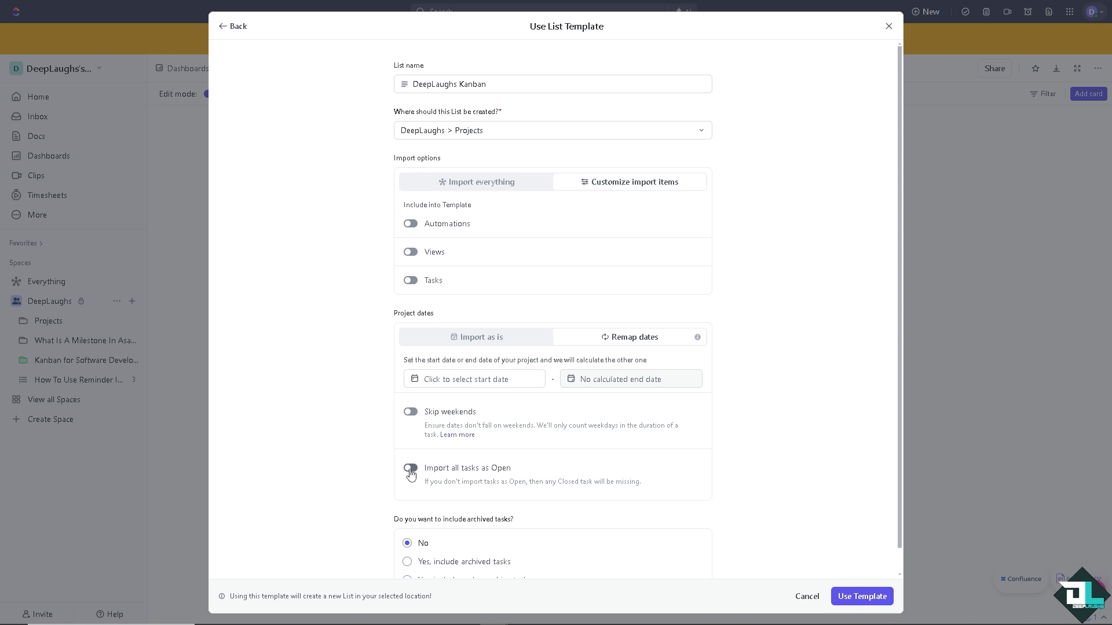
pyautogui.click(410, 467)
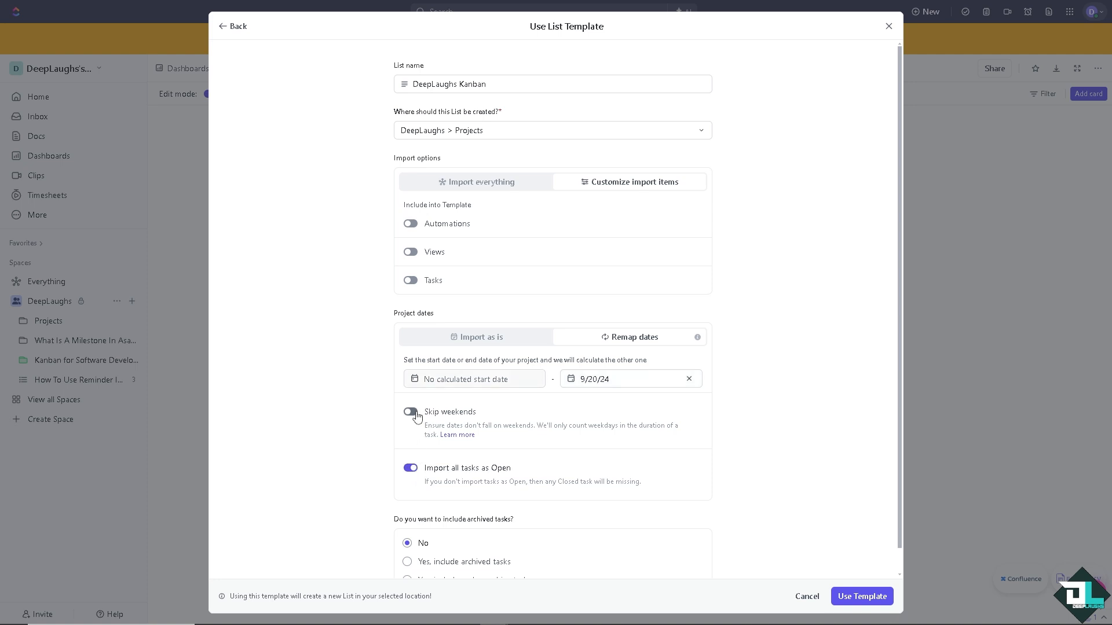
pyautogui.click(410, 412)
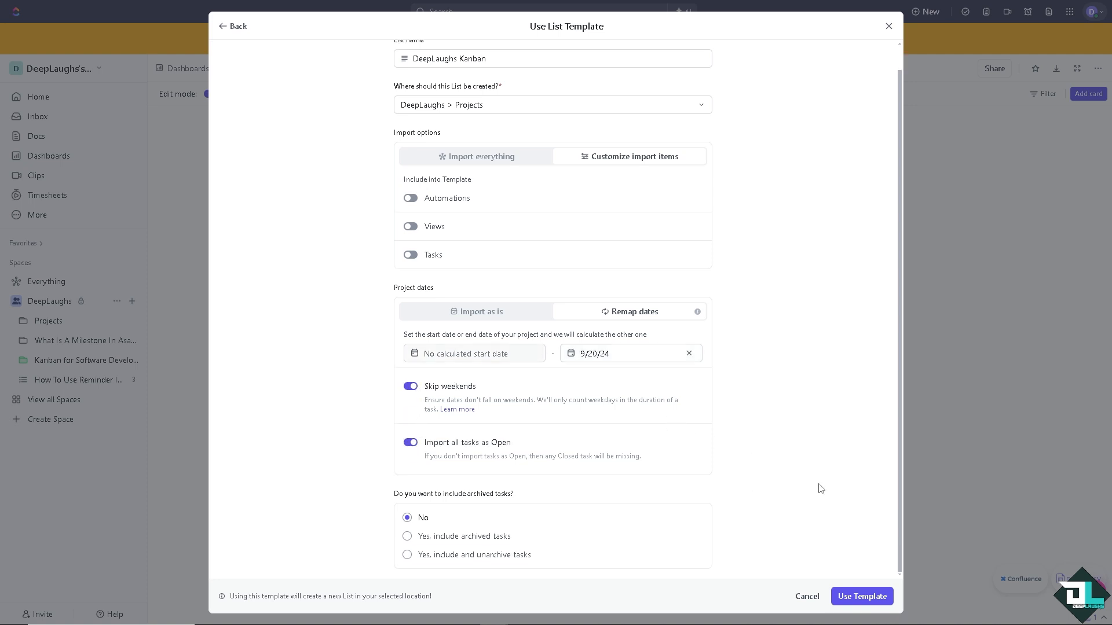
pyautogui.moveTo(811, 557)
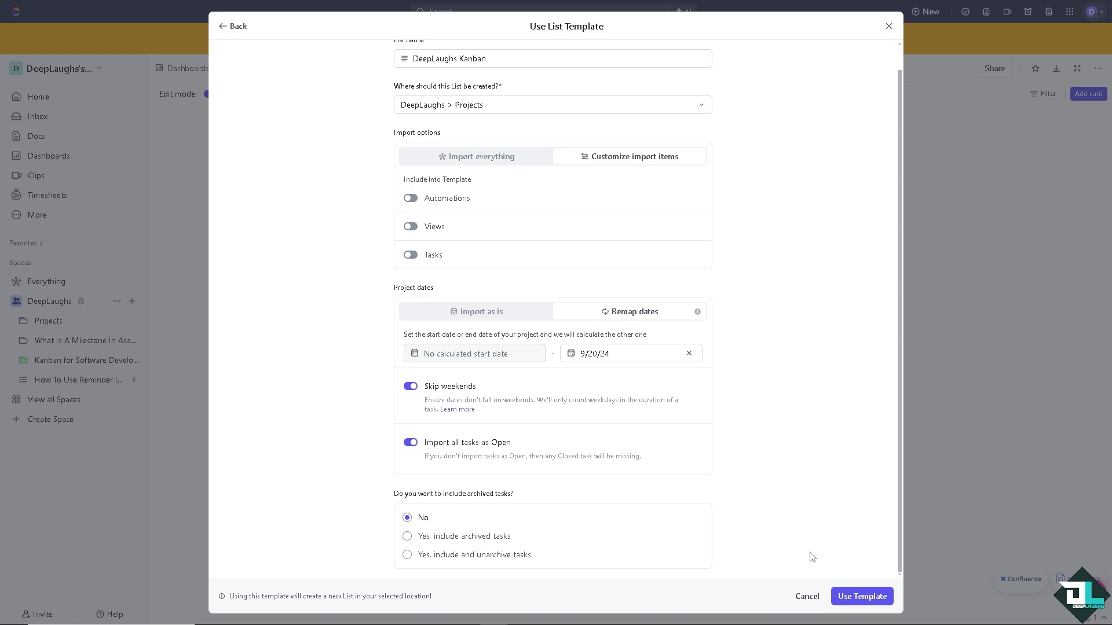
pyautogui.click(861, 597)
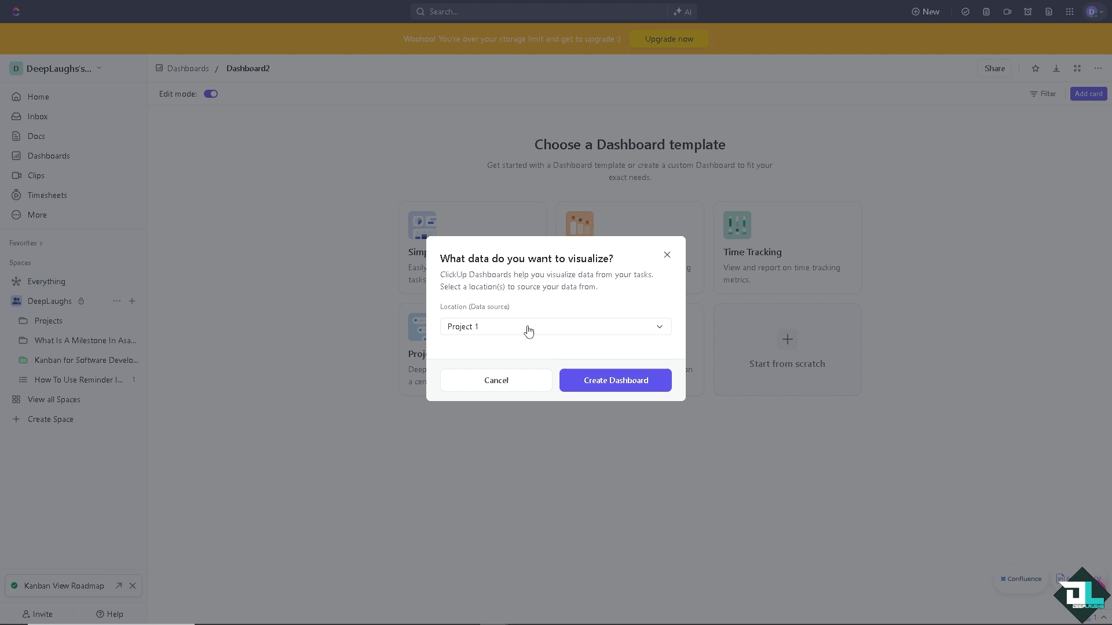
# Add DeepLaughs Kanban alongside Project 1 as the dashboard's data source locations
pyautogui.click(555, 326)
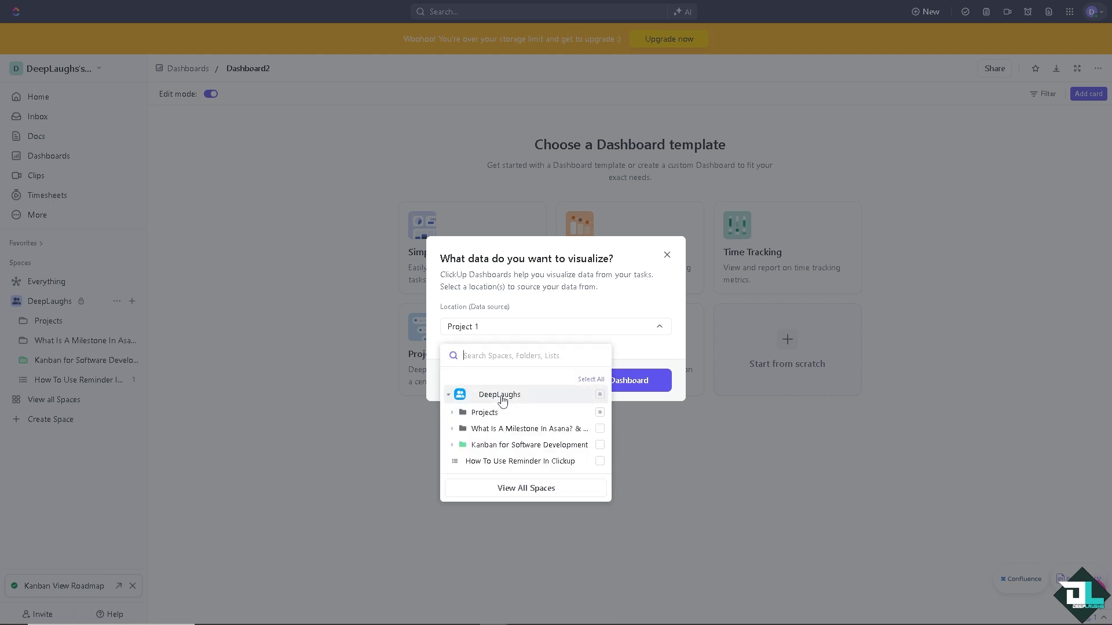
pyautogui.moveTo(524, 461)
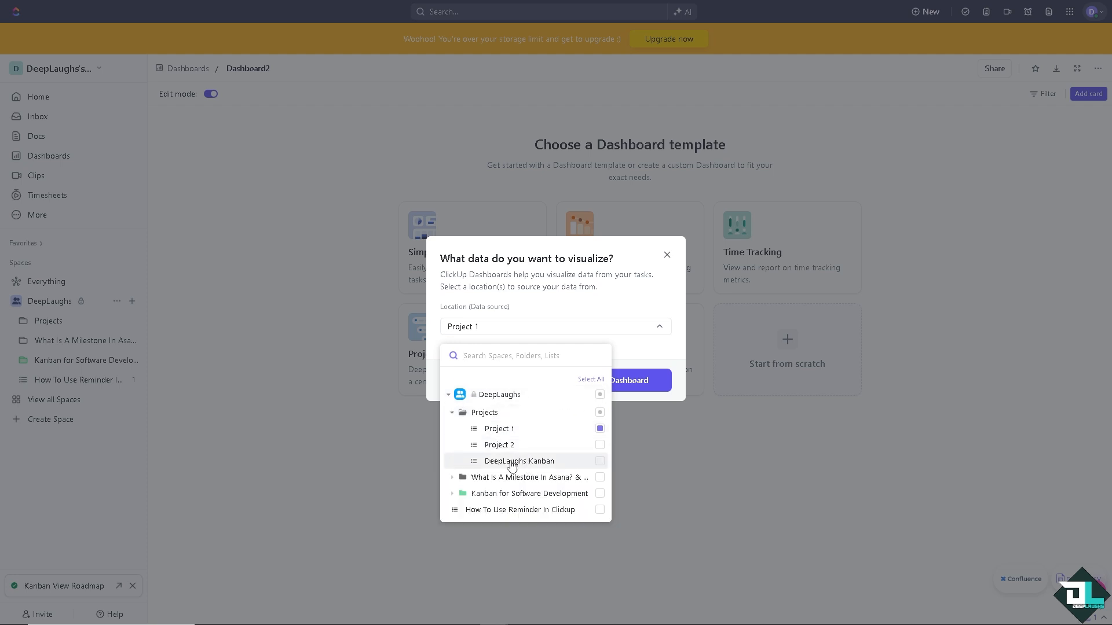
pyautogui.click(599, 461)
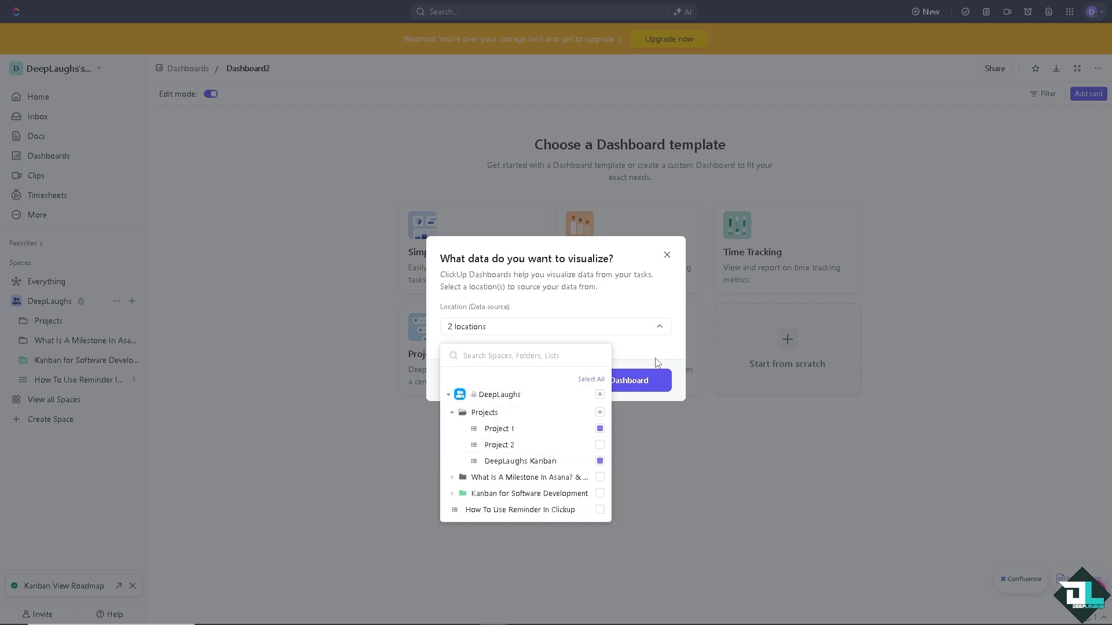
pyautogui.click(665, 254)
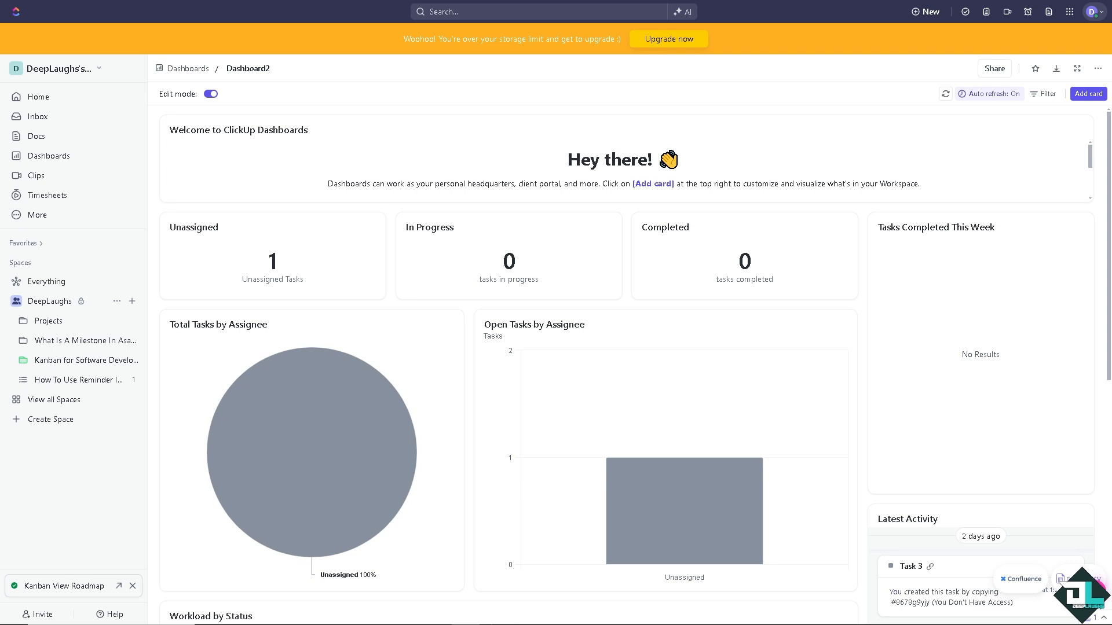
pyautogui.moveTo(195, 371)
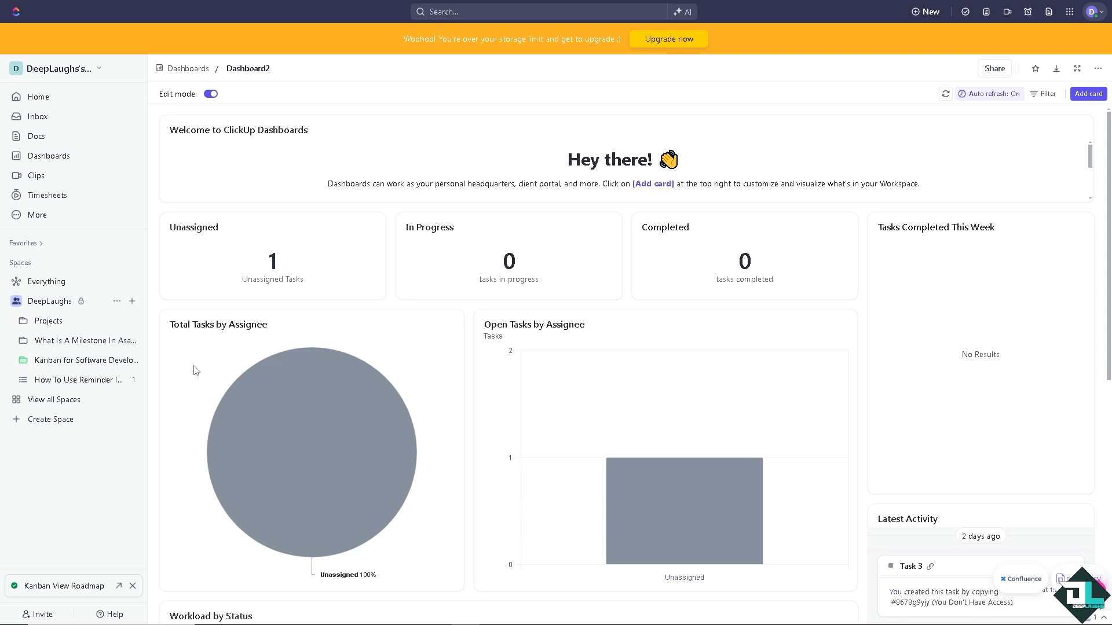
pyautogui.moveTo(422, 407)
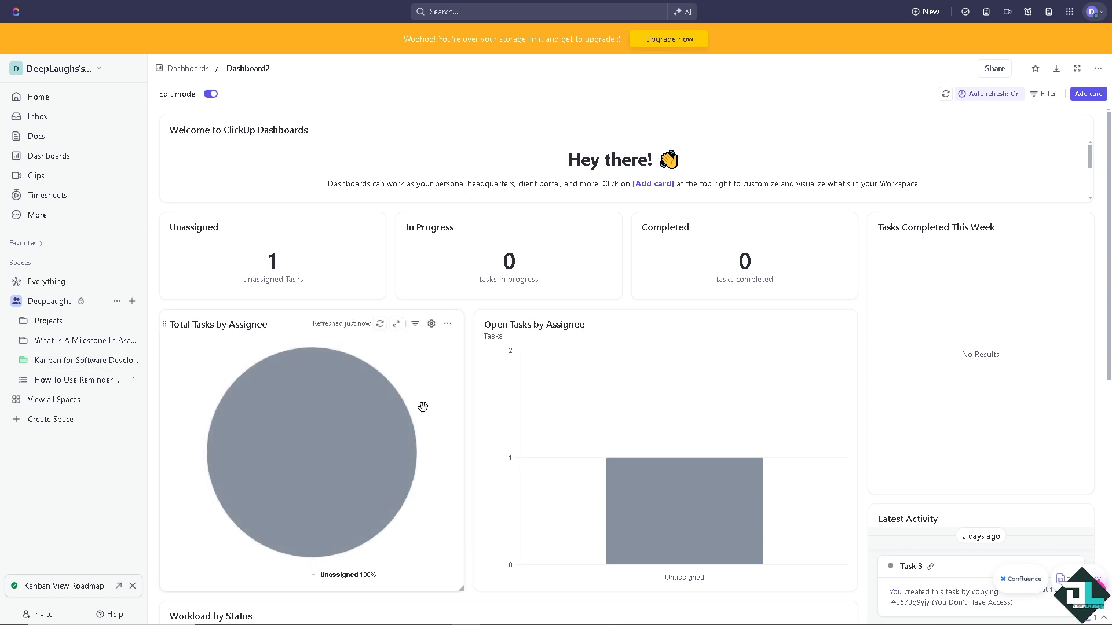
pyautogui.moveTo(358, 419)
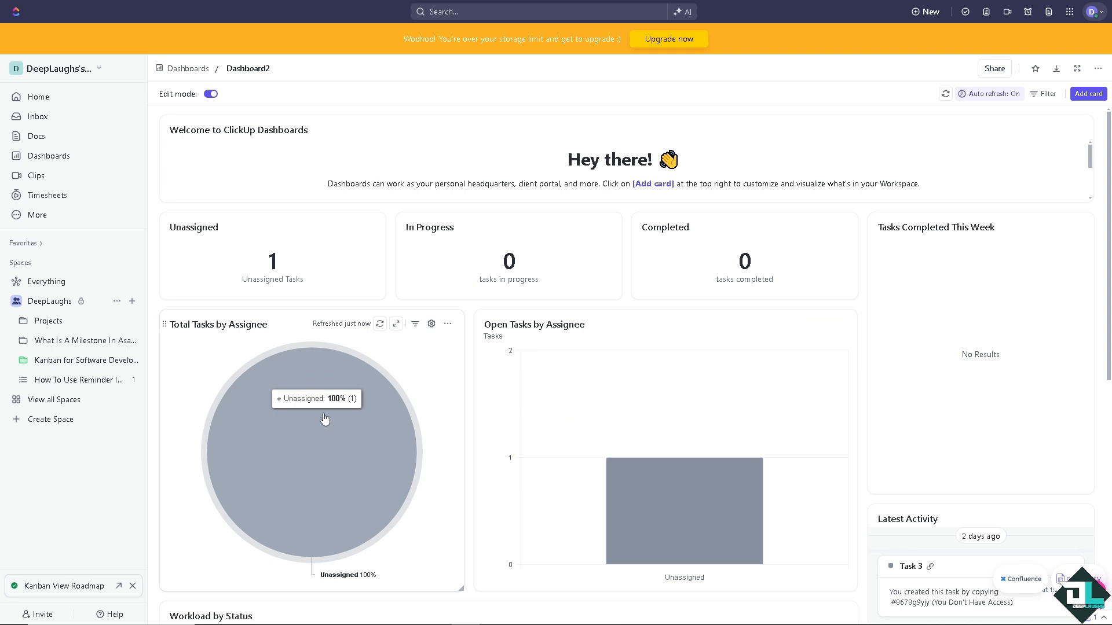
pyautogui.moveTo(332, 400)
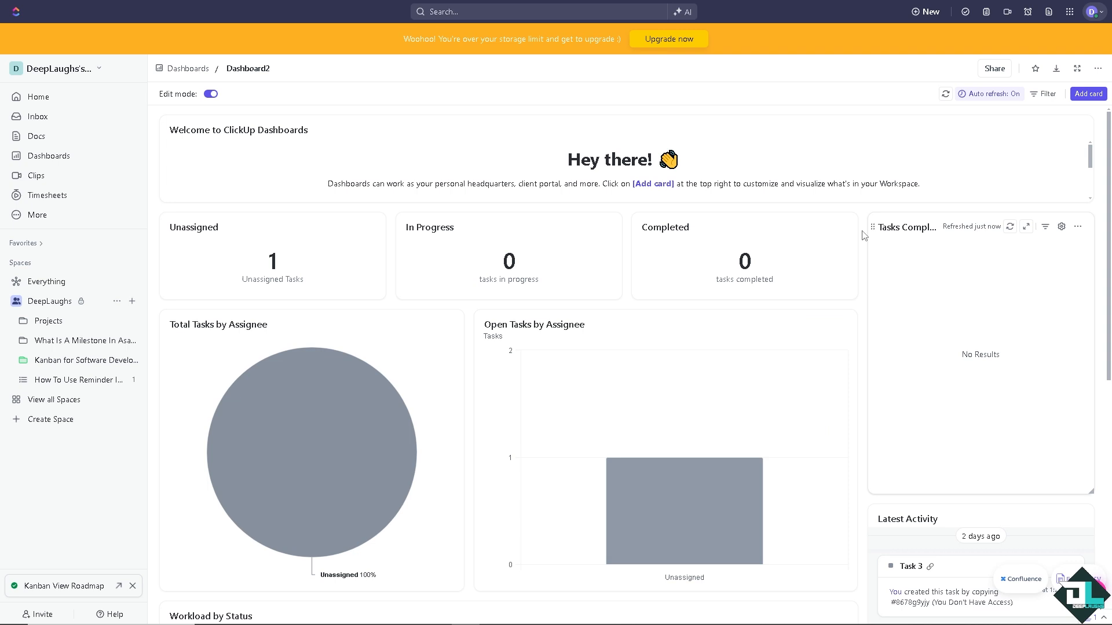
pyautogui.moveTo(335, 372)
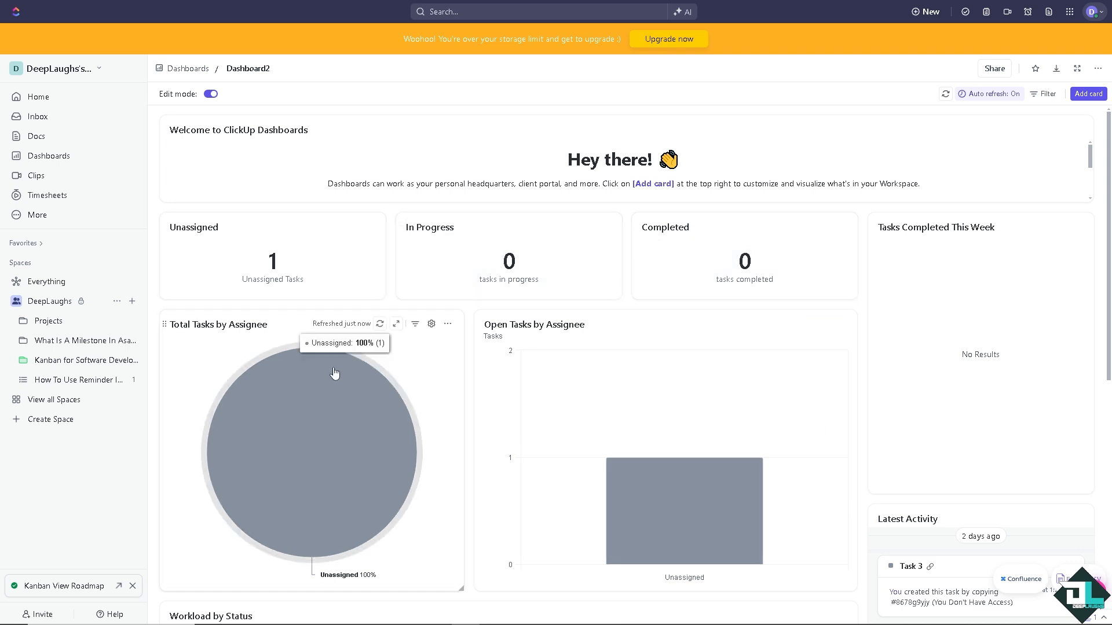
pyautogui.moveTo(397, 419)
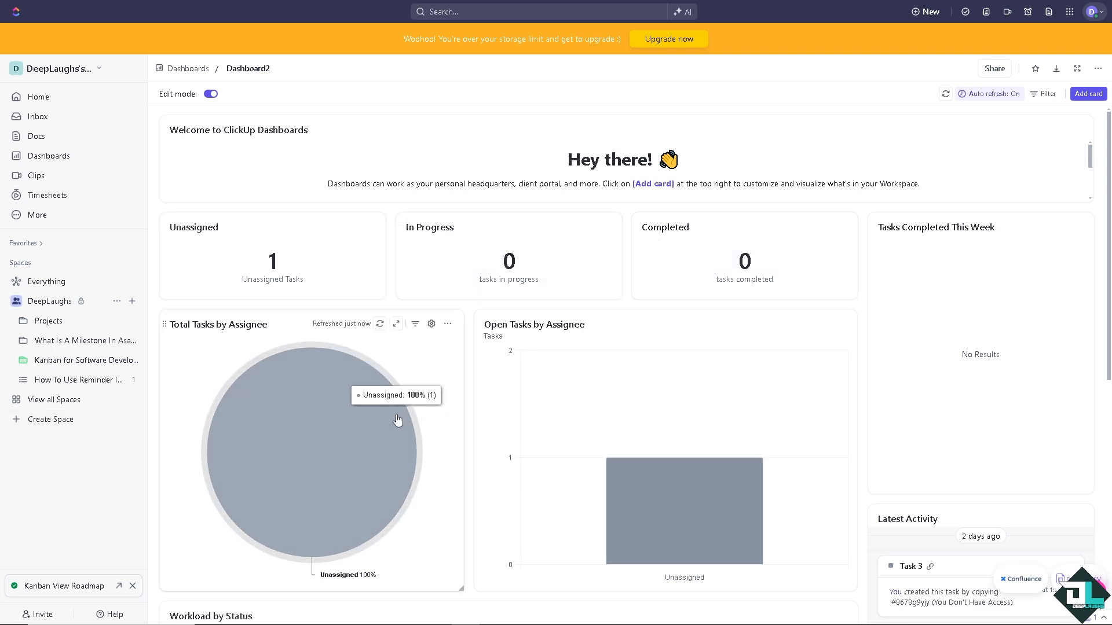
pyautogui.moveTo(357, 421)
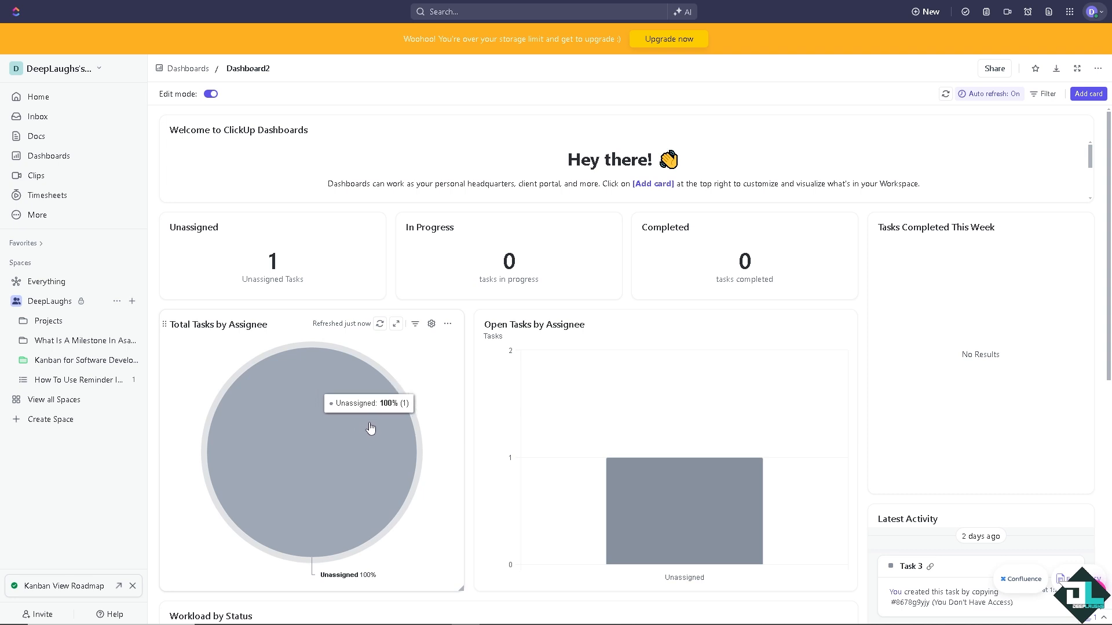
pyautogui.moveTo(1056, 117)
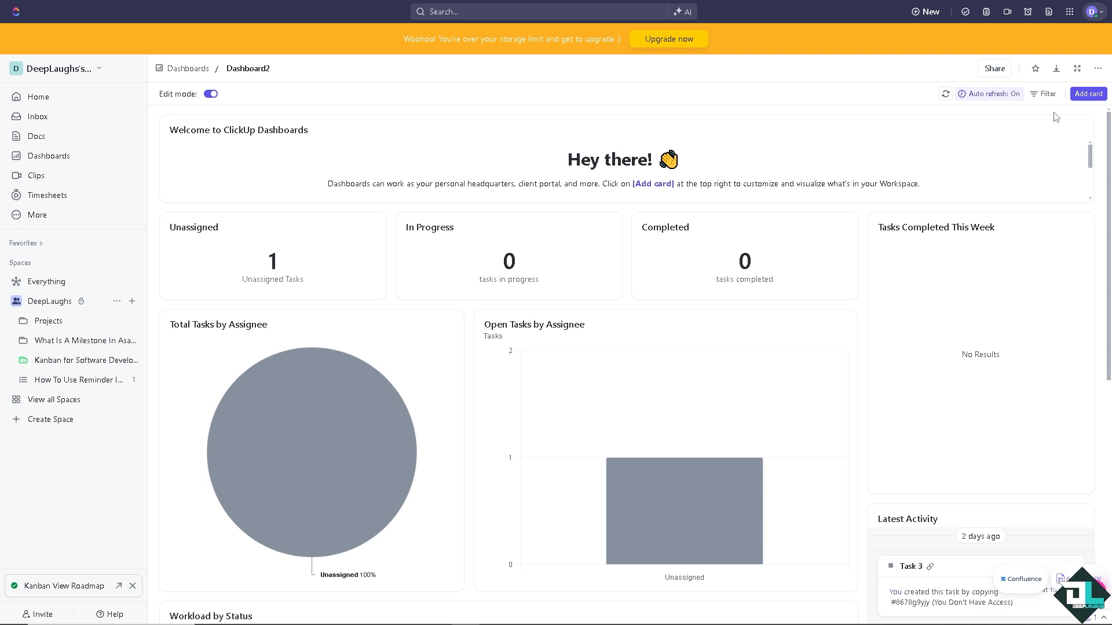
# Bring up the Add card catalogue for Dashboard2
pyautogui.click(1088, 93)
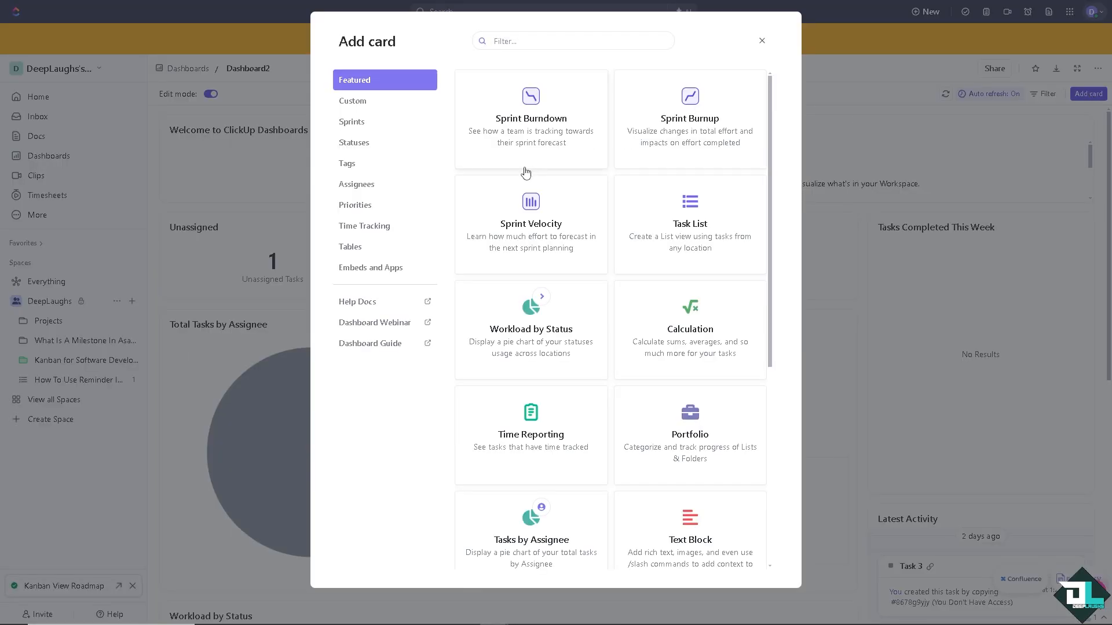
# Choose a Bar Chart card from the Custom category of the Add card dialog
pyautogui.click(352, 101)
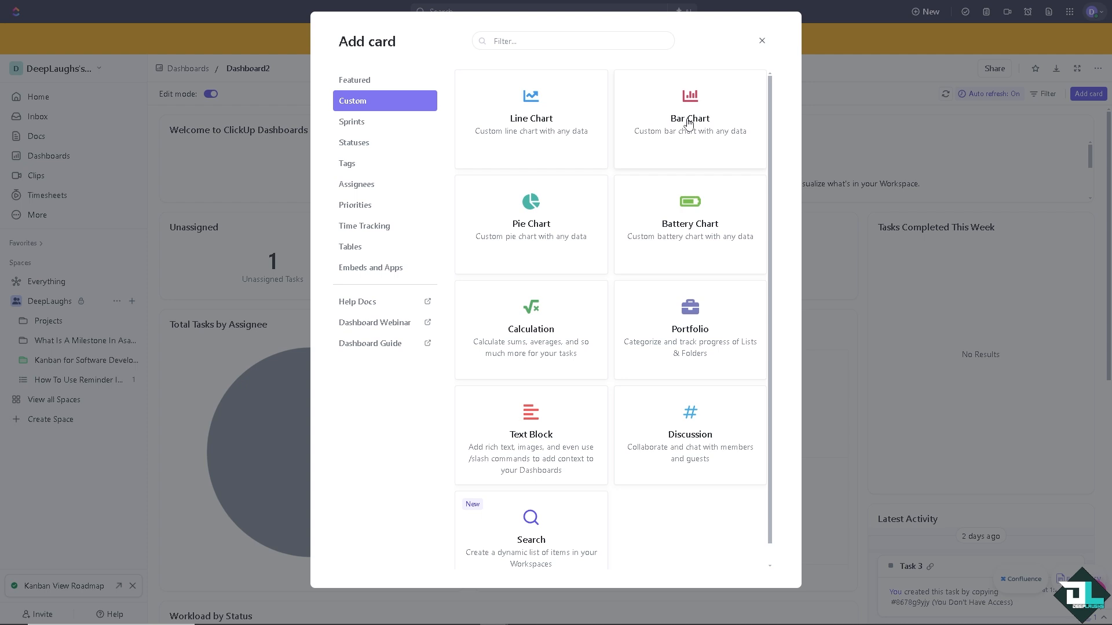
pyautogui.click(688, 118)
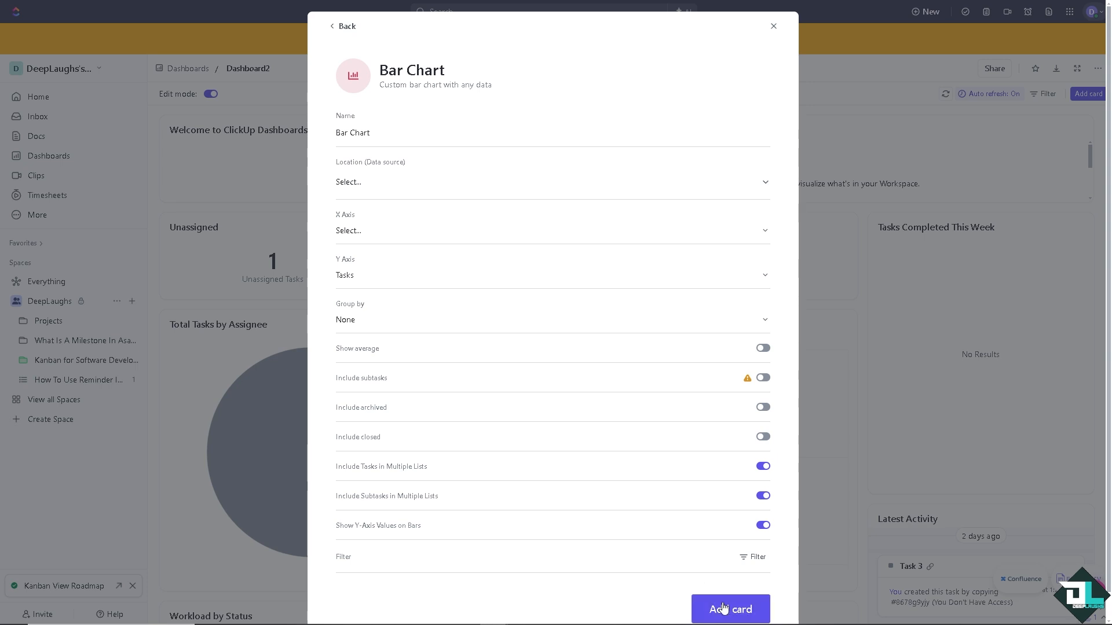
# Add the Bar Chart card counting tasks per tag to Dashboard2
pyautogui.click(729, 609)
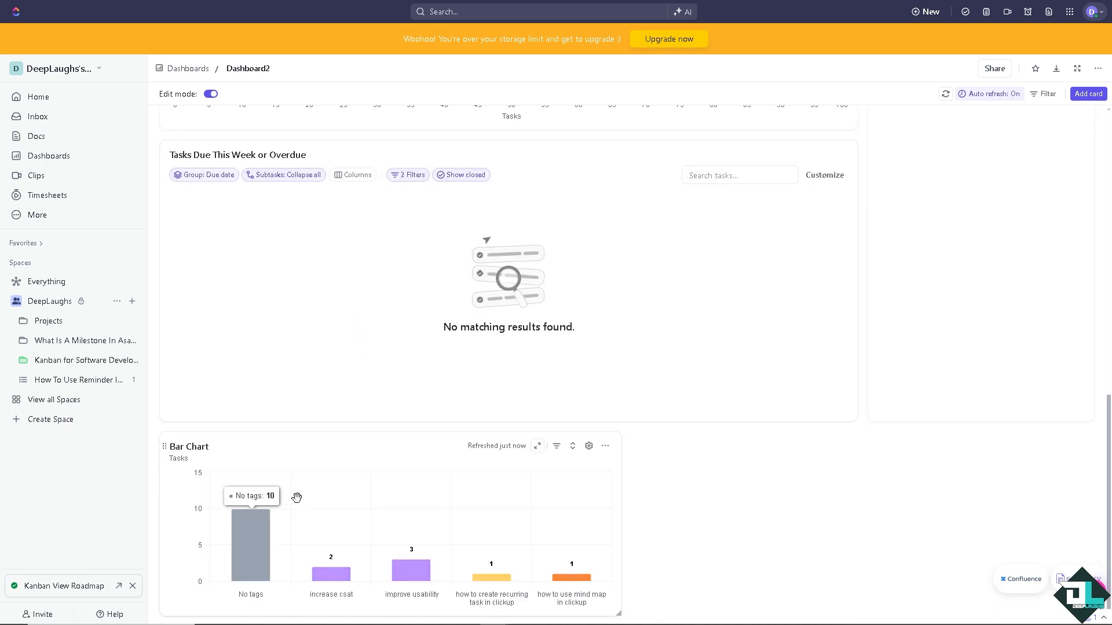
pyautogui.moveTo(255, 538)
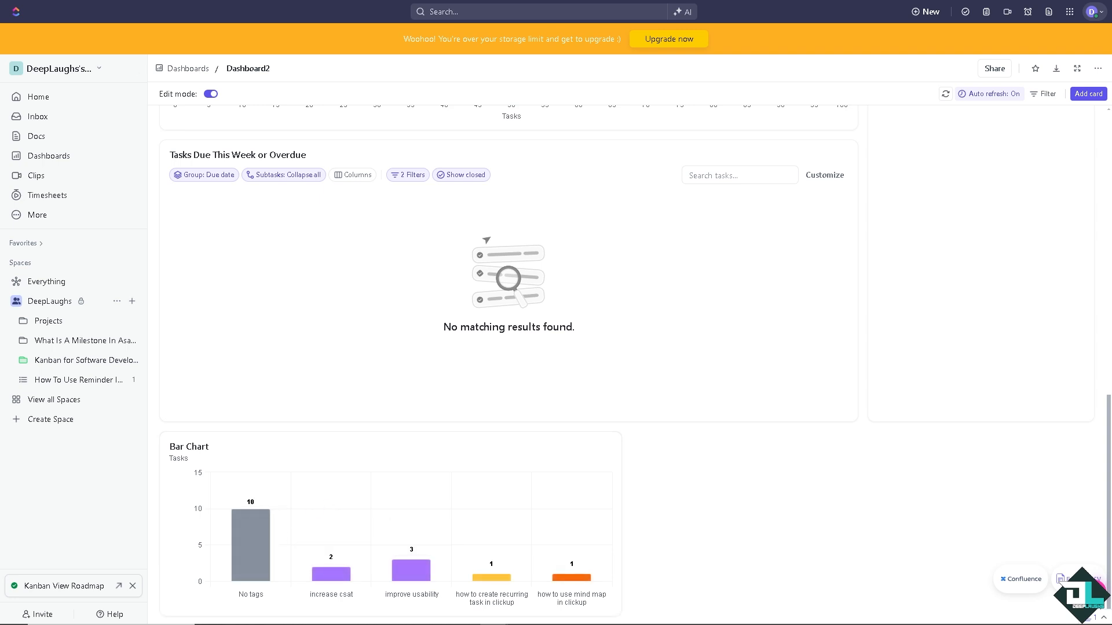
pyautogui.moveTo(412, 574)
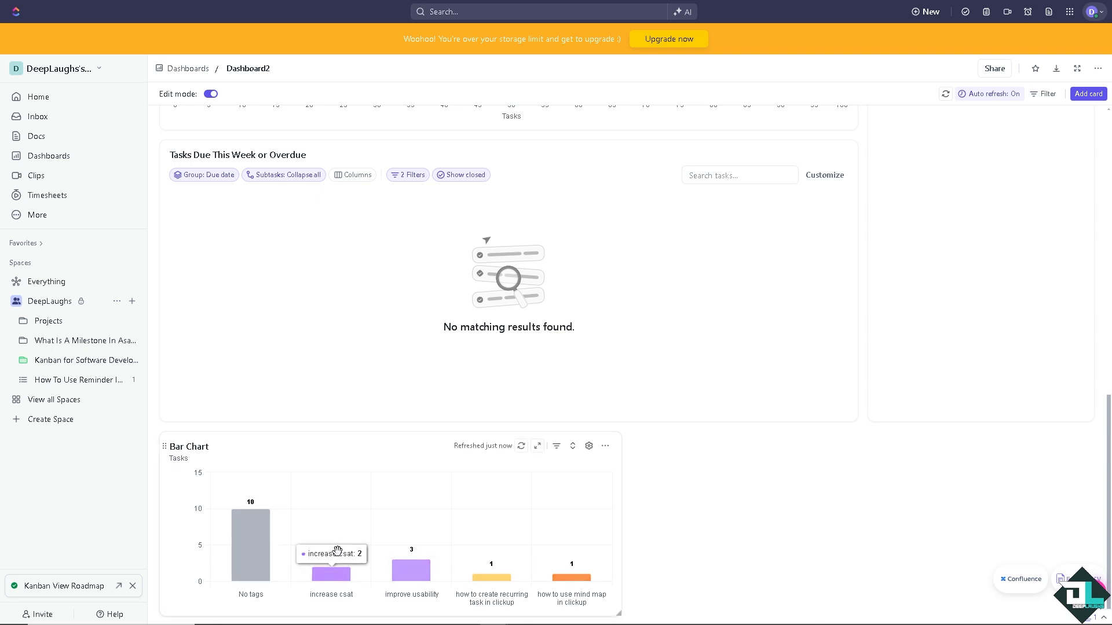
pyautogui.moveTo(11, 475)
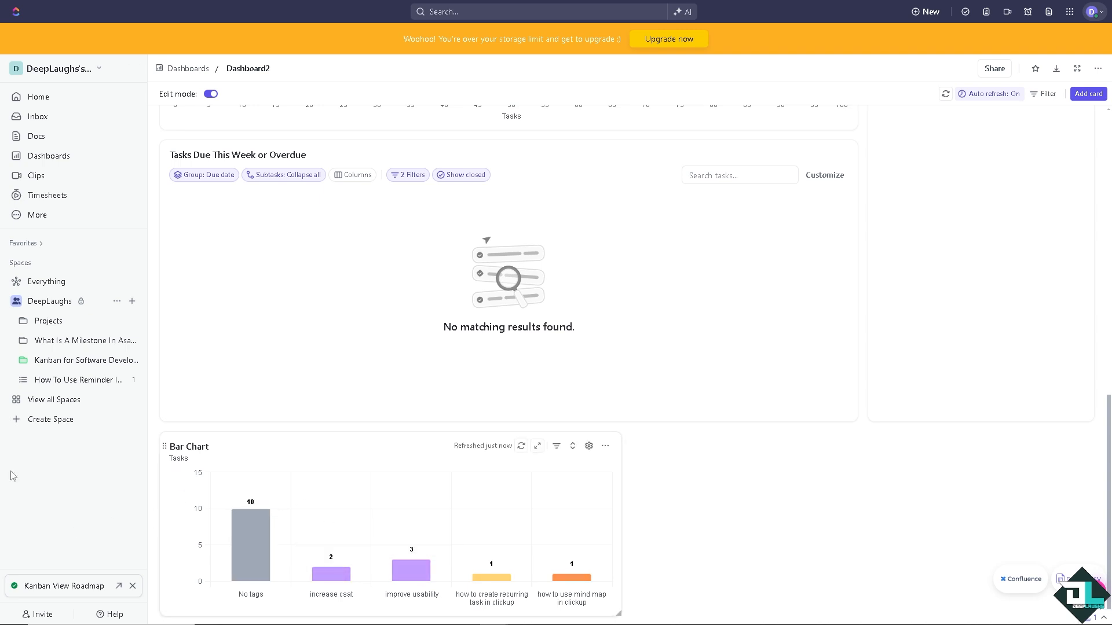
pyautogui.moveTo(440, 587)
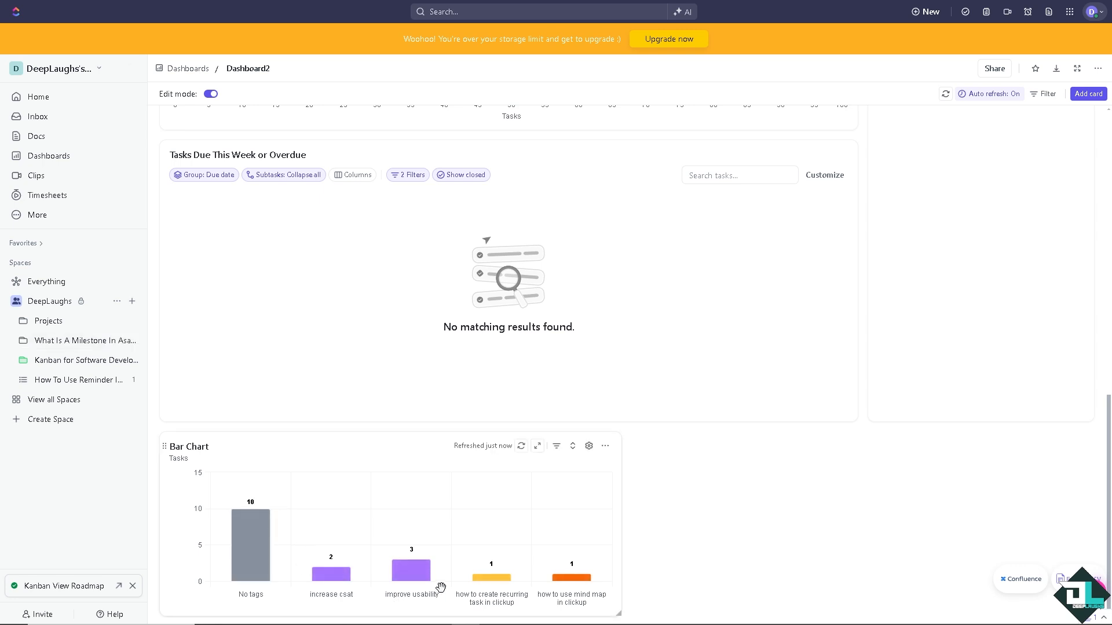
pyautogui.moveTo(490, 576)
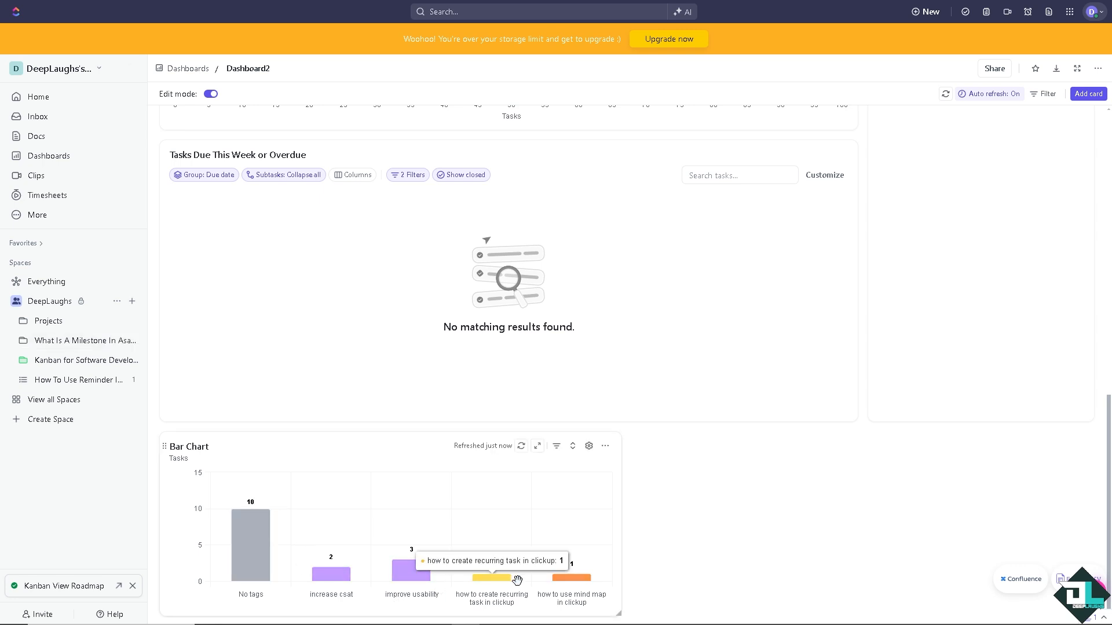
pyautogui.moveTo(555, 579)
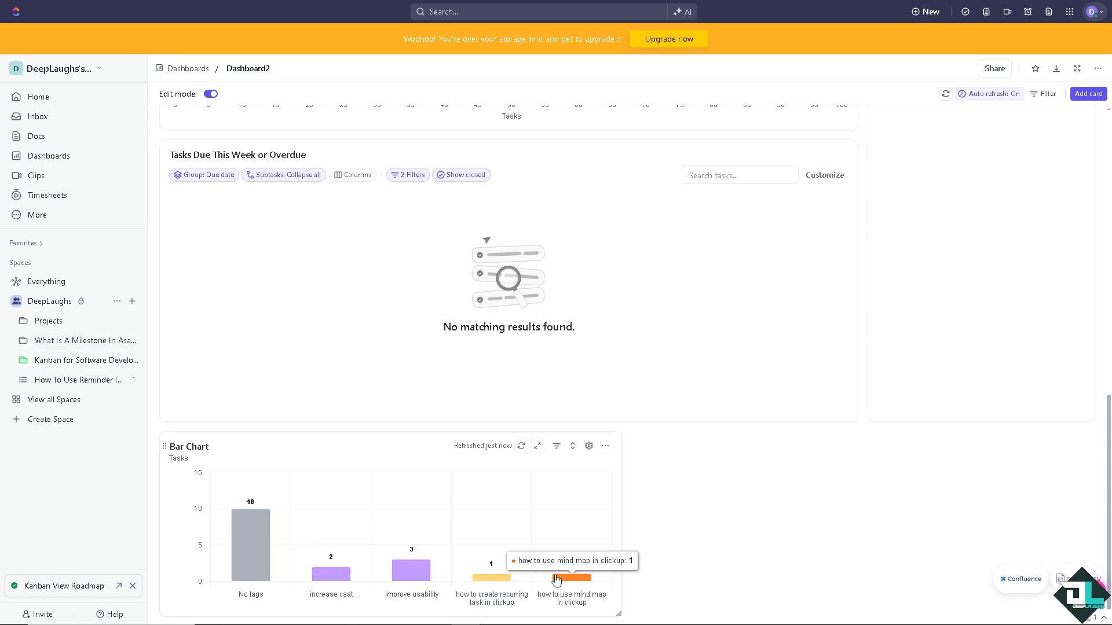
pyautogui.moveTo(491, 574)
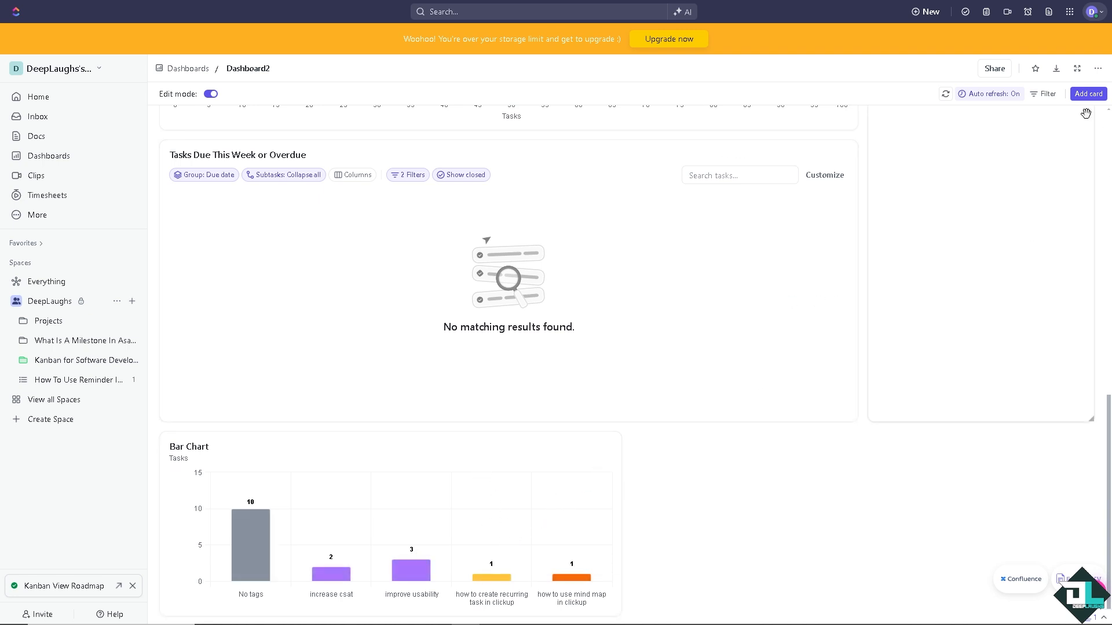
pyautogui.click(1089, 94)
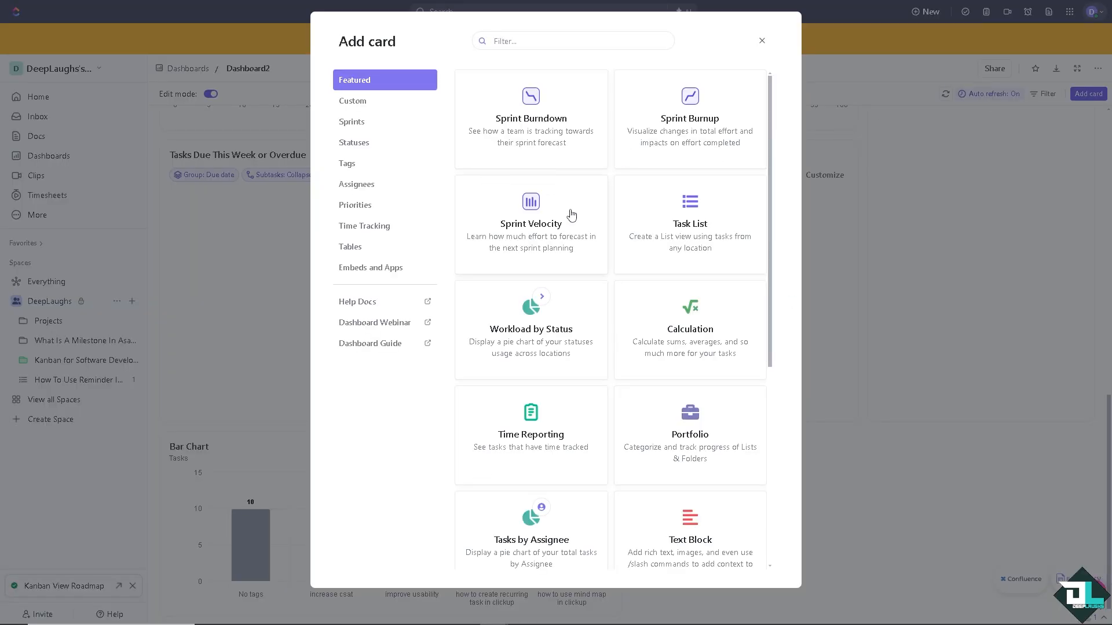
pyautogui.click(365, 226)
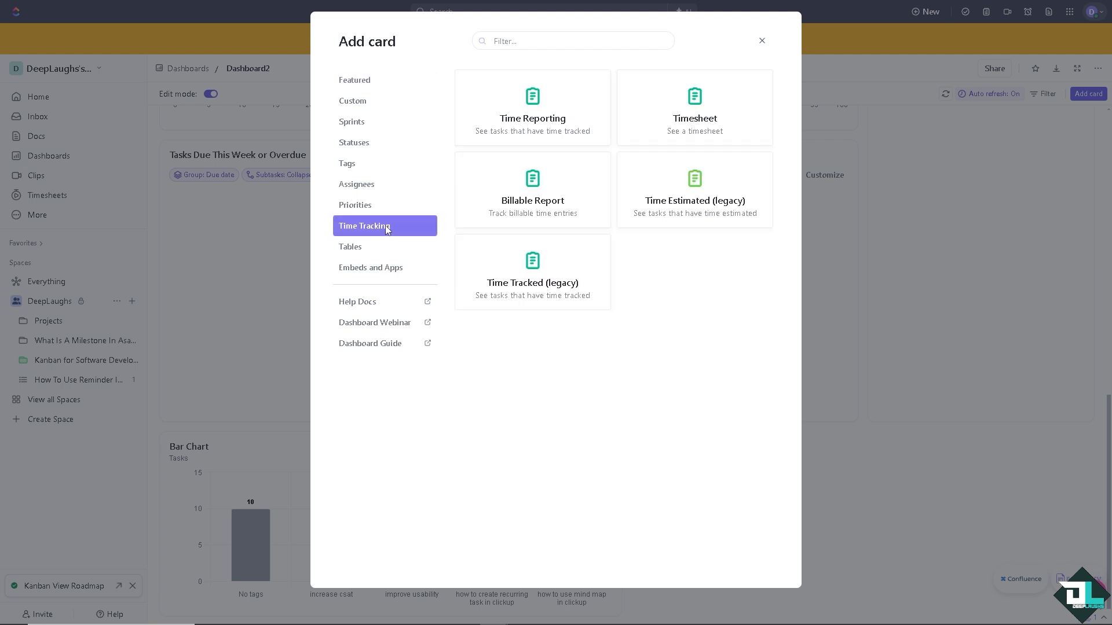
pyautogui.click(531, 189)
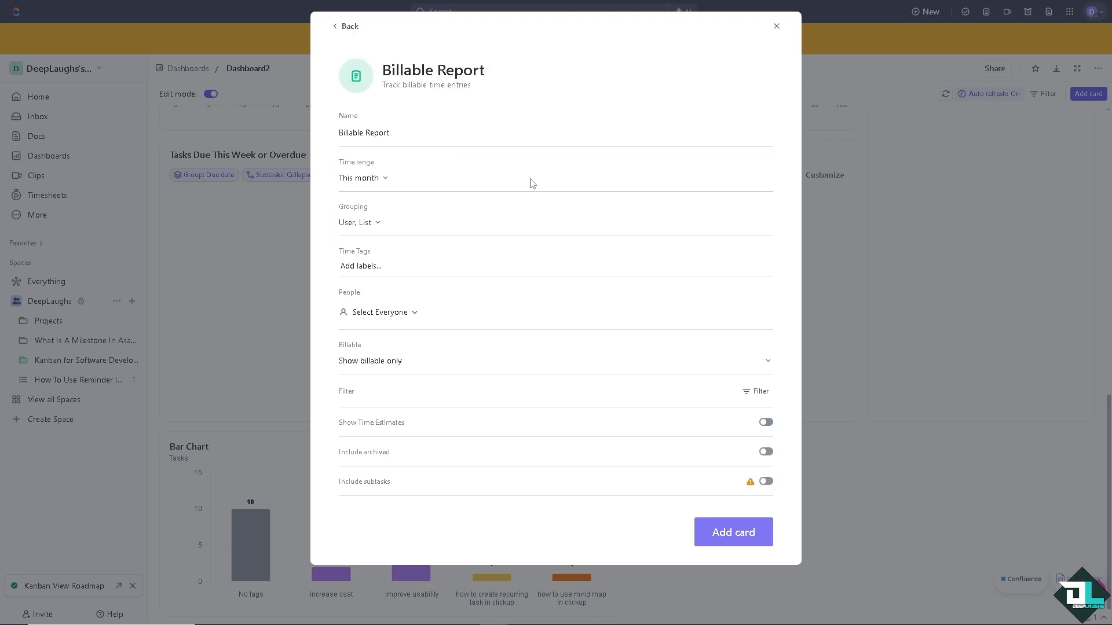
pyautogui.click(732, 533)
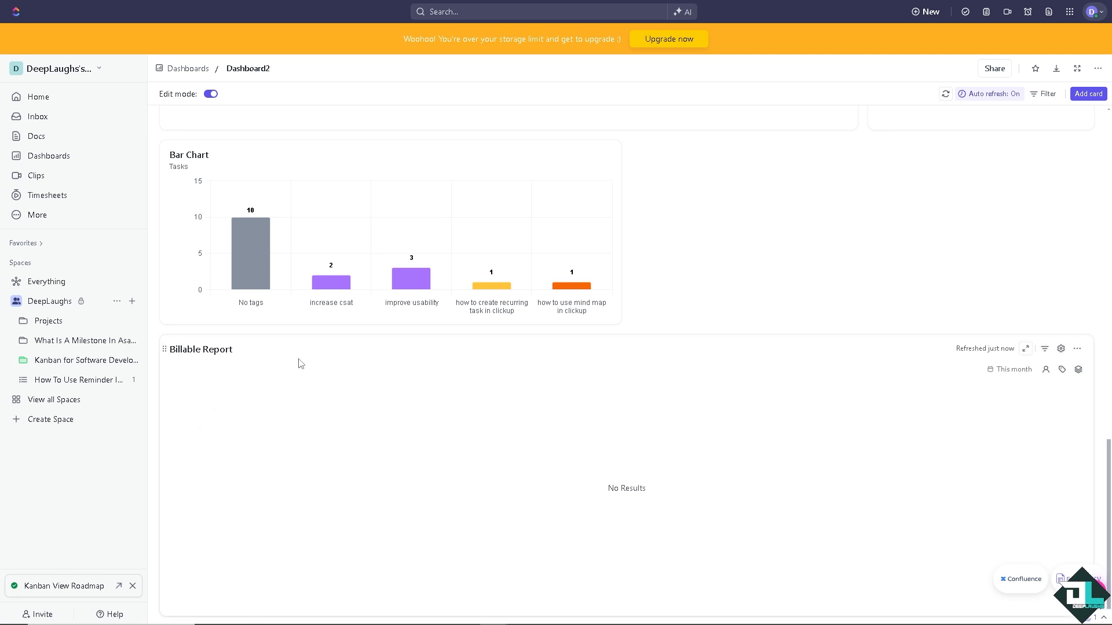
pyautogui.moveTo(316, 414)
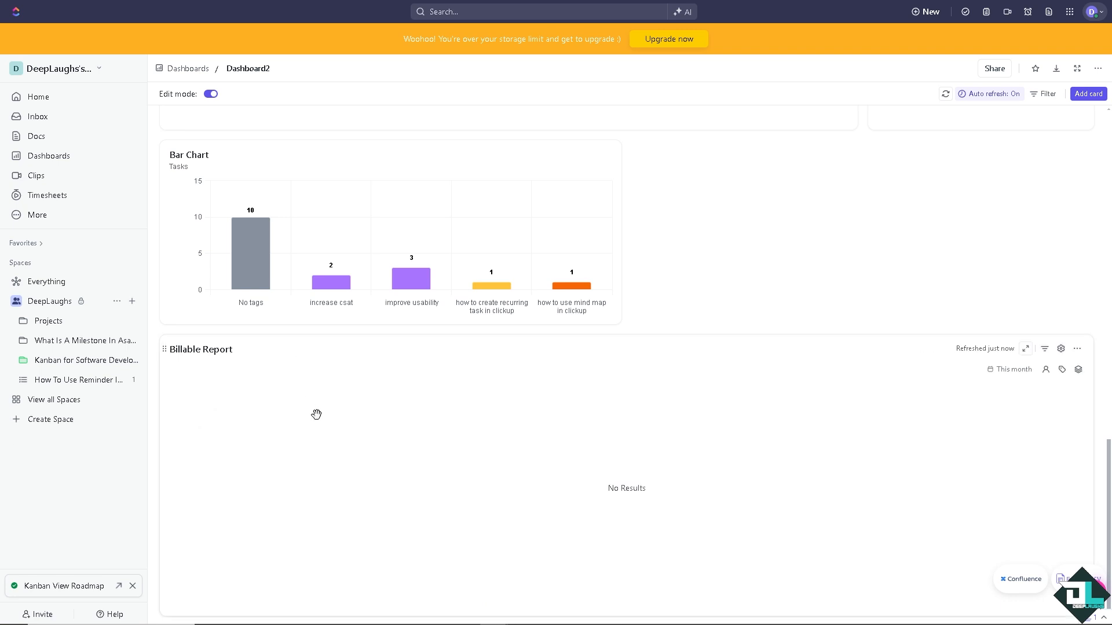
pyautogui.moveTo(317, 415)
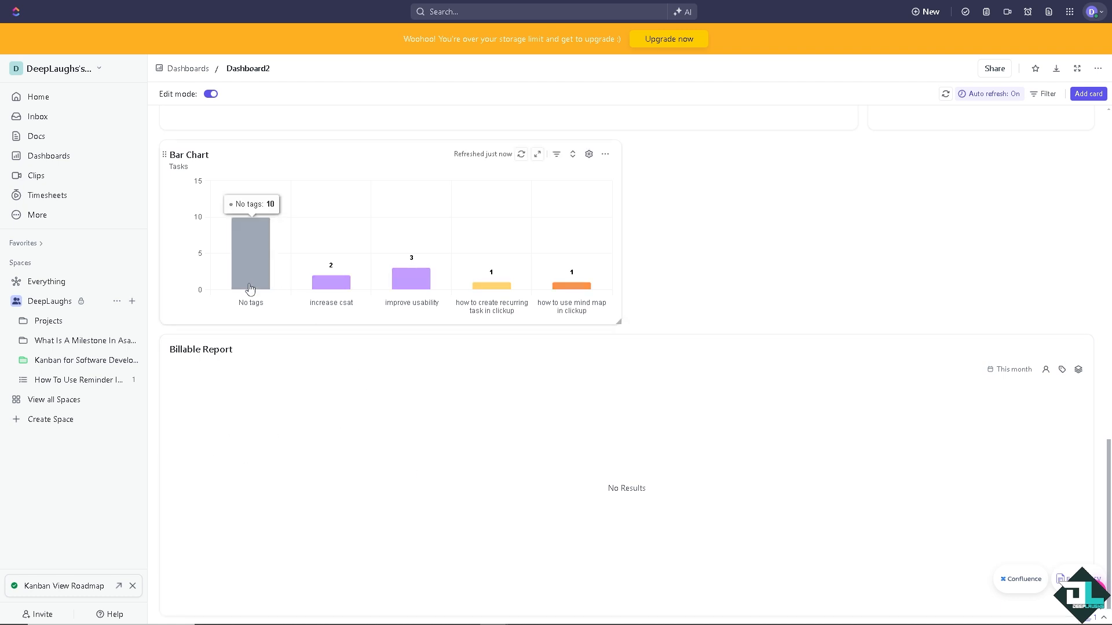
pyautogui.moveTo(258, 338)
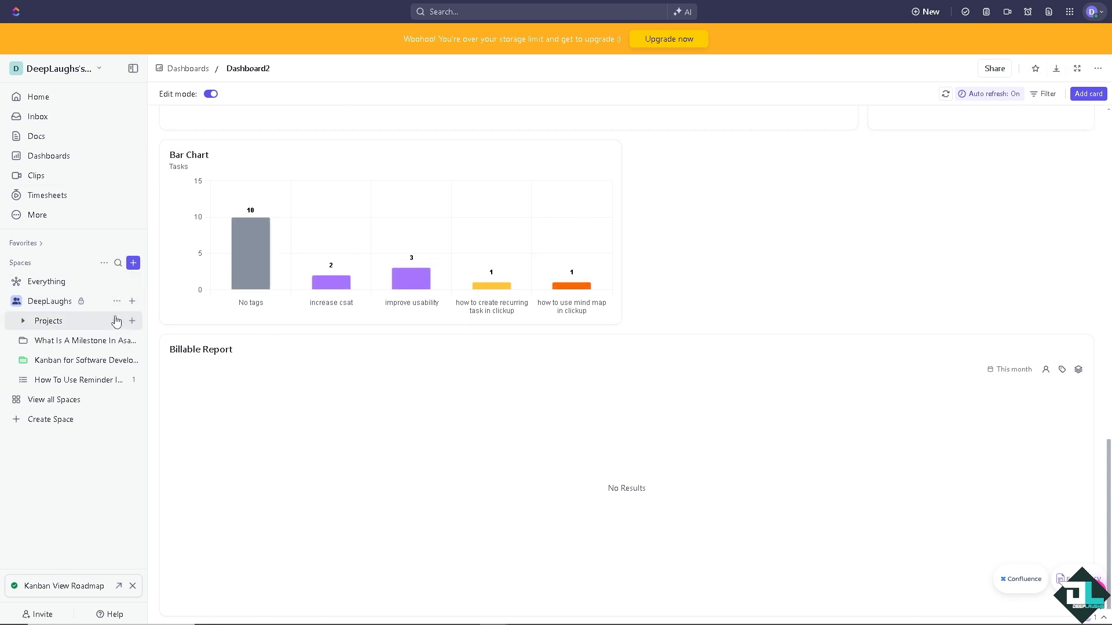
# Search the Projects folder's template library for 'kanban' to find Kanban for Software Development
pyautogui.click(117, 321)
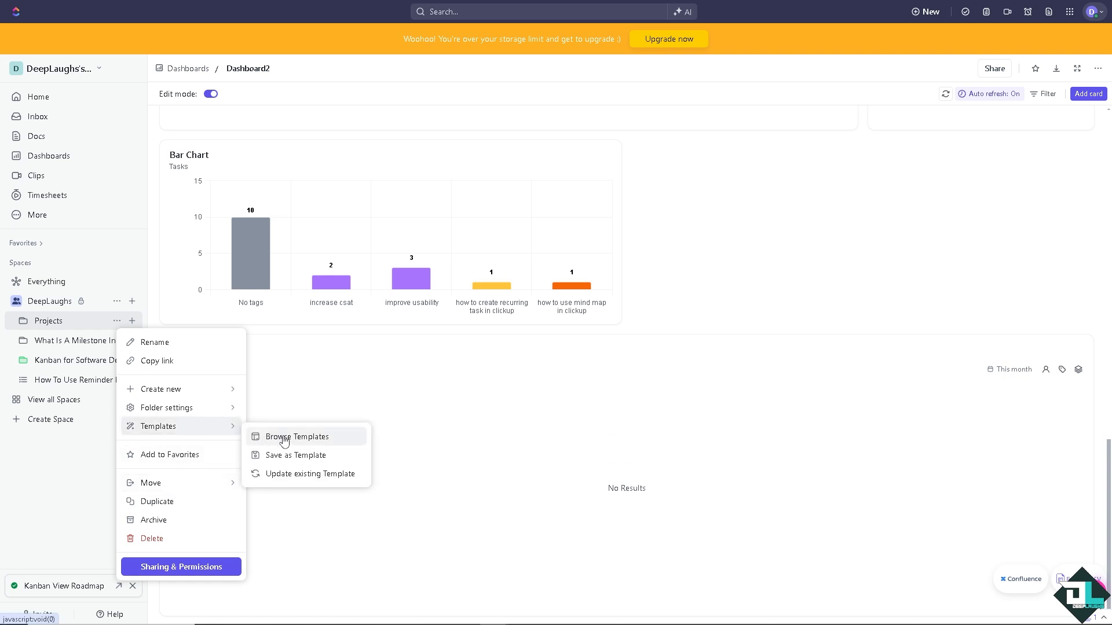
pyautogui.moveTo(96, 334)
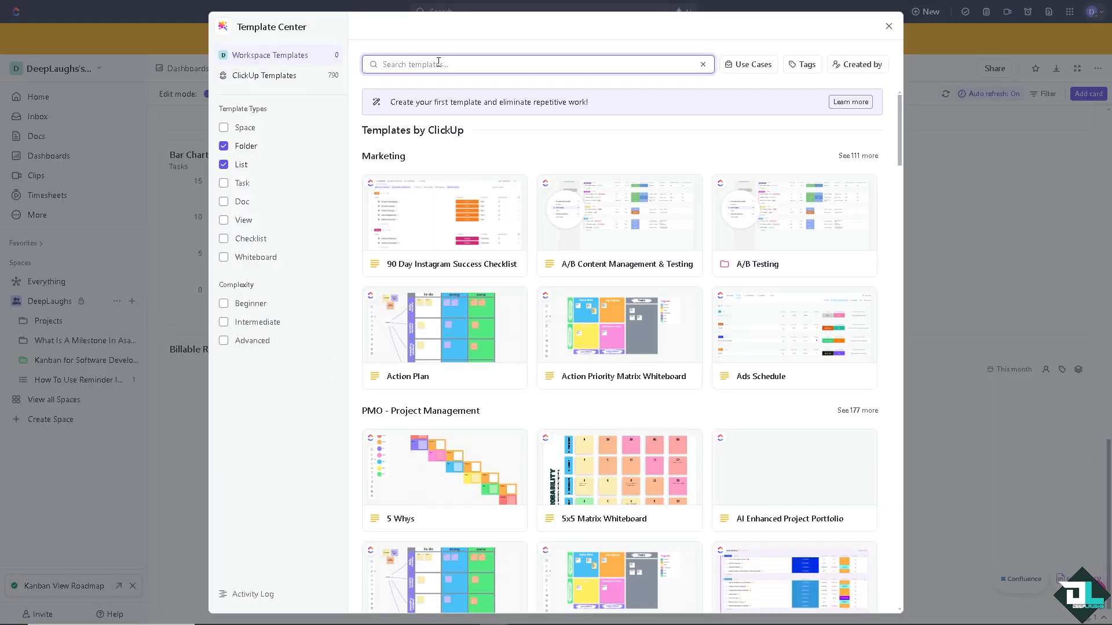
pyautogui.write('kanban')
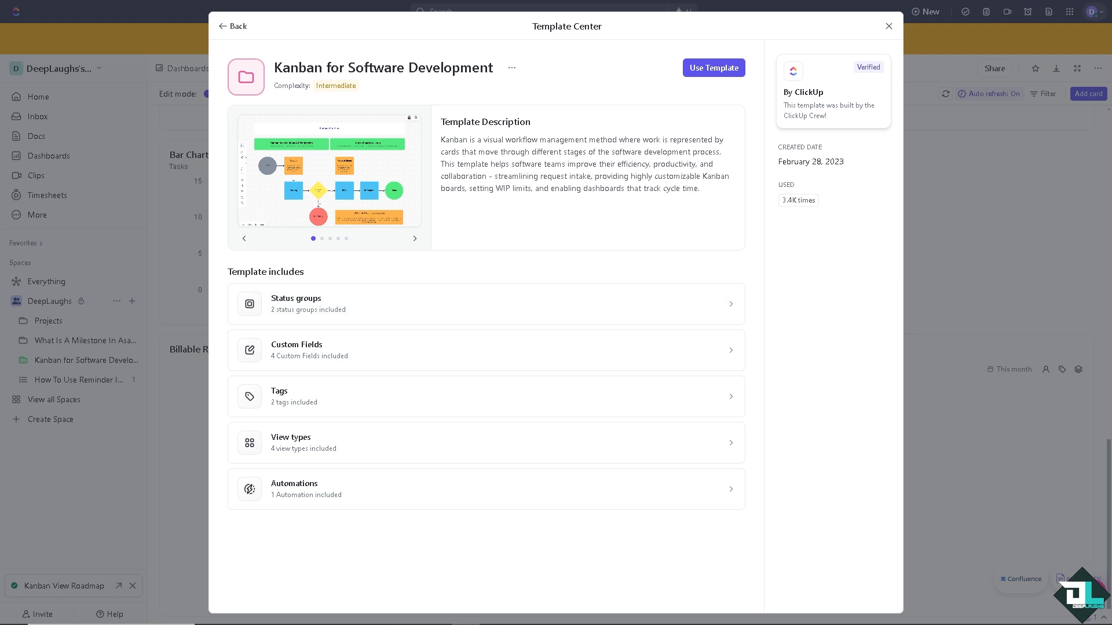
pyautogui.moveTo(571, 315)
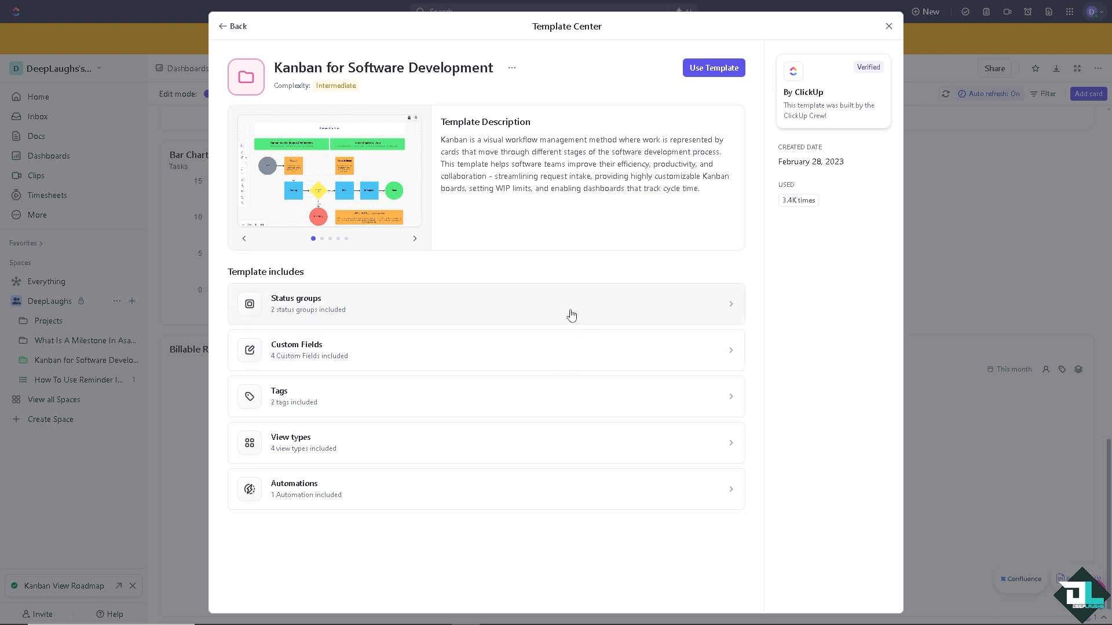
pyautogui.moveTo(570, 312)
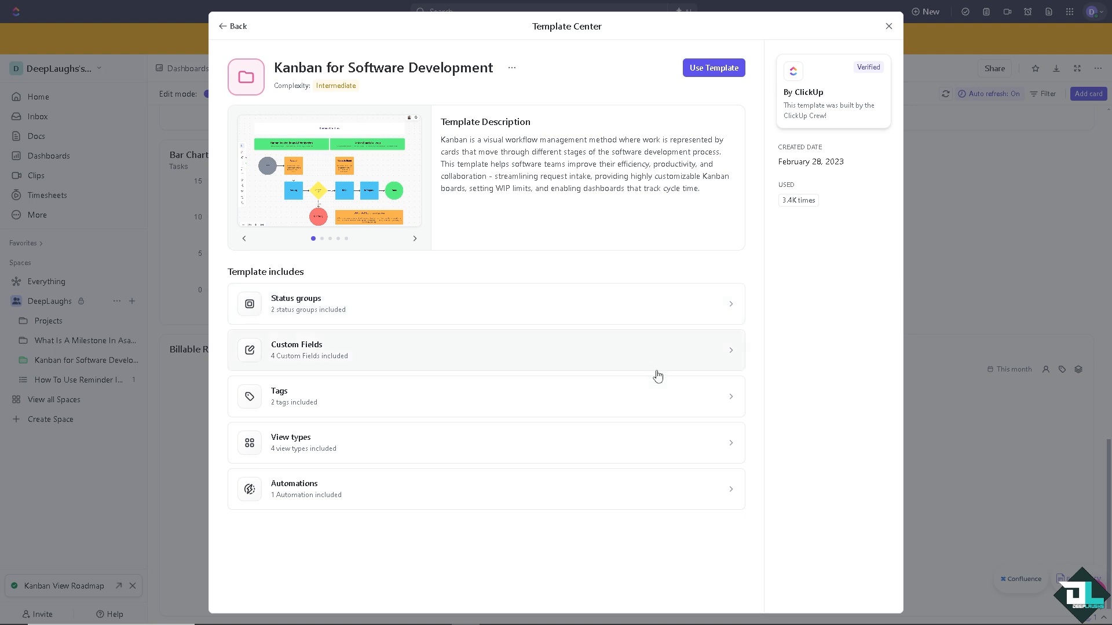
# Create the folder 'How To Use Kanban In Clickup' from the Kanban for Software Development template
pyautogui.click(713, 67)
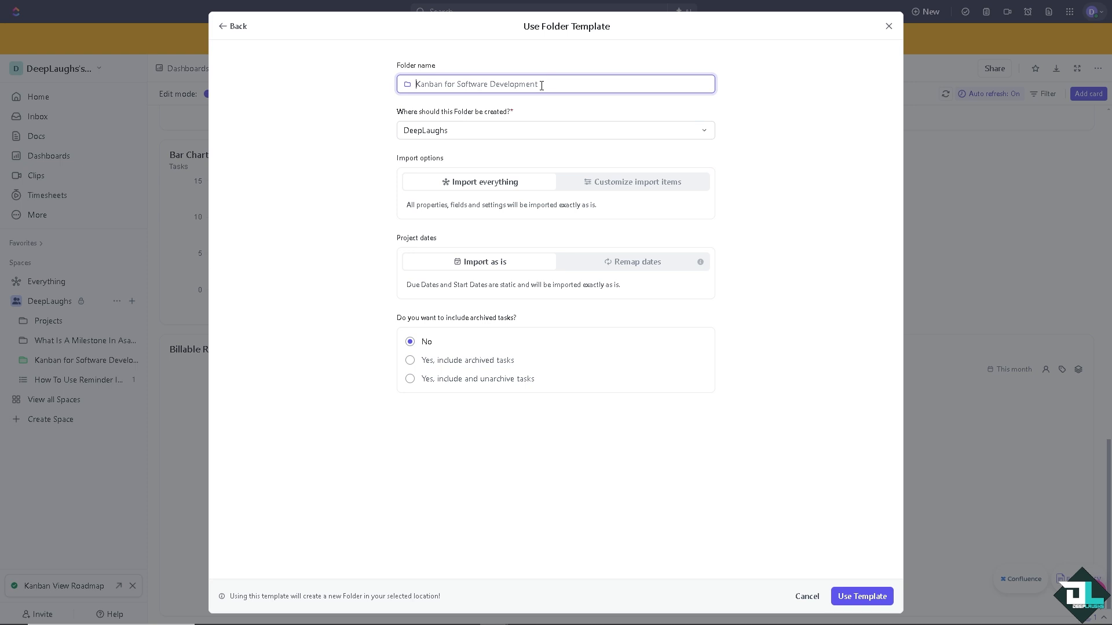
pyautogui.write('How To Use Kanban In Clickup')
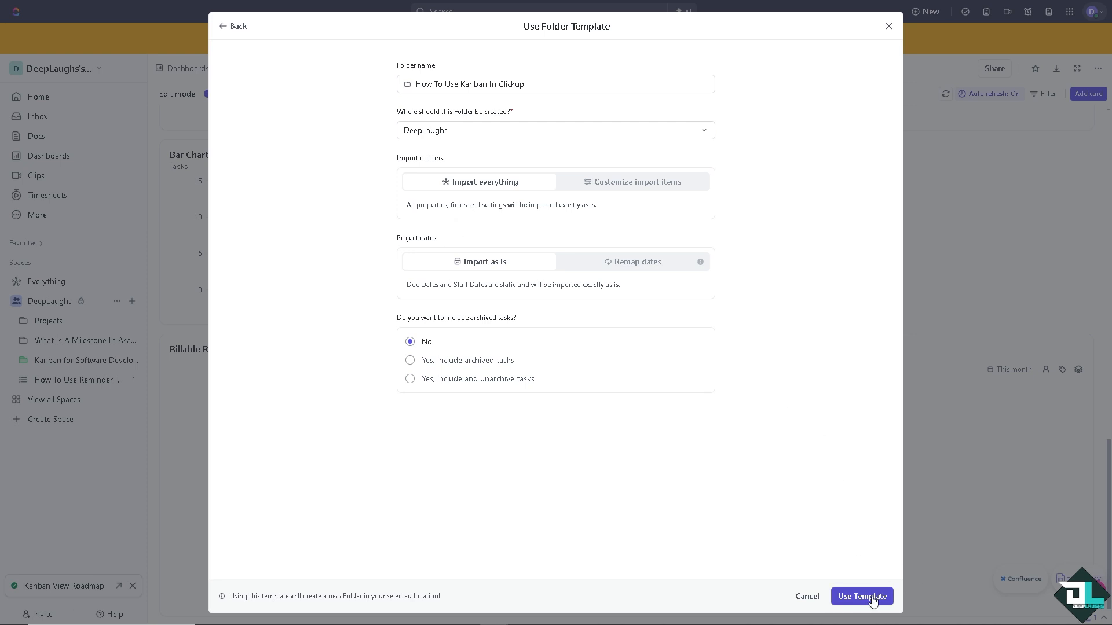
pyautogui.click(860, 596)
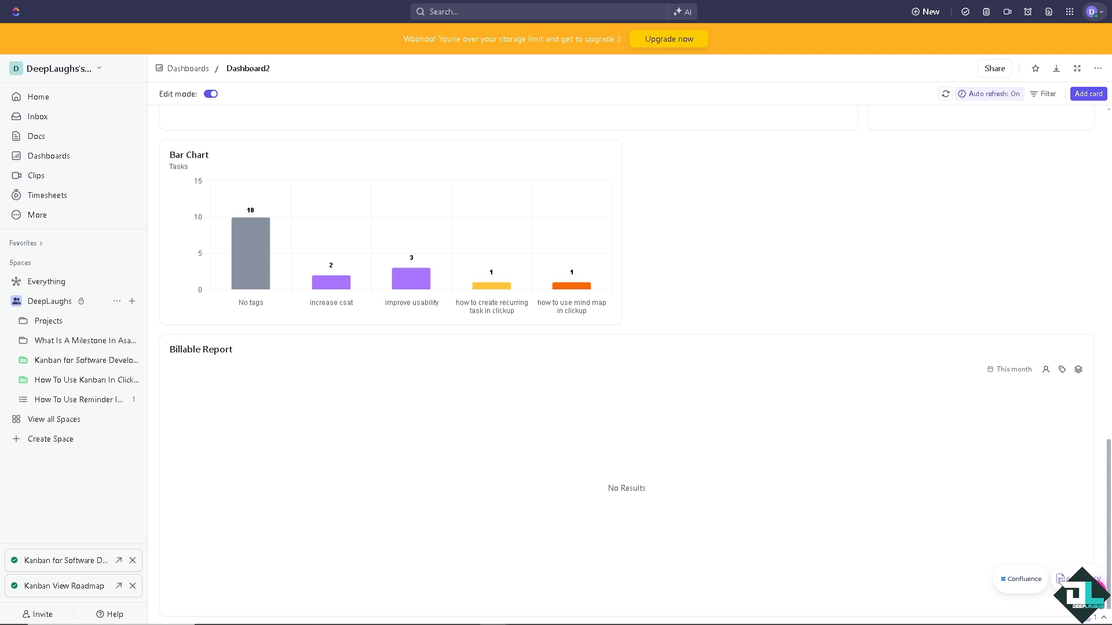
pyautogui.moveTo(1045, 141)
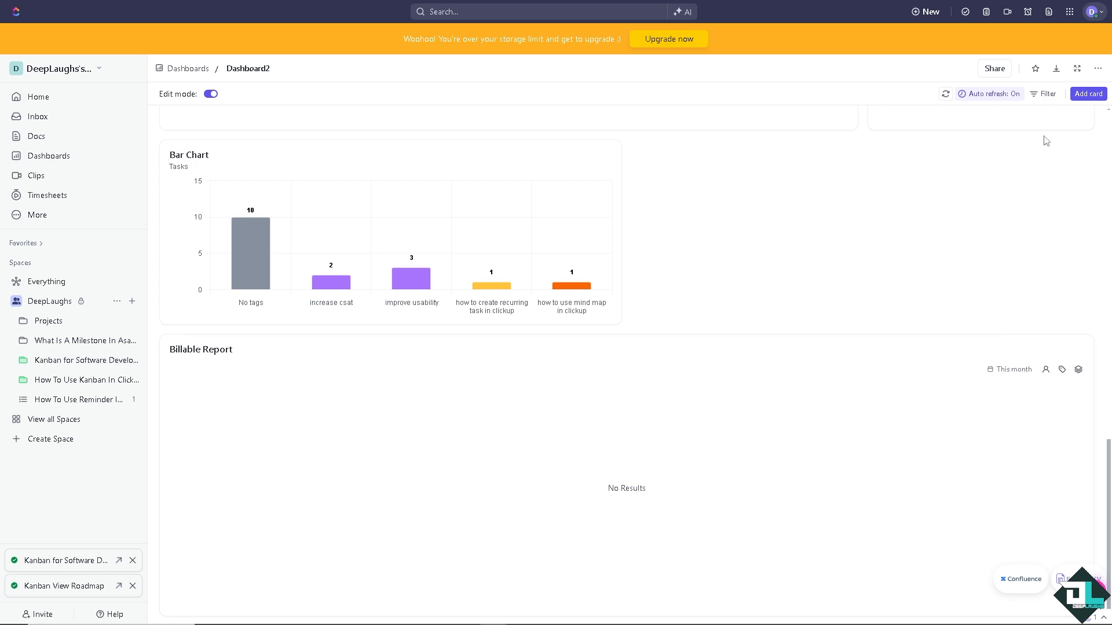
pyautogui.click(993, 68)
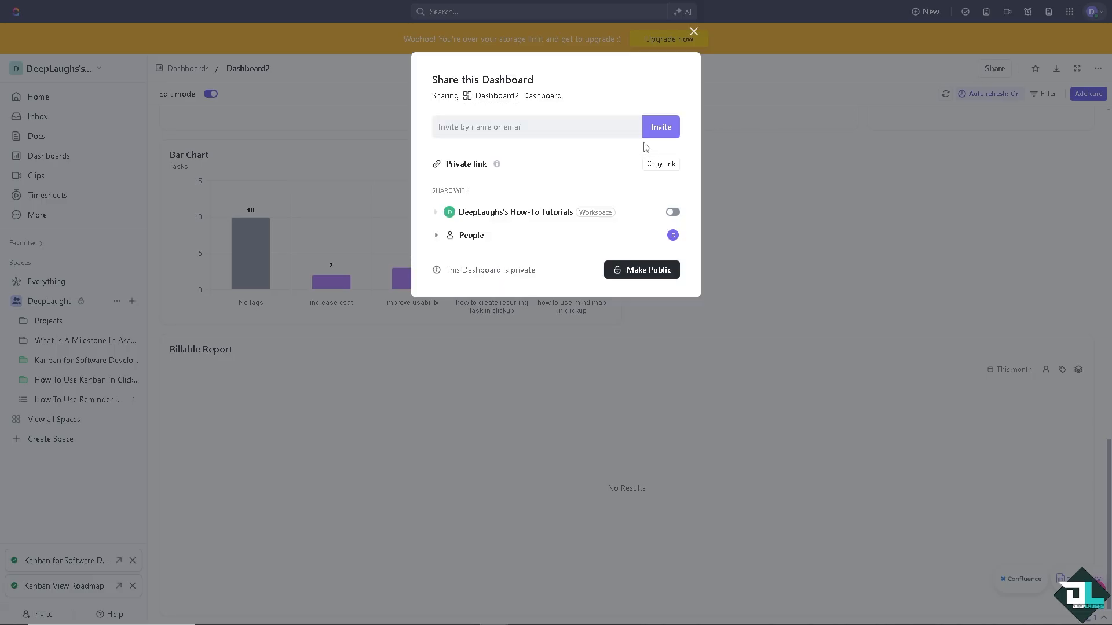
pyautogui.moveTo(574, 169)
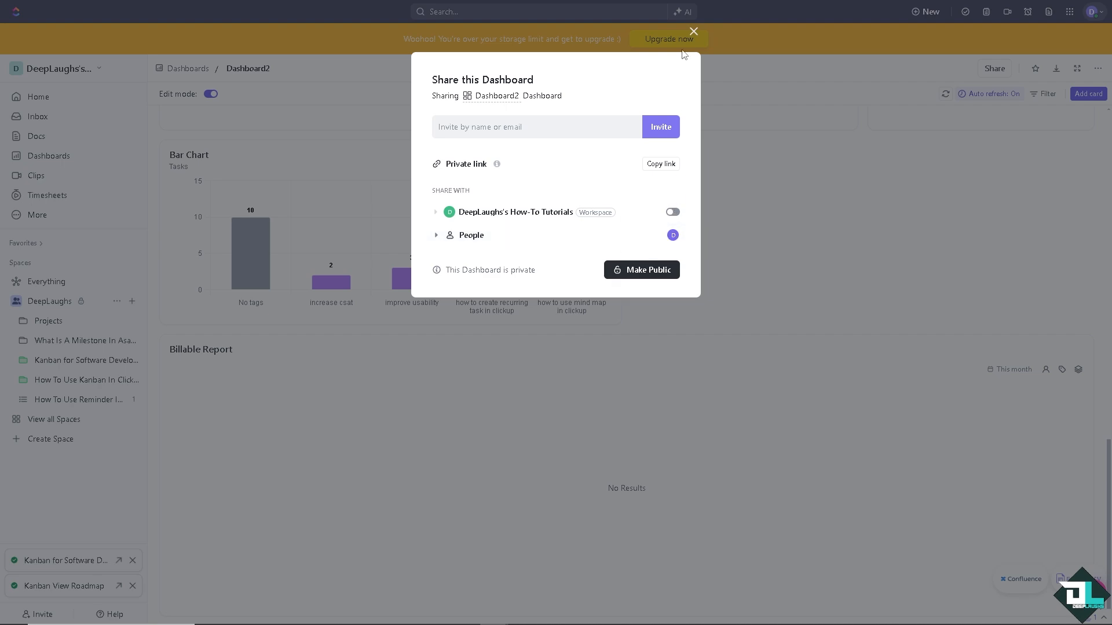
pyautogui.click(693, 31)
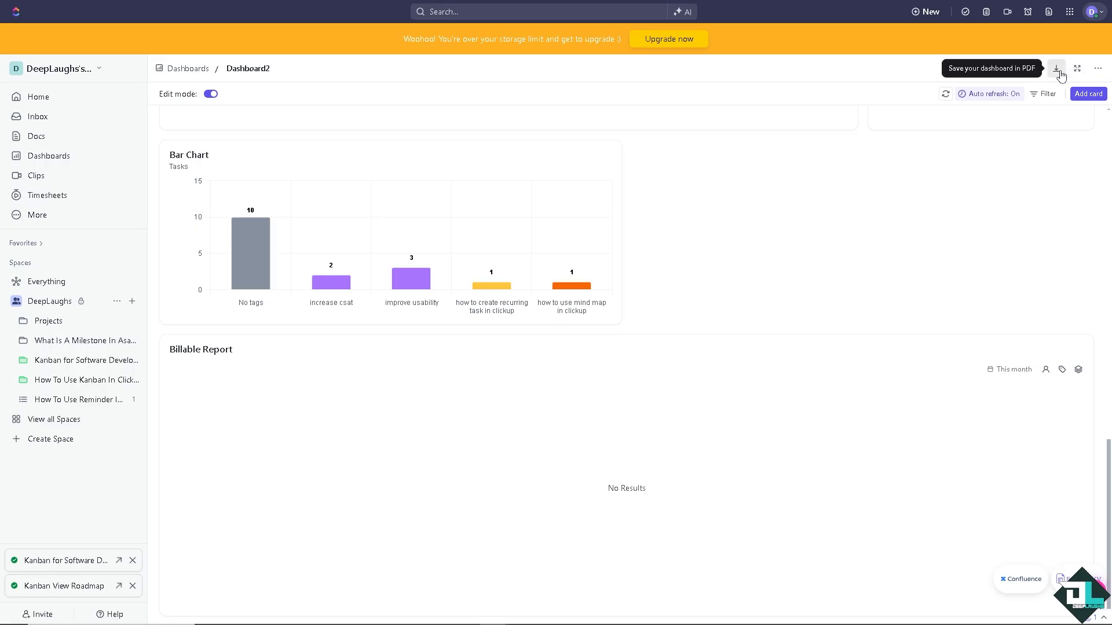
pyautogui.click(1056, 69)
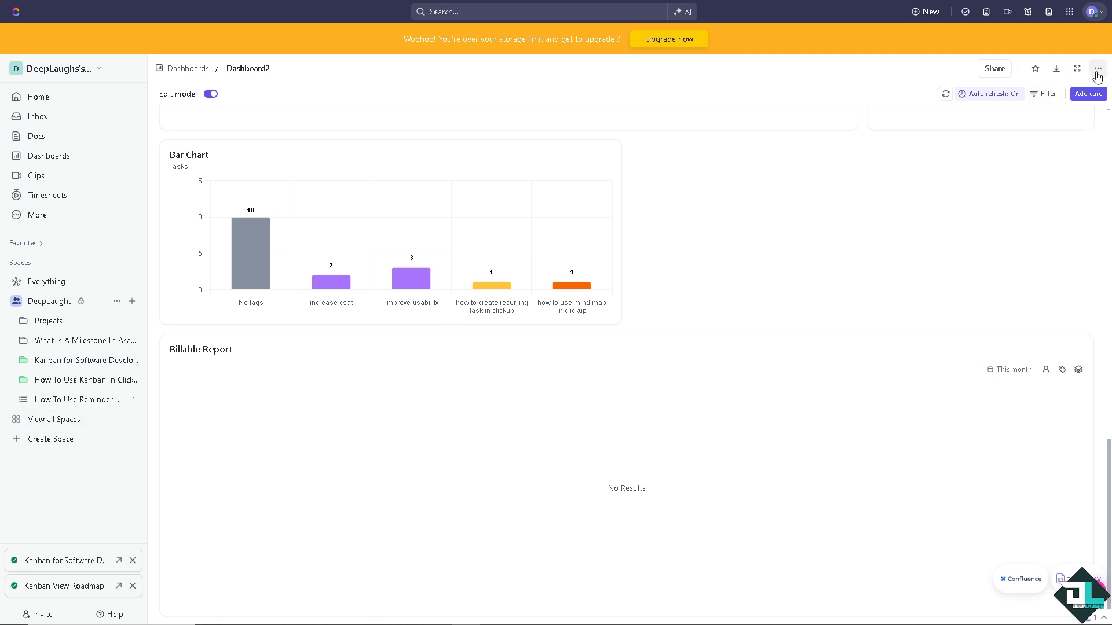
# Review the dashboard's ... menu, then go to the How To Use Kanban In Clickup folder
pyautogui.click(1096, 68)
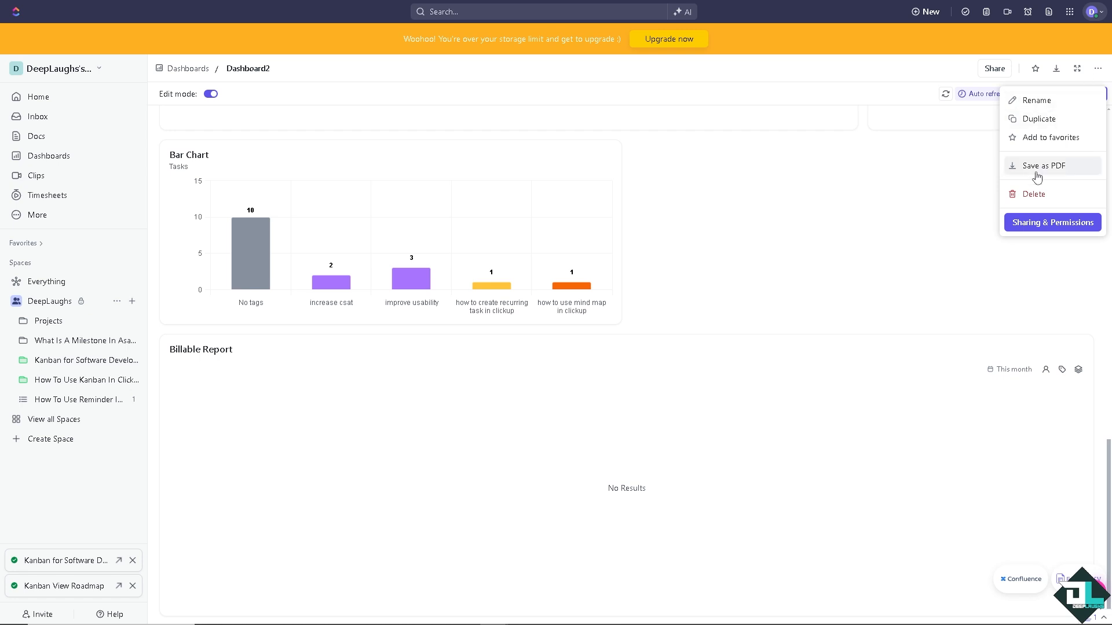
pyautogui.moveTo(1037, 118)
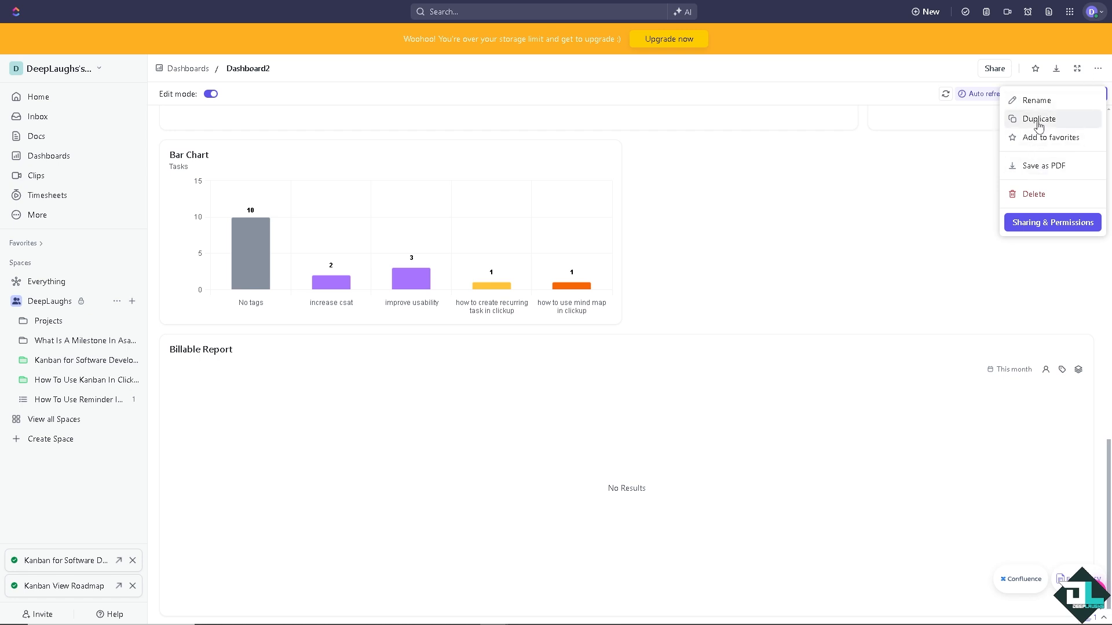
pyautogui.moveTo(530, 323)
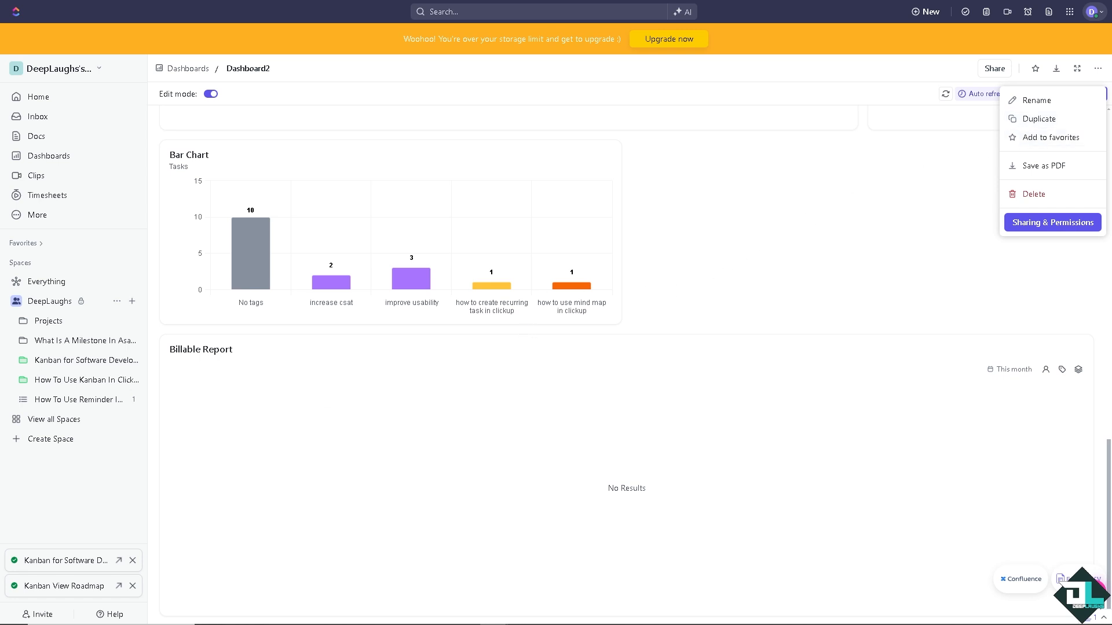
pyautogui.moveTo(545, 385)
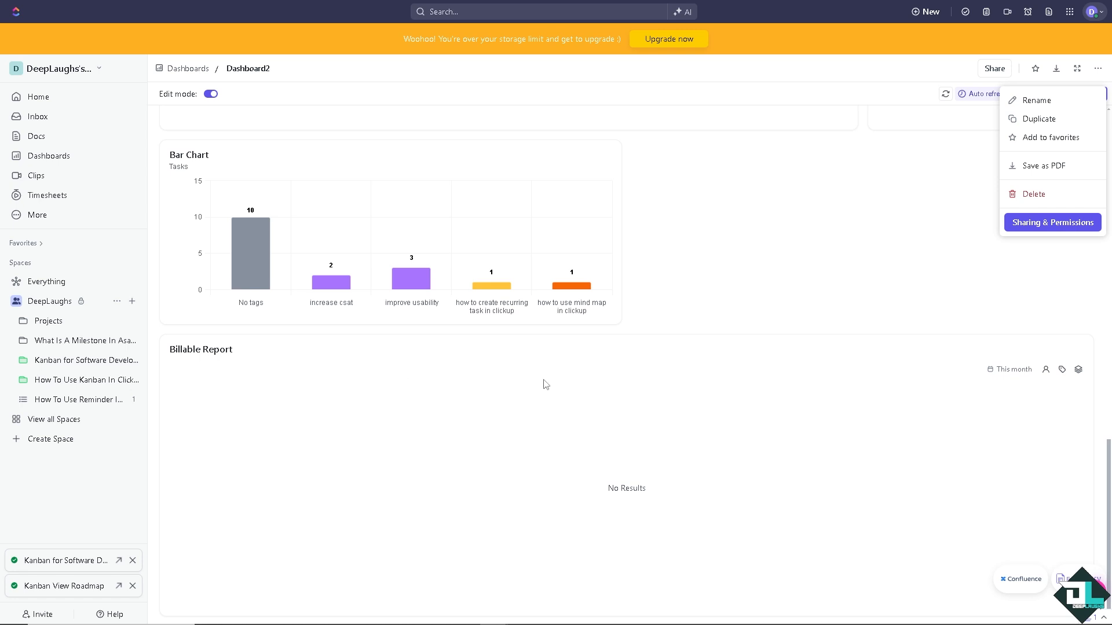
pyautogui.moveTo(655, 399)
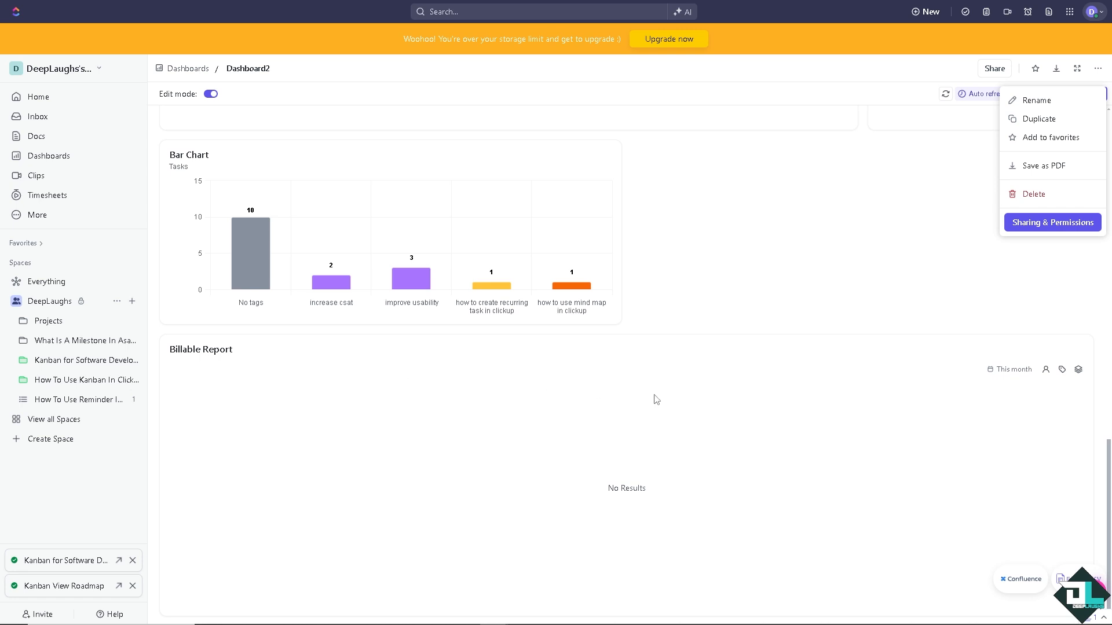
pyautogui.moveTo(899, 302)
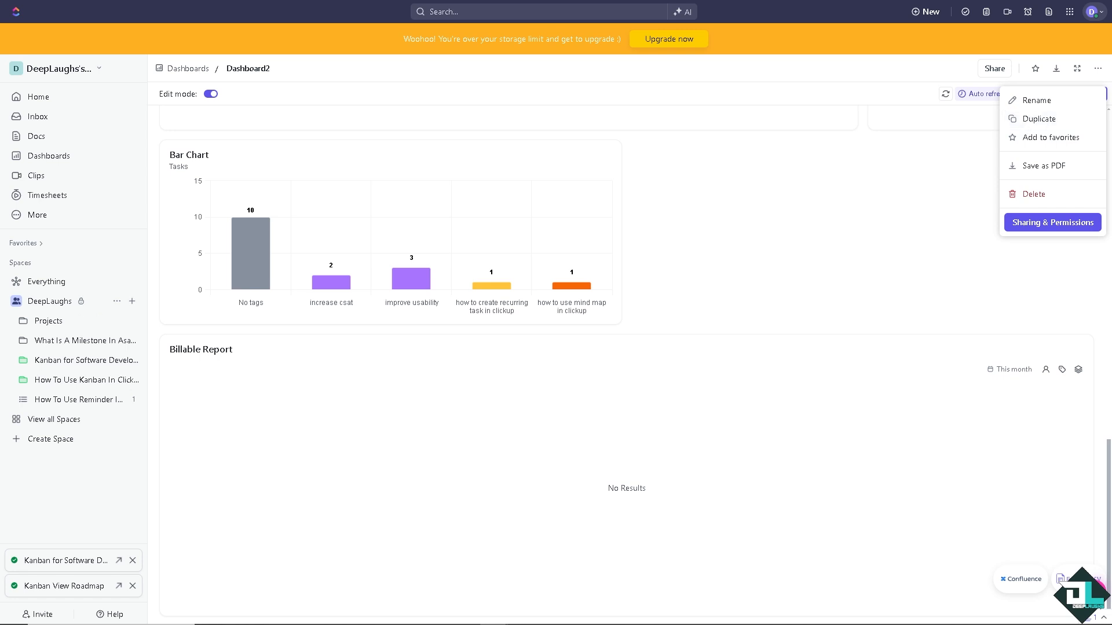
pyautogui.moveTo(374, 311)
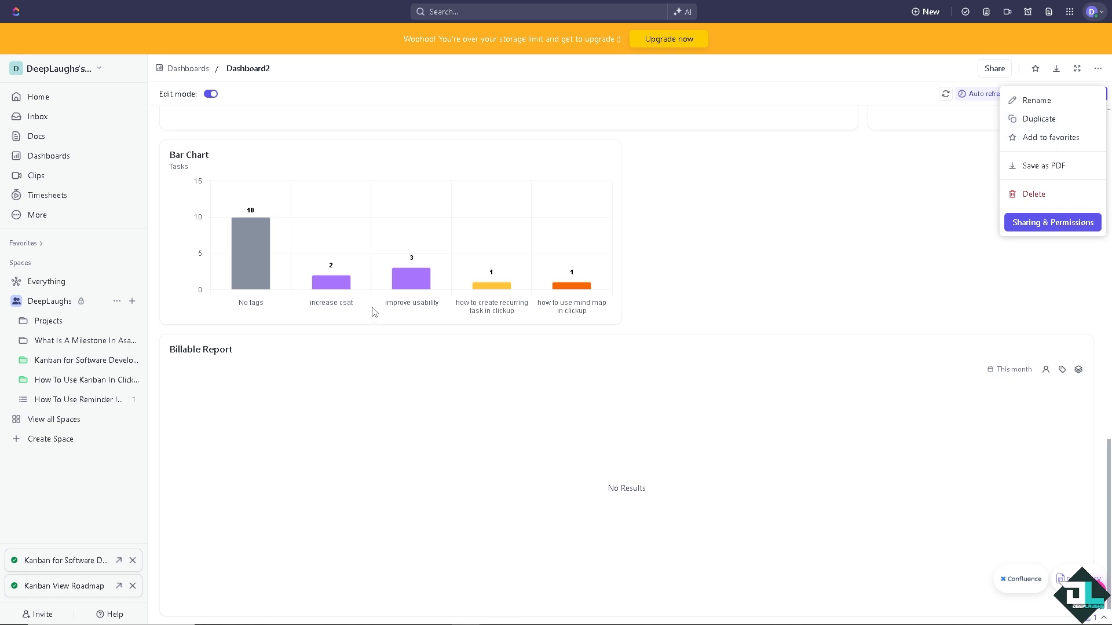
pyautogui.moveTo(294, 364)
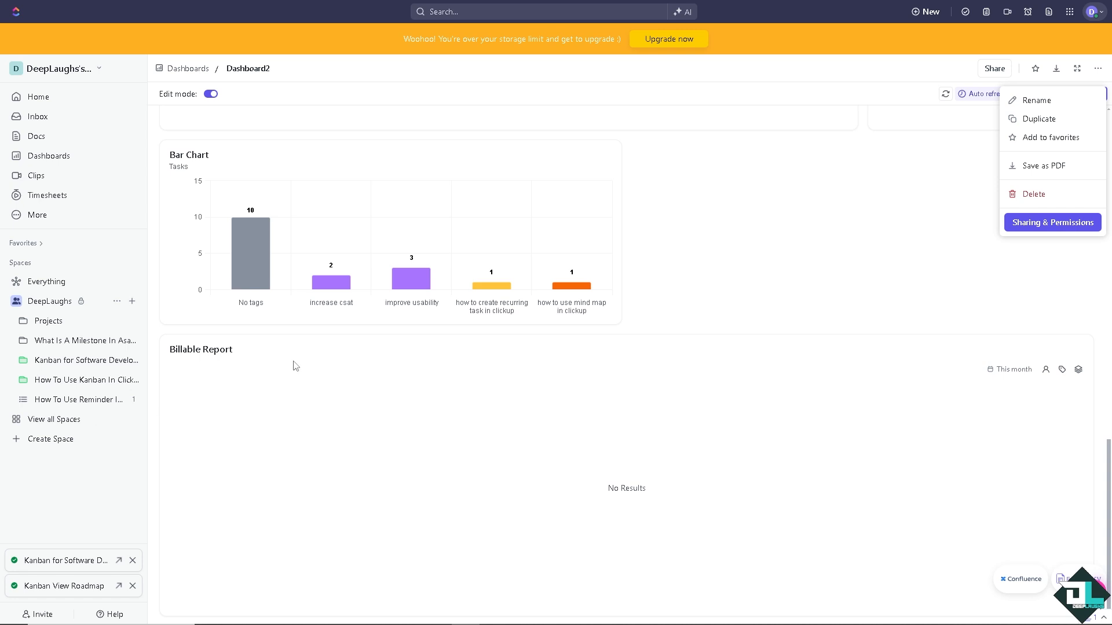
pyautogui.moveTo(103, 348)
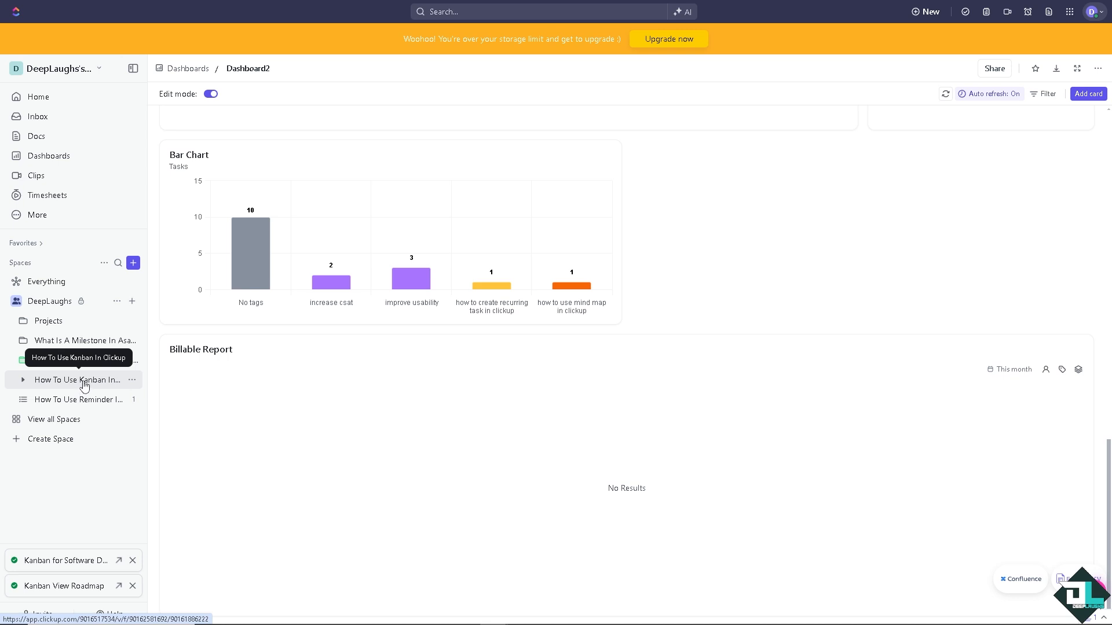
pyautogui.click(78, 379)
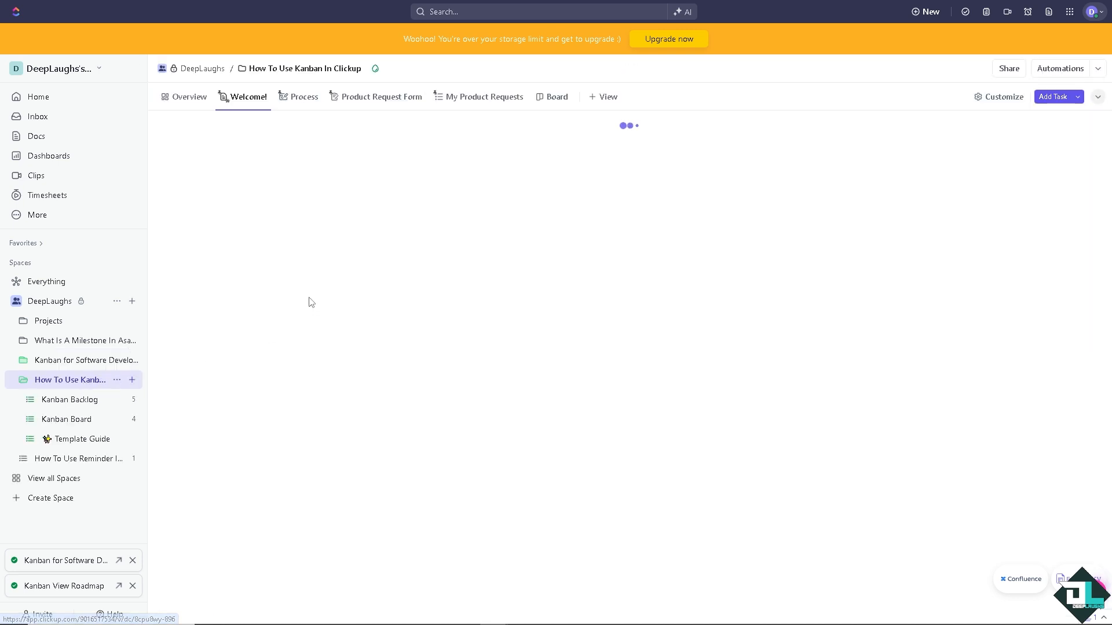